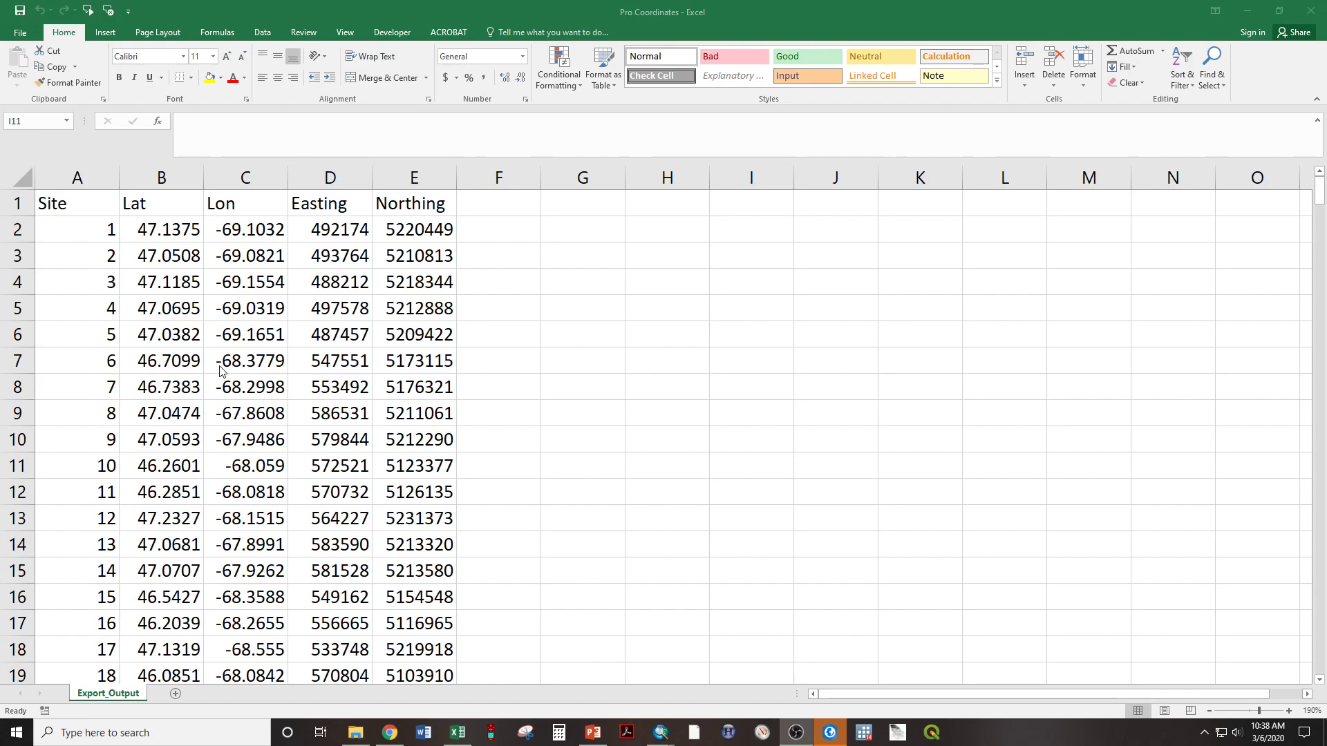
{"action": "mouse_move", "coordinate": [117, 320]}
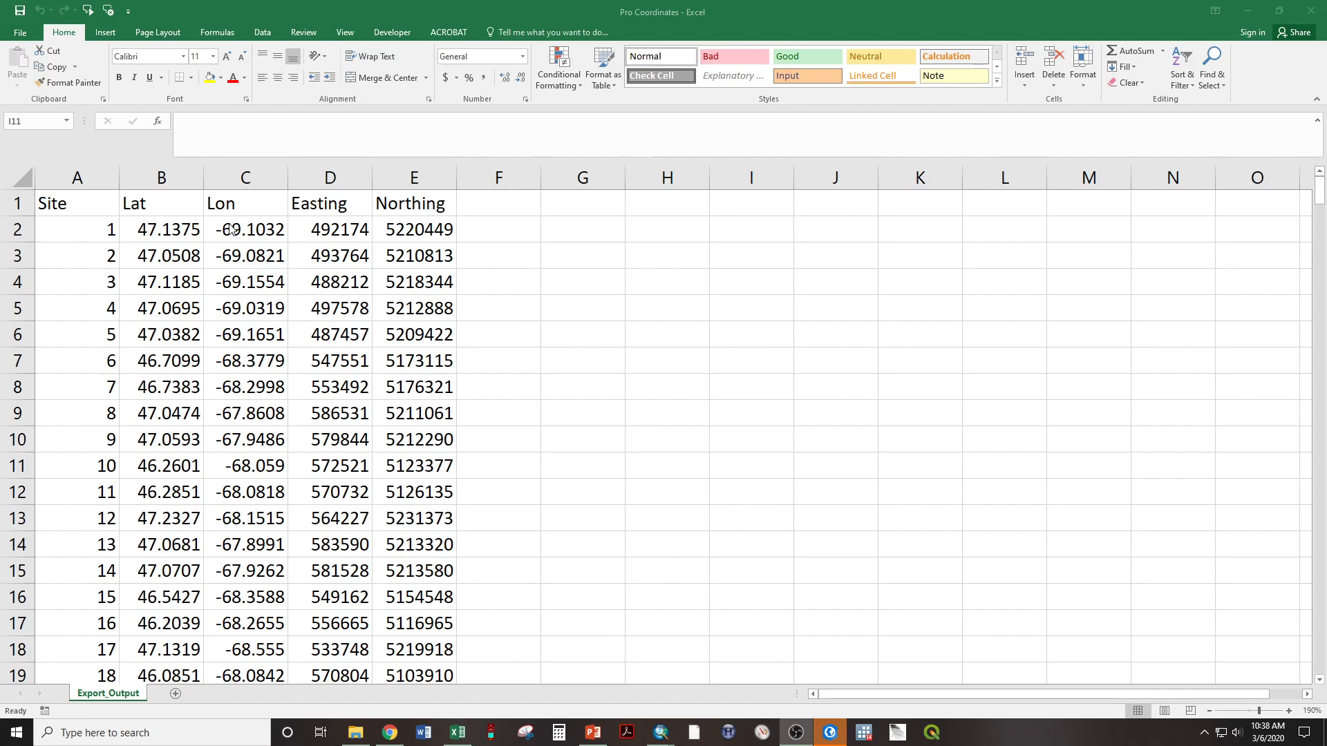
{"action": "mouse_move", "coordinate": [254, 246]}
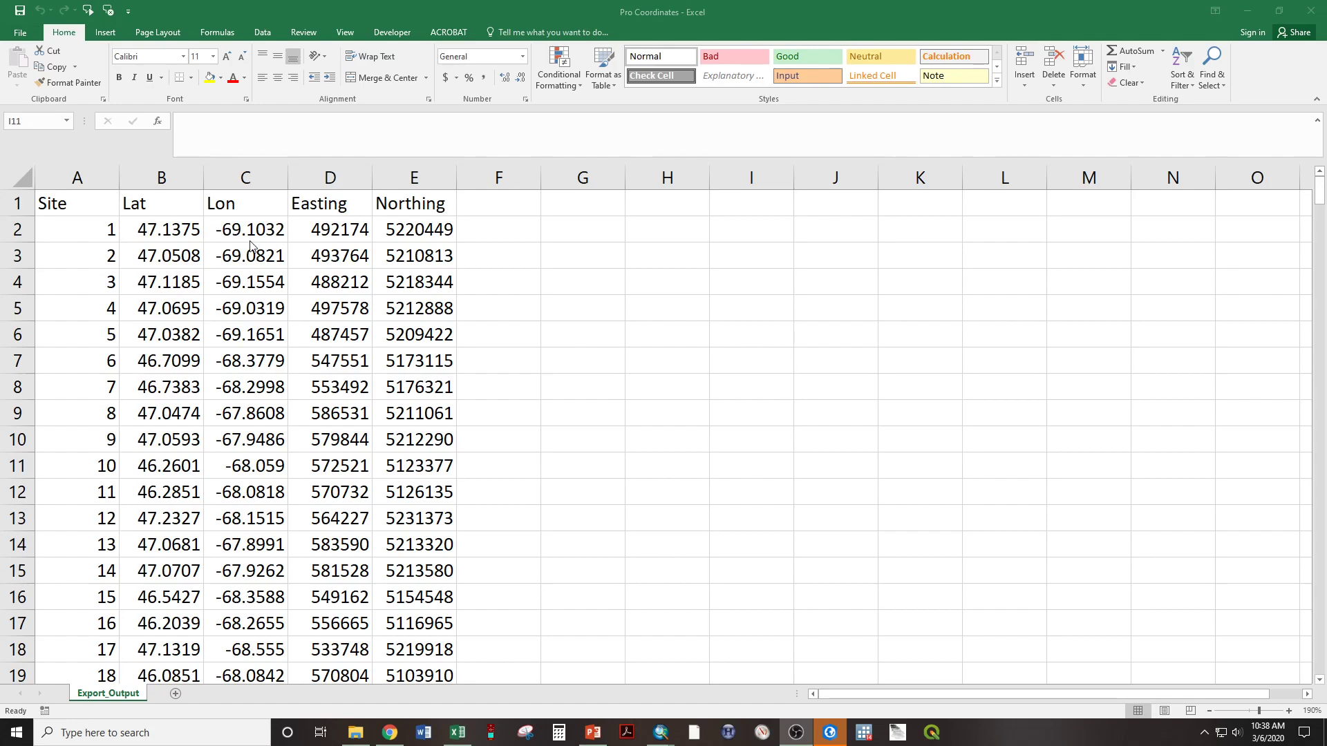
{"action": "mouse_move", "coordinate": [229, 240]}
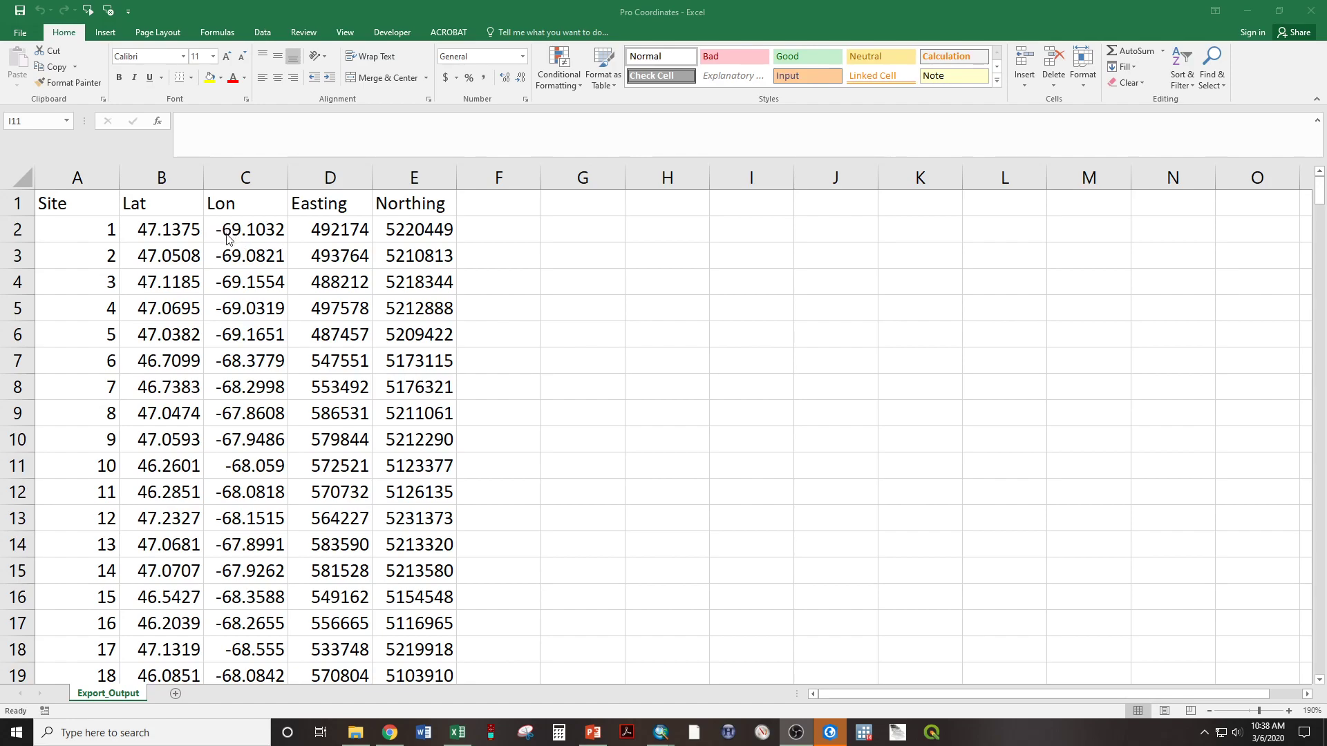
{"action": "mouse_move", "coordinate": [245, 241]}
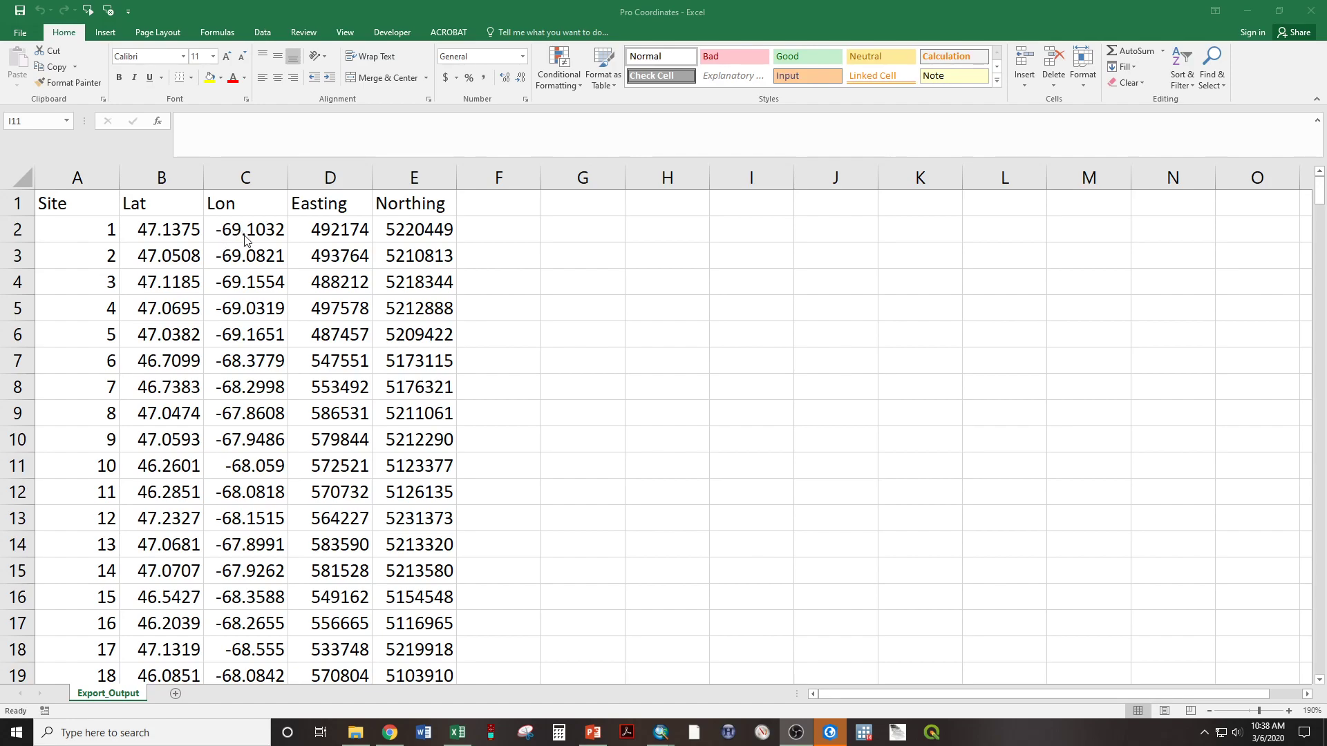
{"action": "mouse_move", "coordinate": [342, 234]}
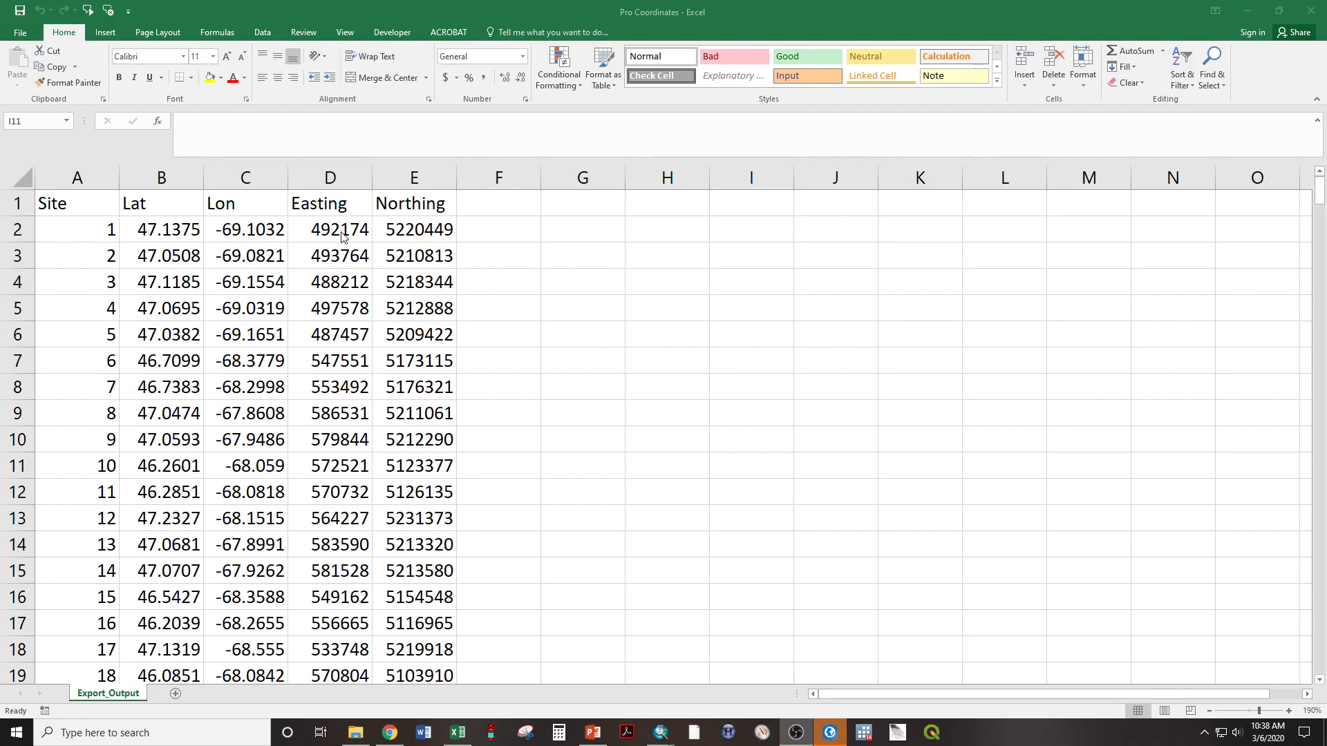
{"action": "mouse_move", "coordinate": [341, 238]}
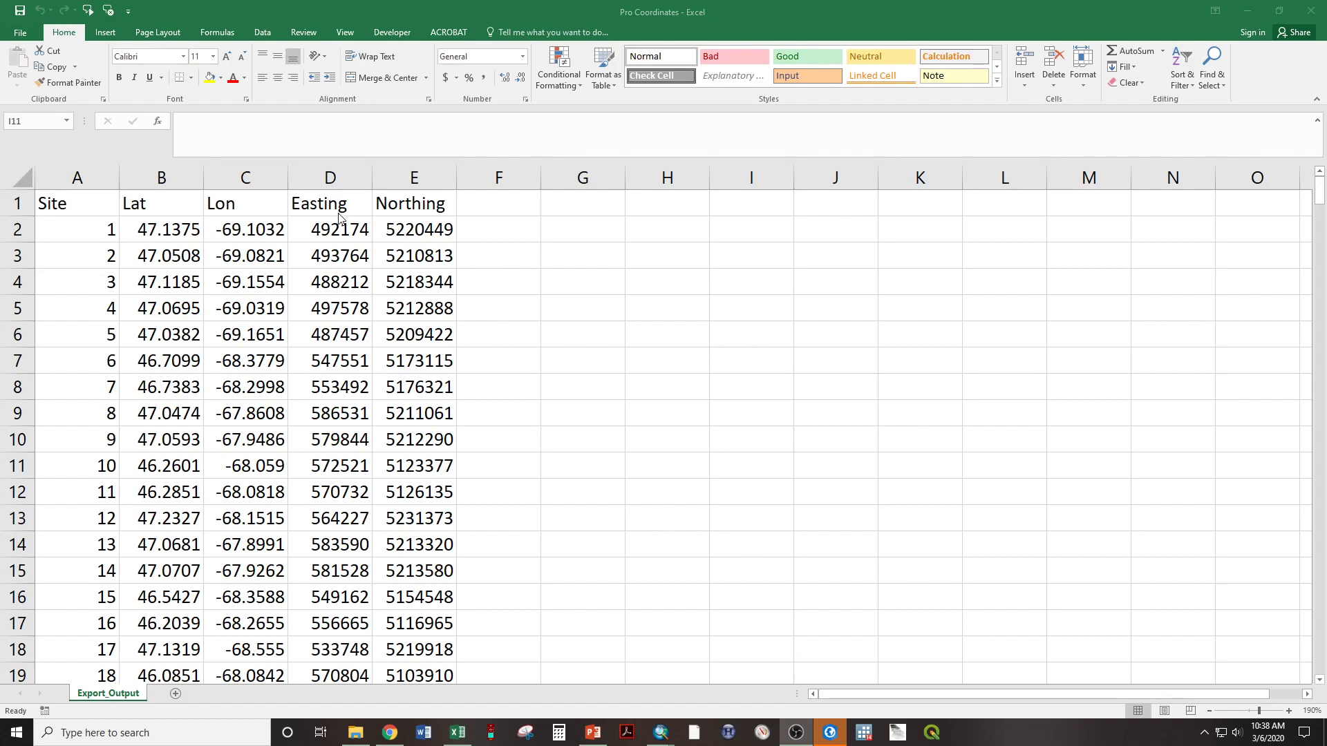
{"action": "mouse_move", "coordinate": [332, 230]}
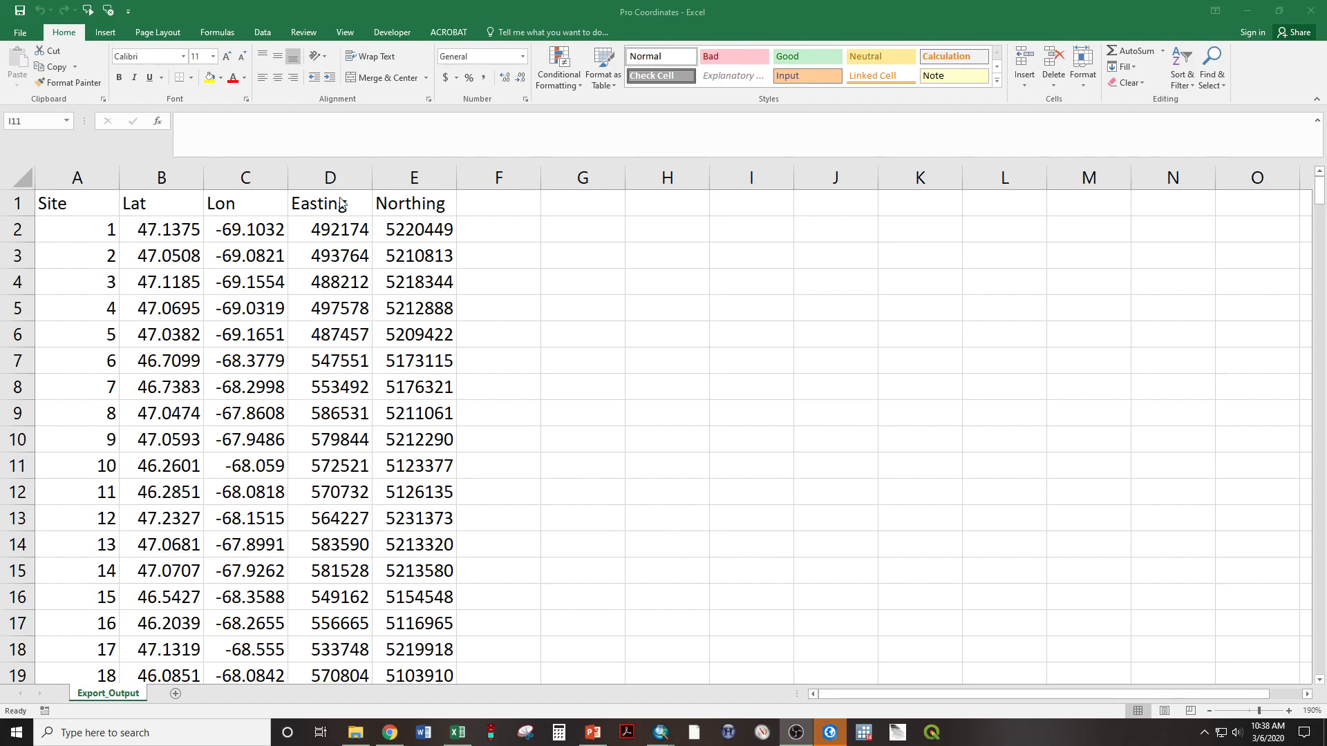
{"action": "mouse_move", "coordinate": [46, 6]}
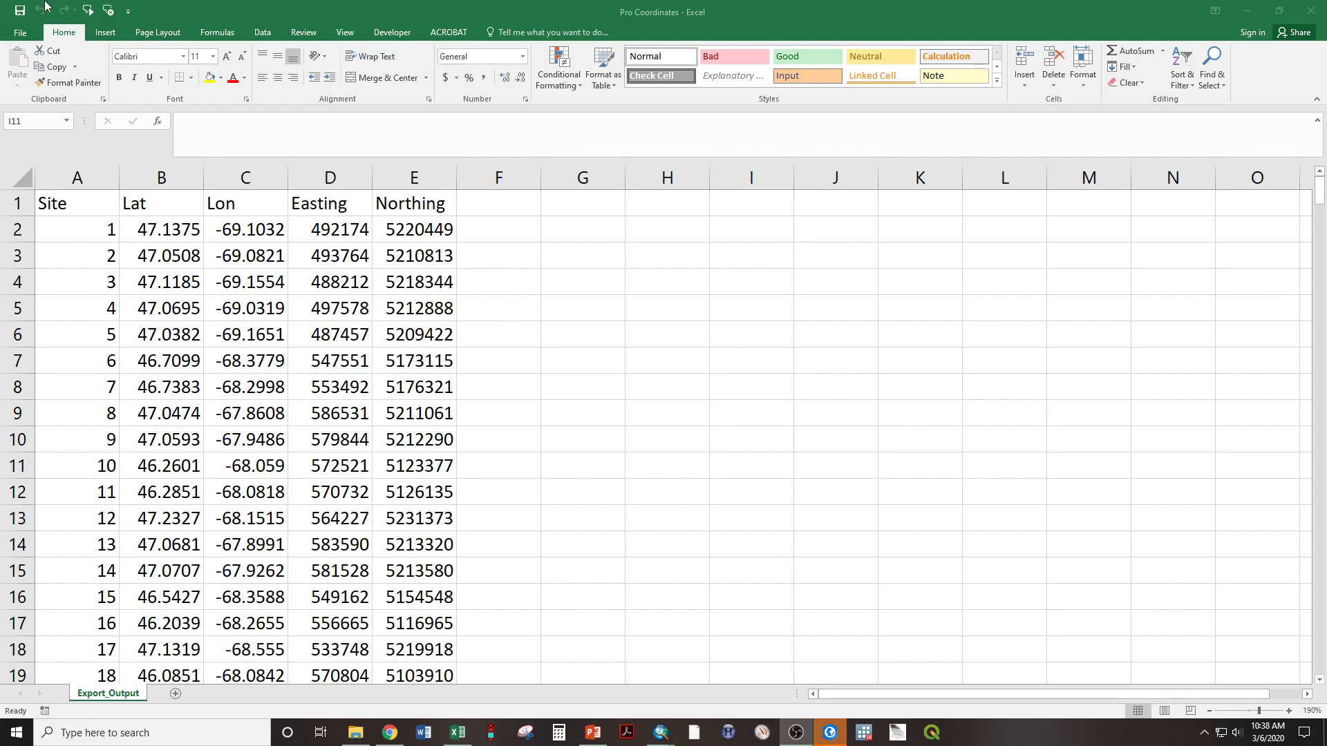
Step: Create a new blank Map project named DemoCoordinates
{"action": "left_click", "coordinate": [750, 465]}
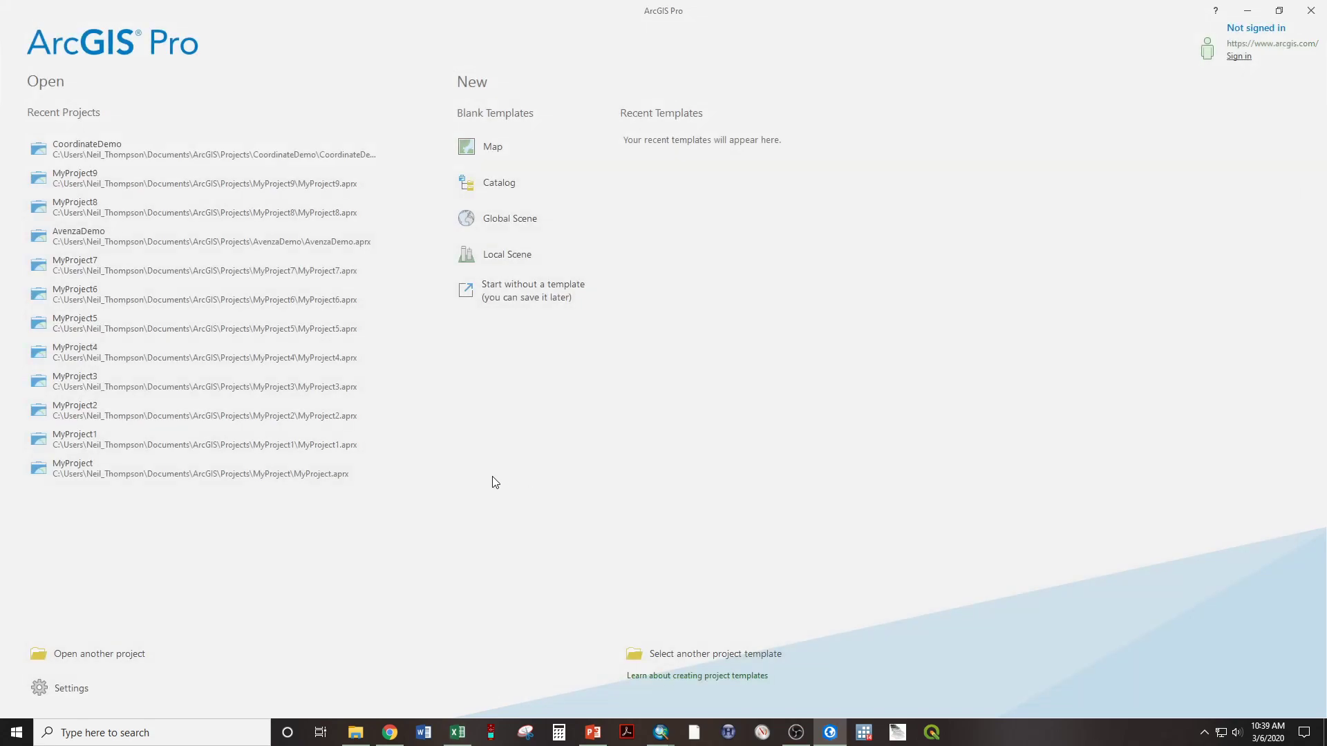
{"action": "mouse_move", "coordinate": [491, 146]}
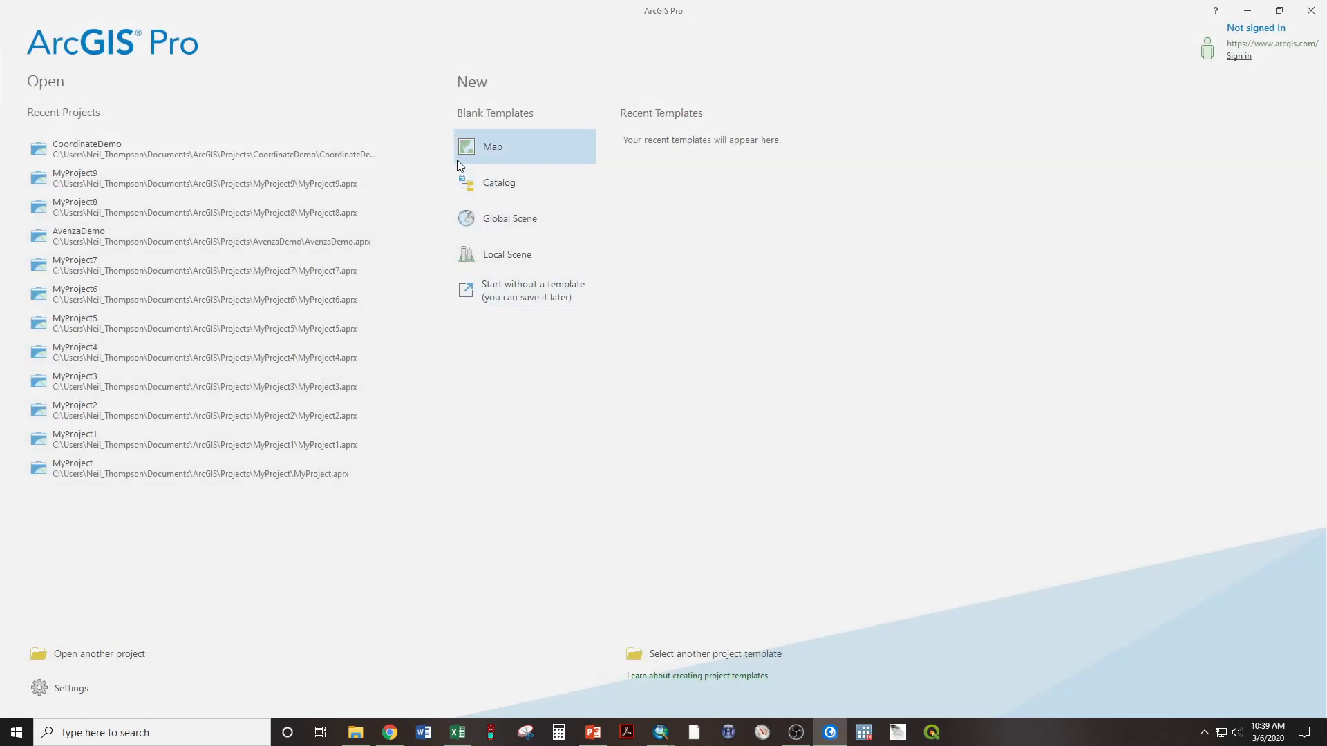
{"action": "mouse_move", "coordinate": [501, 153]}
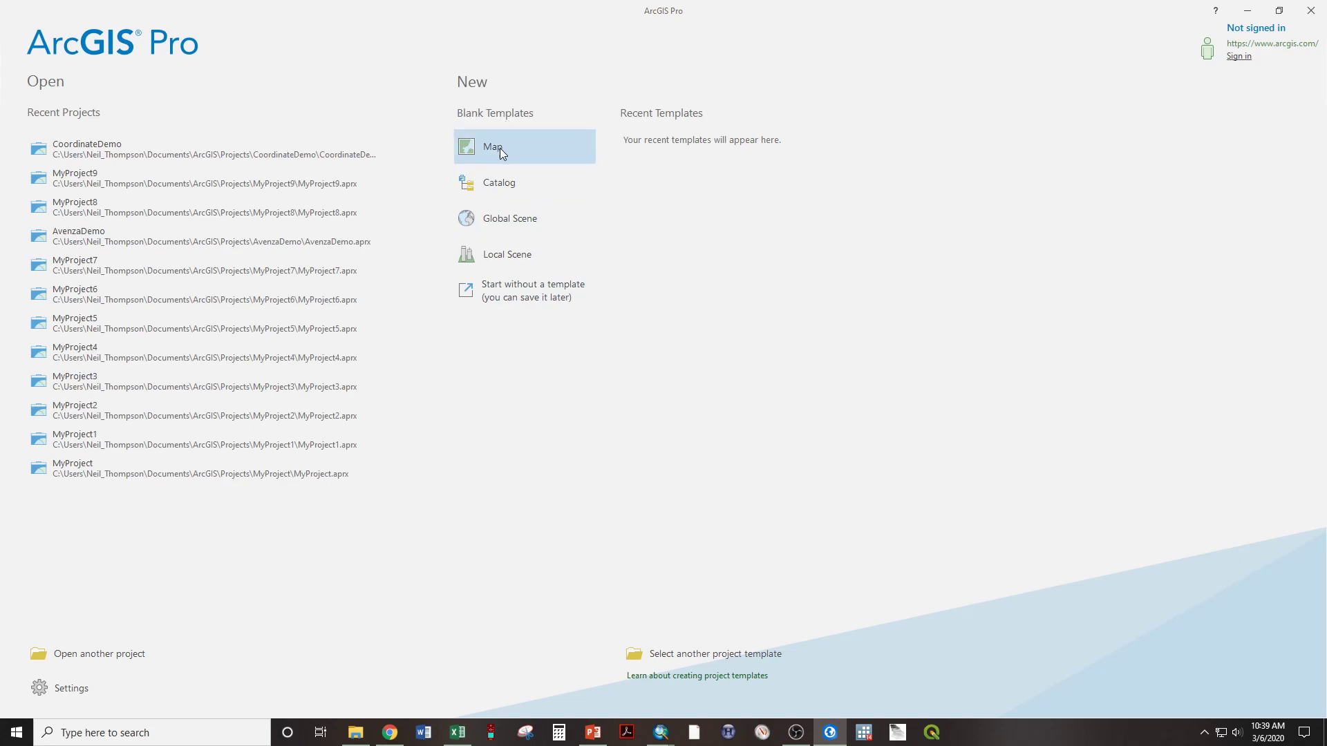
{"action": "left_click", "coordinate": [491, 146]}
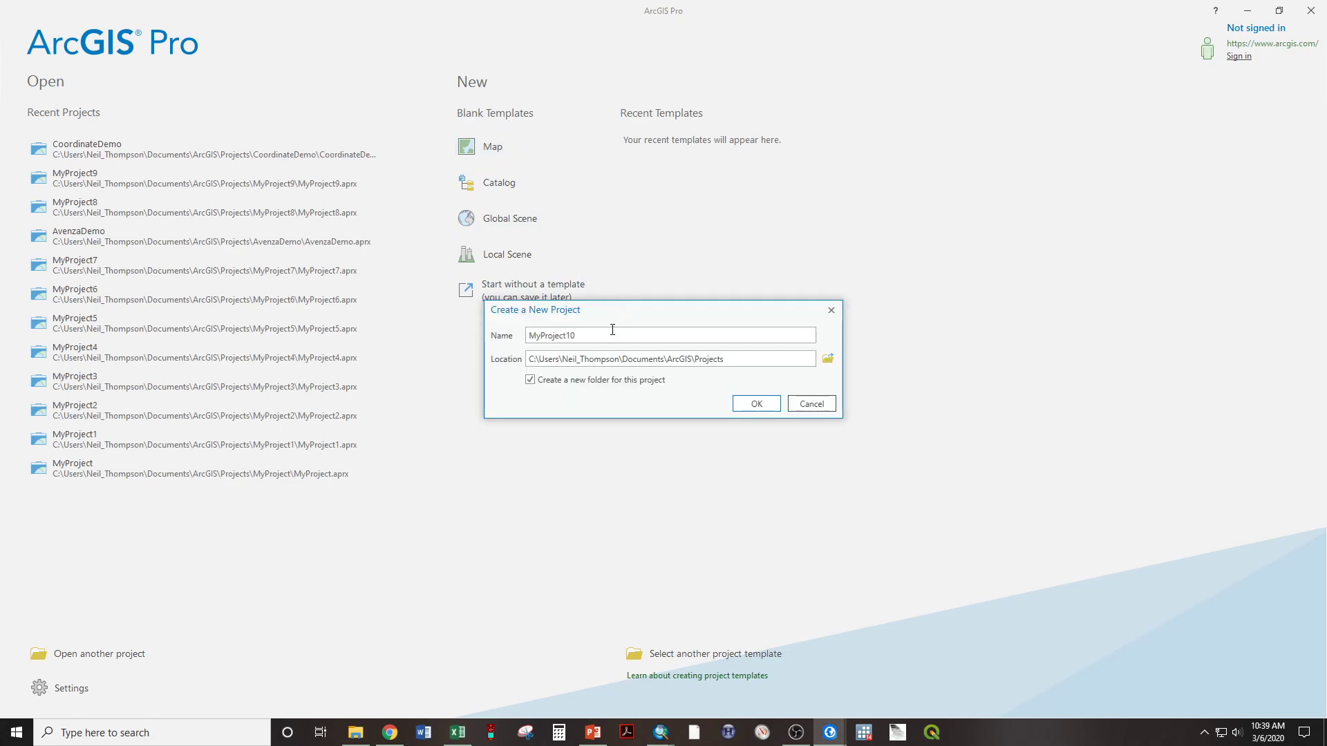
{"action": "type", "text": "DemoCoo"}
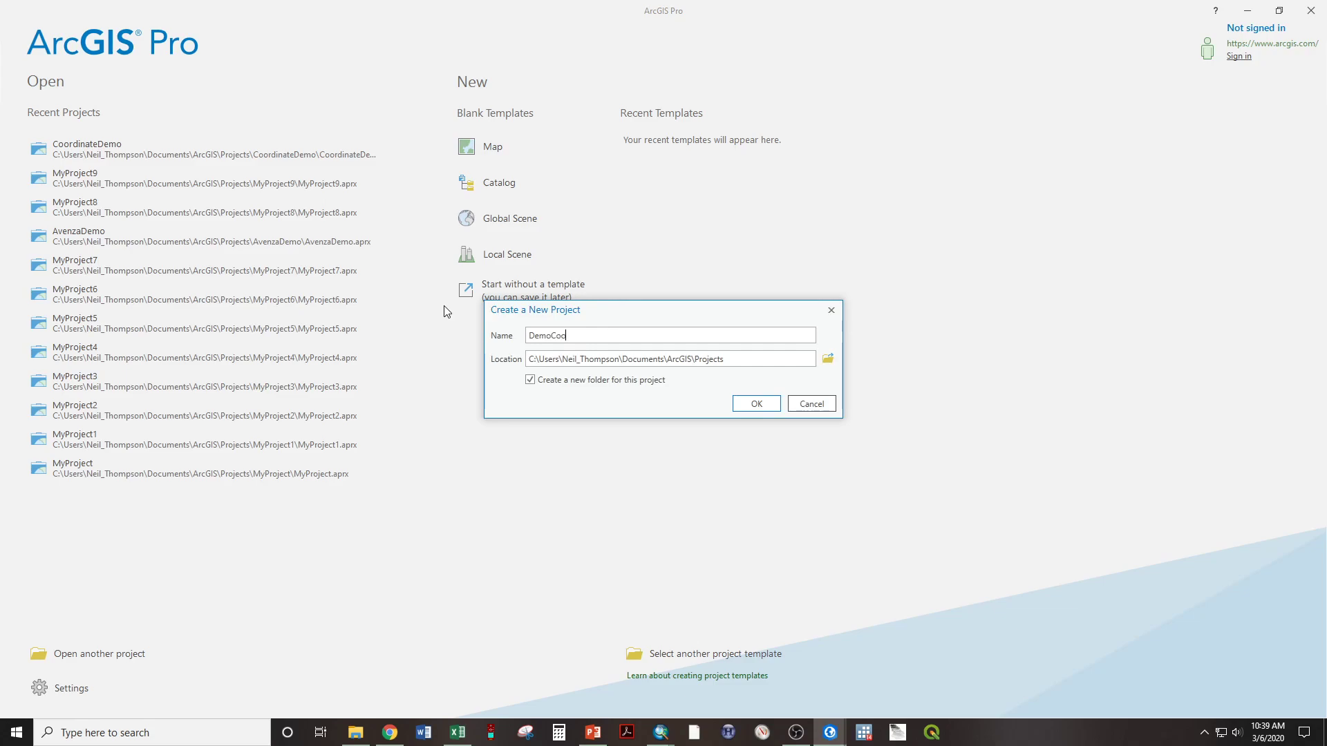
{"action": "left_click", "coordinate": [754, 403]}
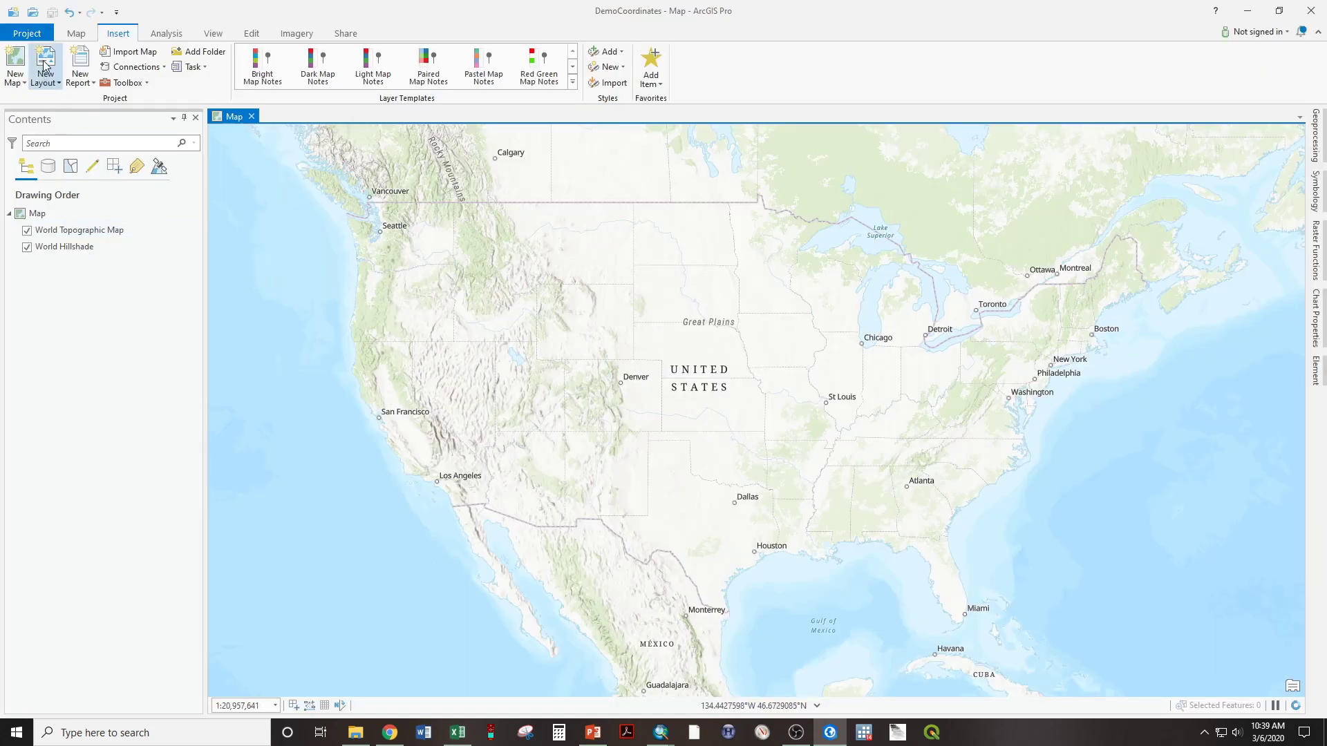
Step: Start Add Data and browse into the Discard folder on the C drive
{"action": "left_click", "coordinate": [76, 33]}
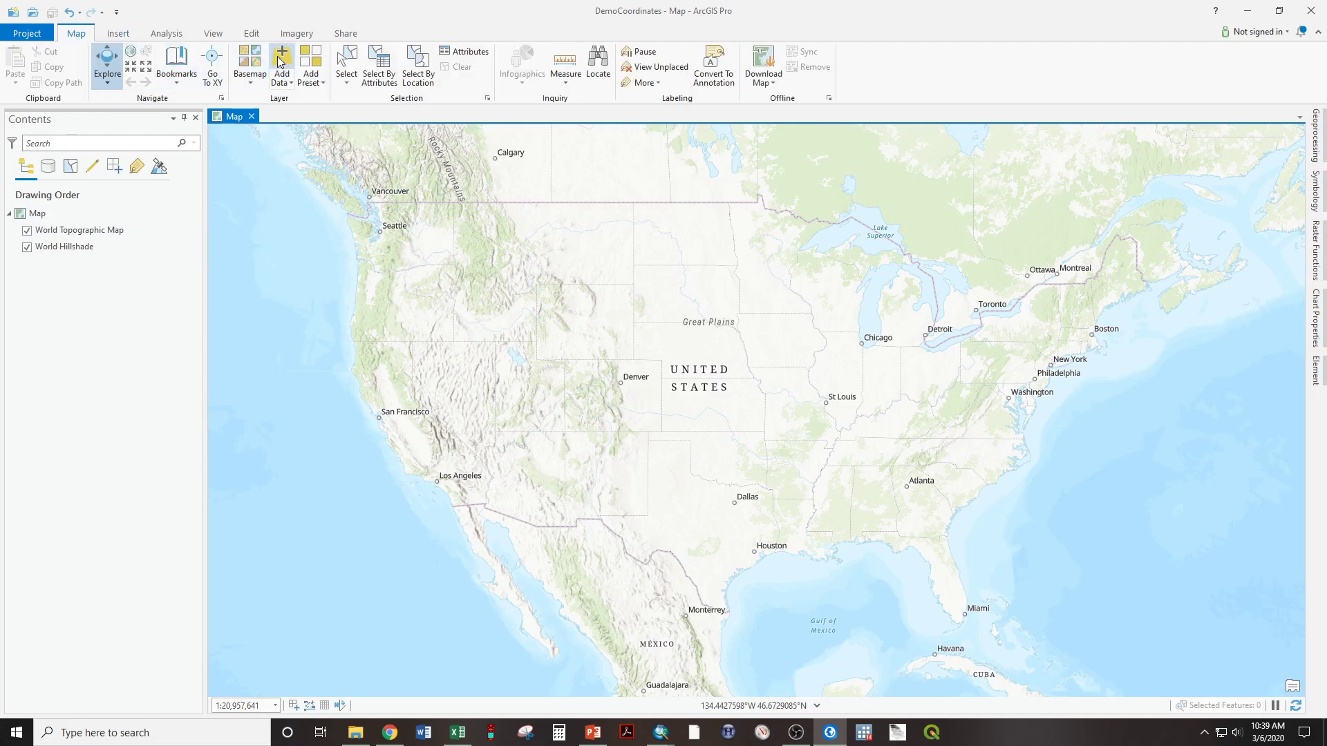
{"action": "left_click", "coordinate": [282, 64]}
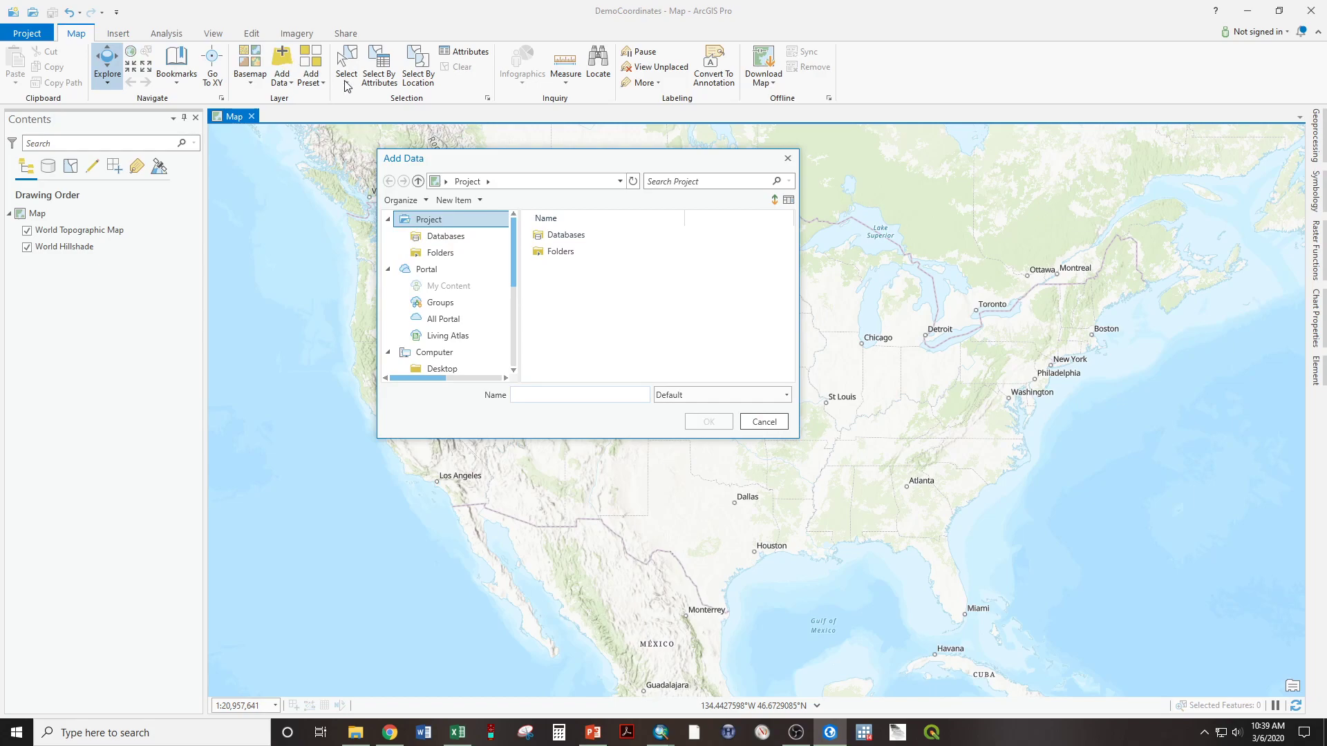
{"action": "mouse_move", "coordinate": [514, 255]}
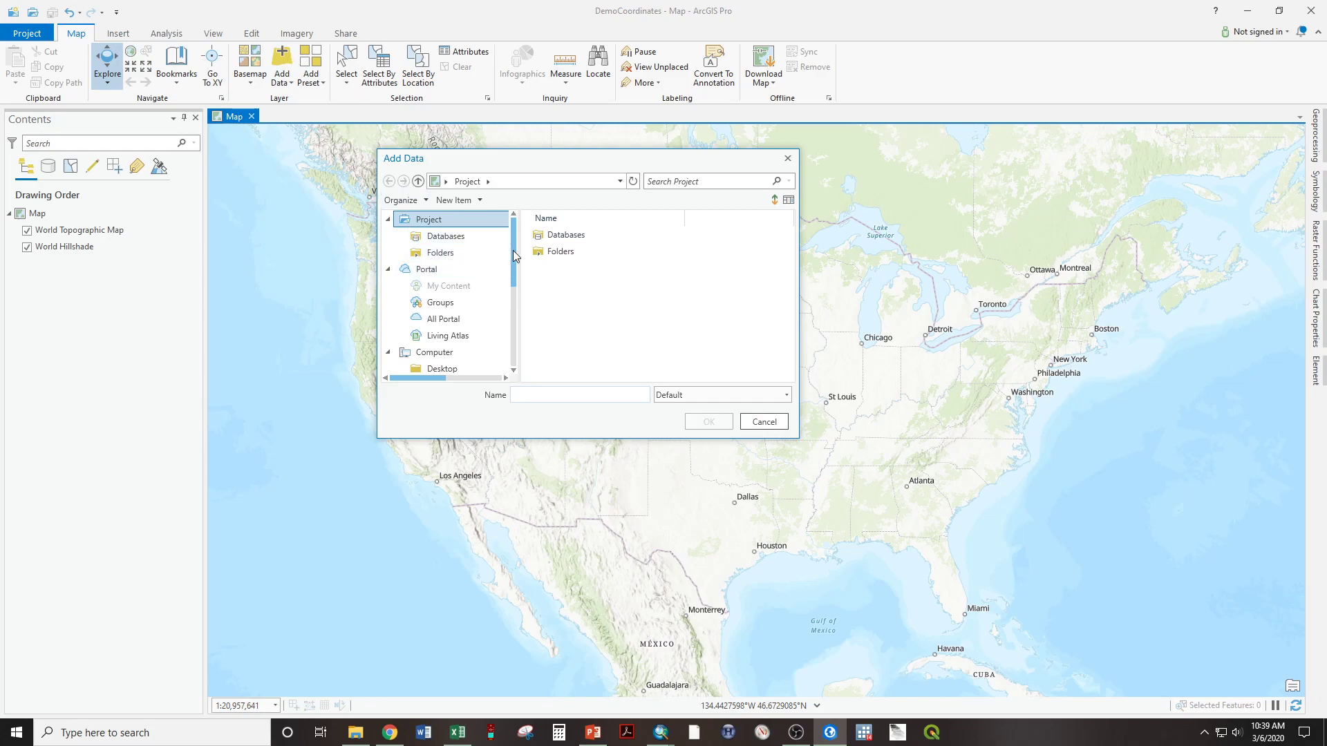
{"action": "scroll", "scroll_direction": "down", "scroll_amount": 3}
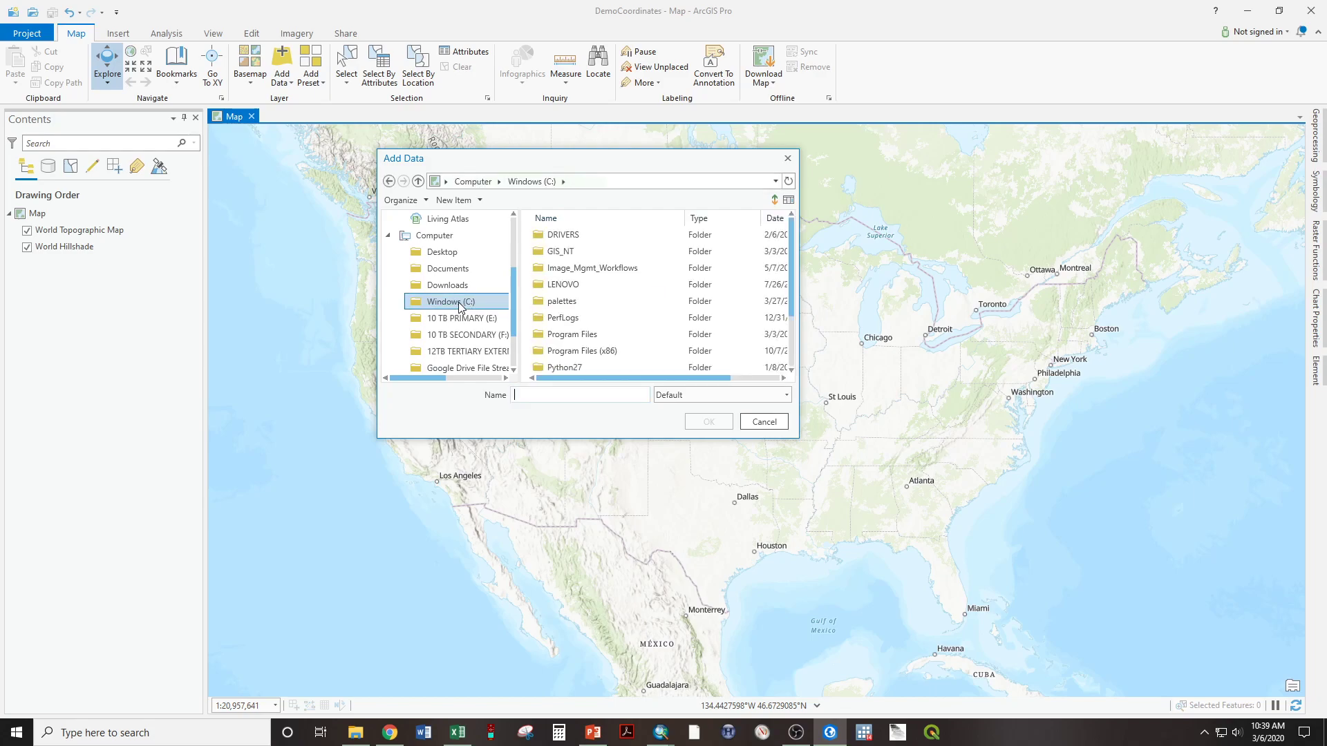
{"action": "double_click", "coordinate": [563, 251]}
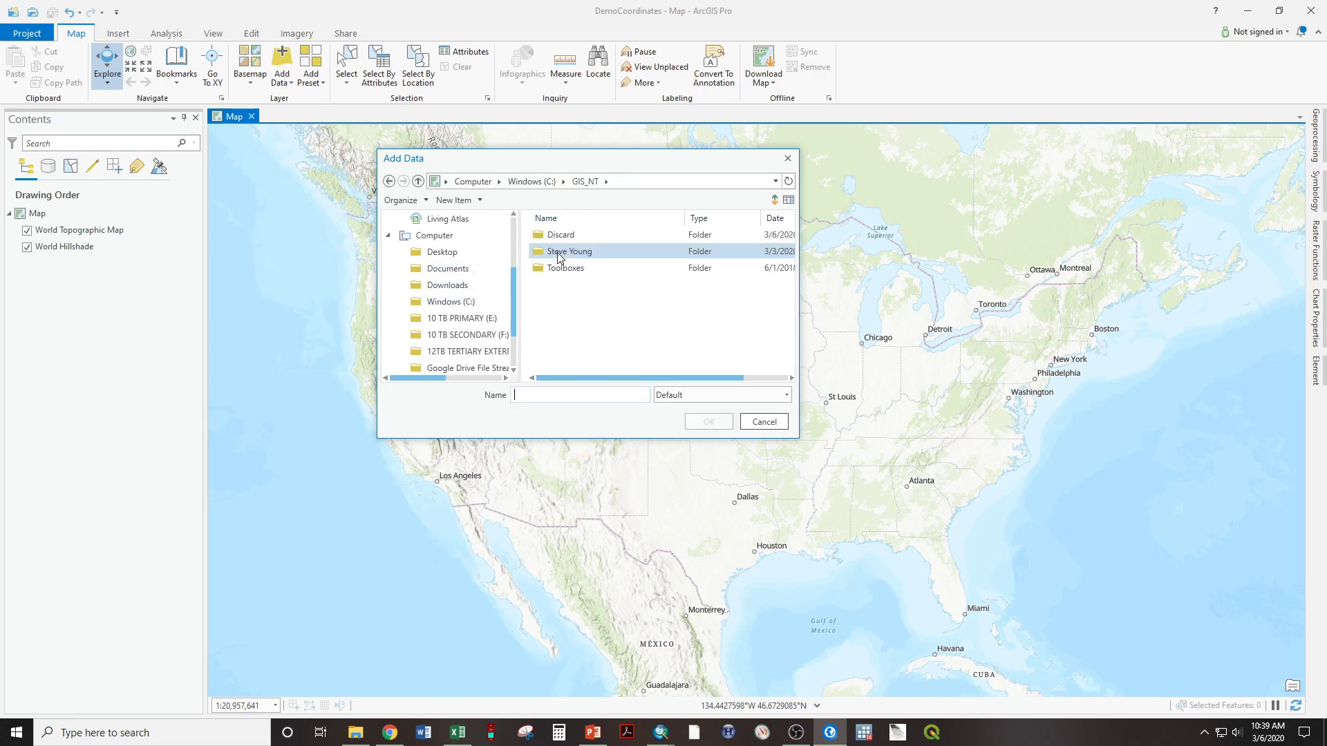
{"action": "double_click", "coordinate": [560, 234]}
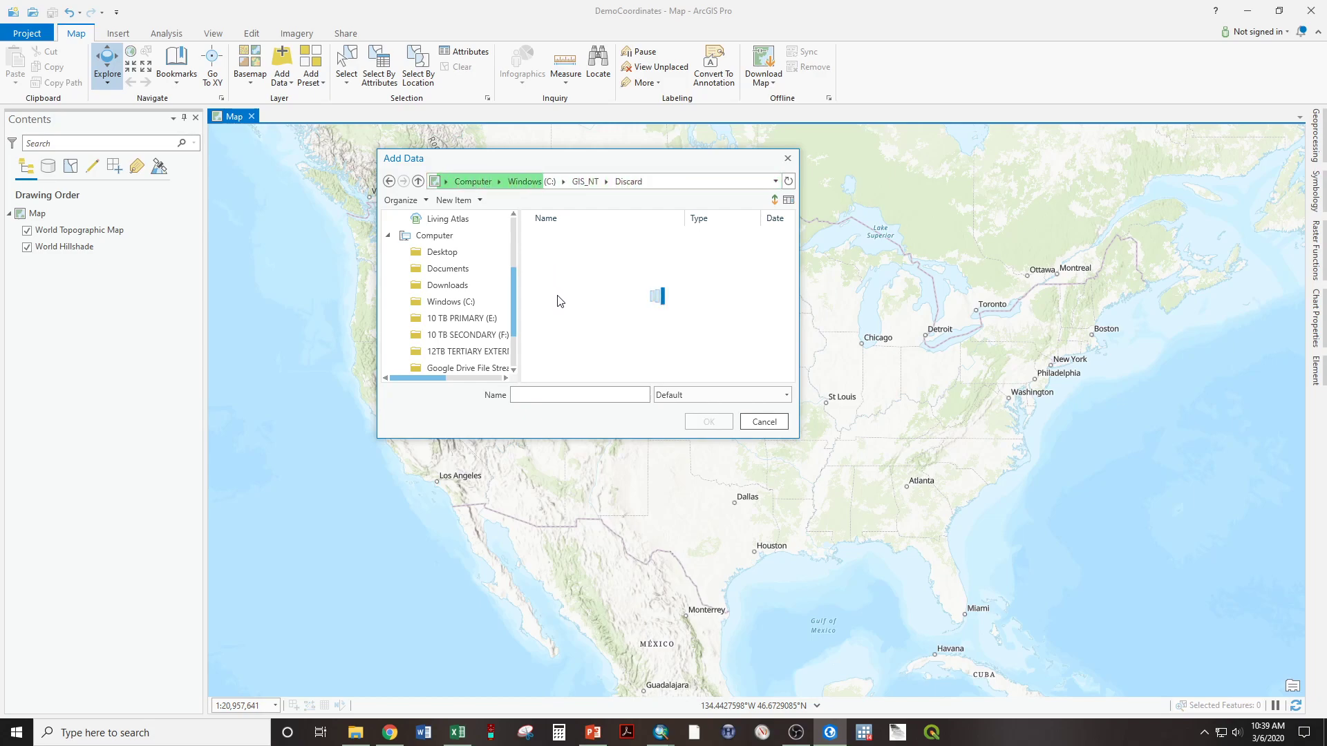
Step: Open Pro Coordinates.xlsx and add its Export_Output$ sheet to the map
{"action": "left_click", "coordinate": [603, 283]}
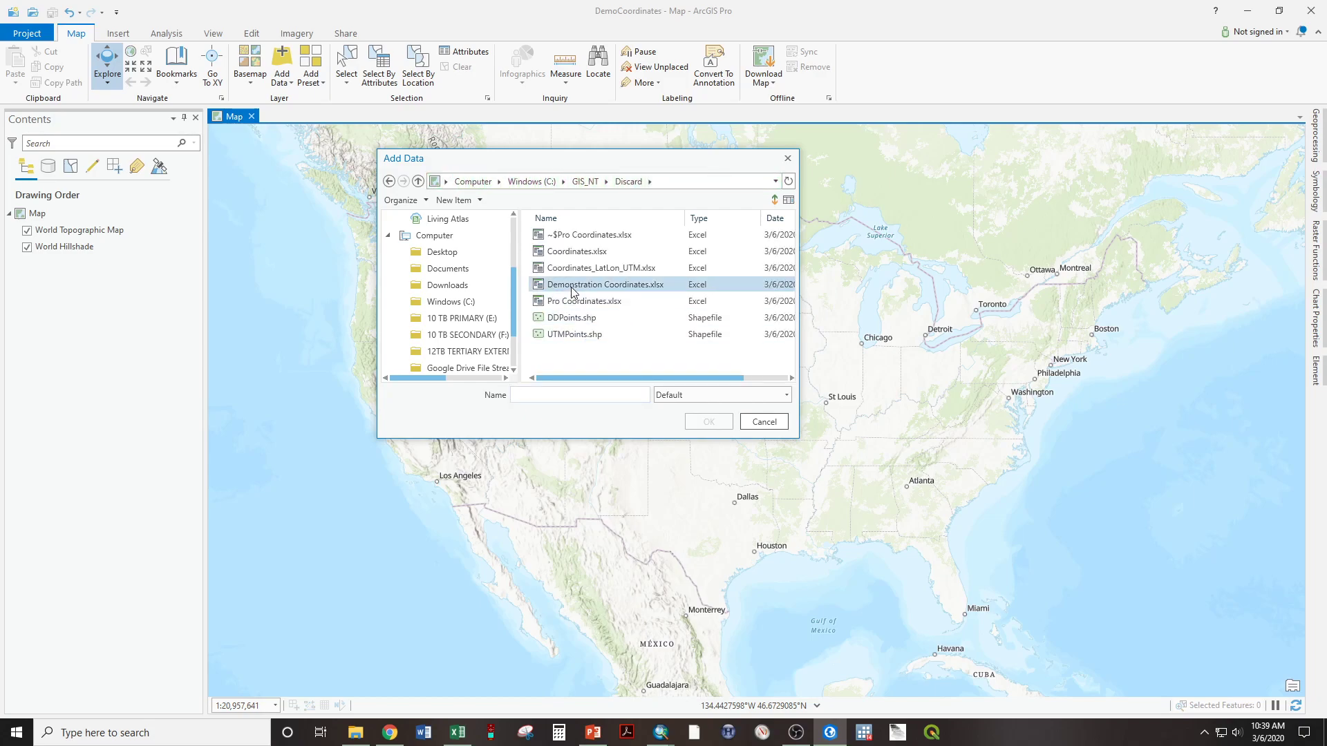
{"action": "left_click", "coordinate": [583, 301]}
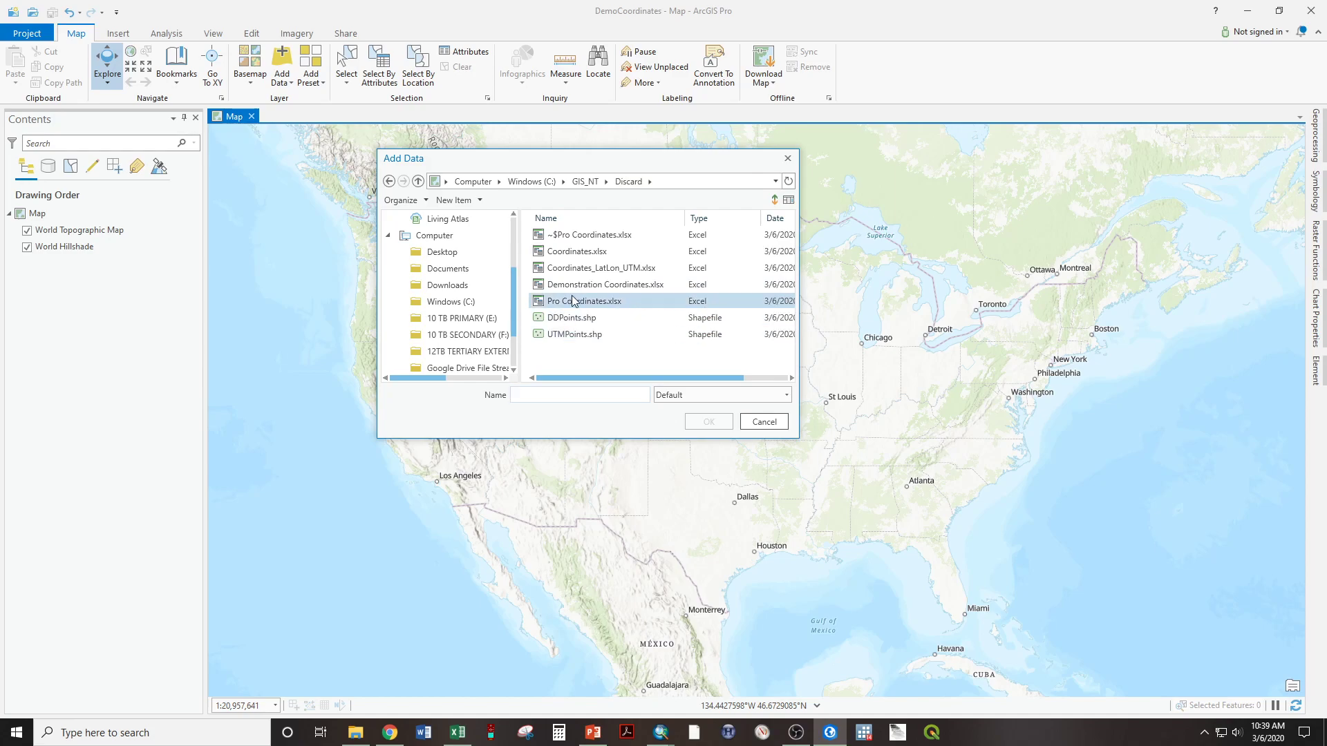
{"action": "left_click", "coordinate": [589, 235]}
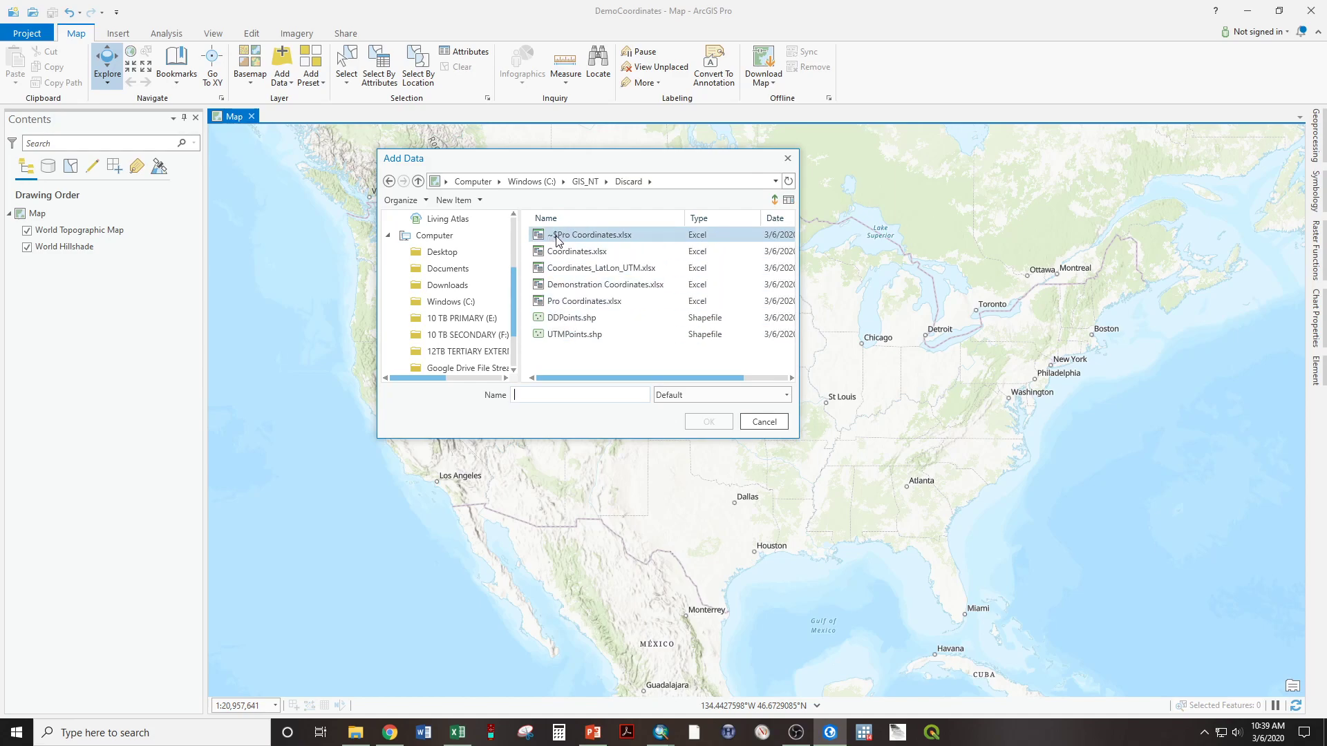
{"action": "left_click", "coordinate": [600, 284]}
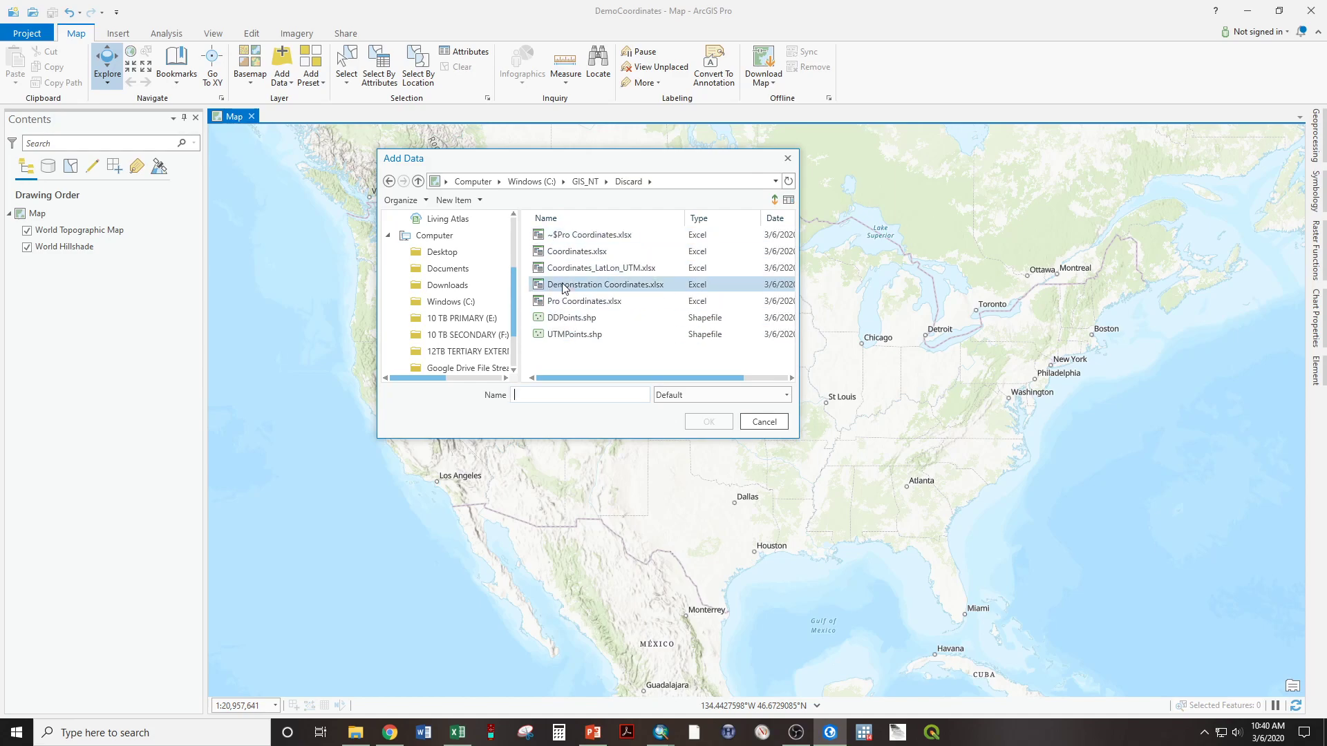
{"action": "left_click", "coordinate": [584, 301]}
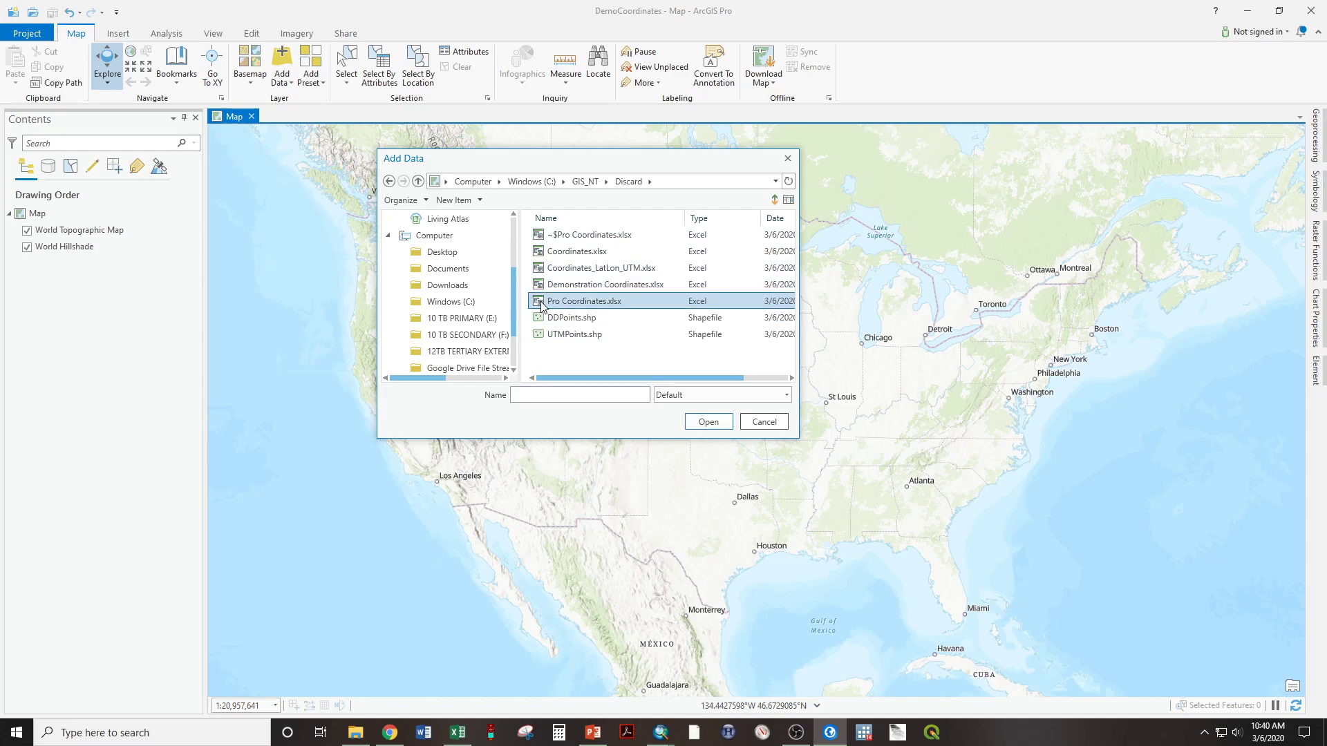
{"action": "double_click", "coordinate": [584, 301]}
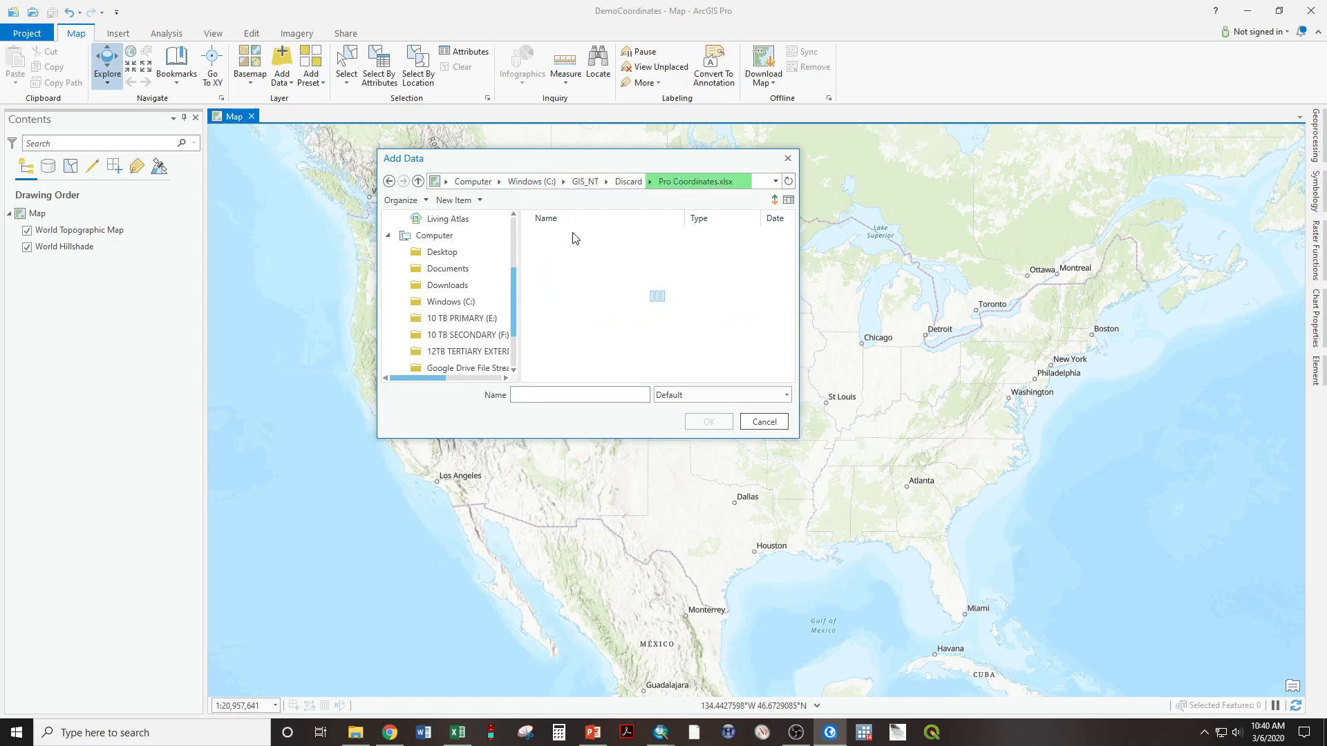
{"action": "left_click", "coordinate": [575, 235]}
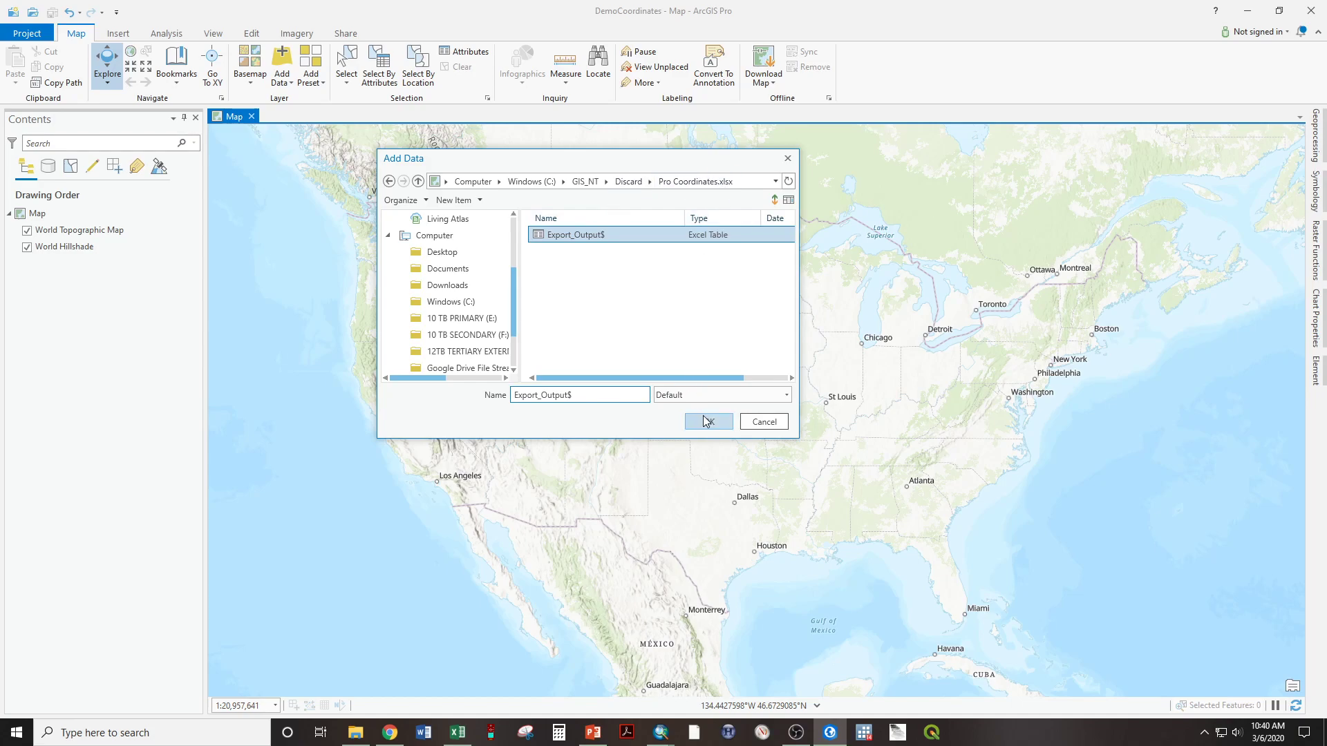
{"action": "left_click", "coordinate": [708, 422]}
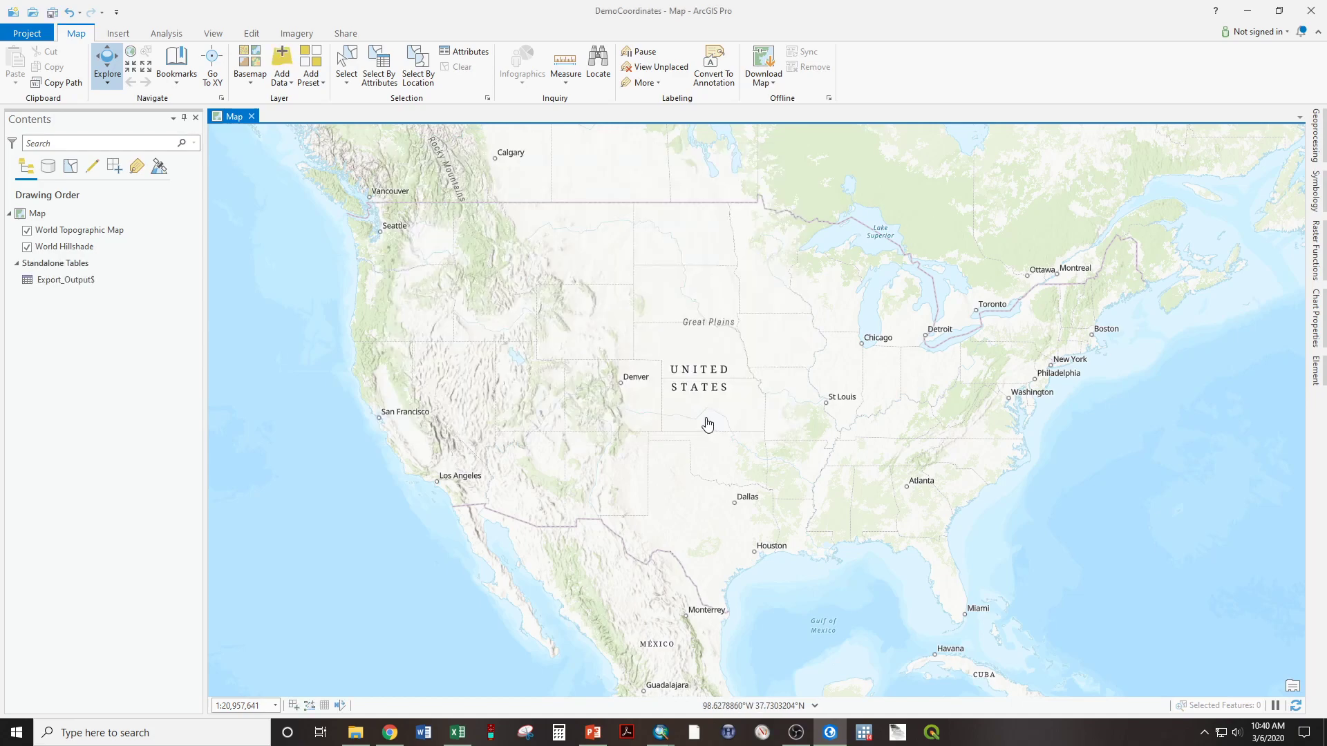
Step: Open the Export_Output$ attribute table and scroll through its 309 site records
{"action": "left_click", "coordinate": [56, 263]}
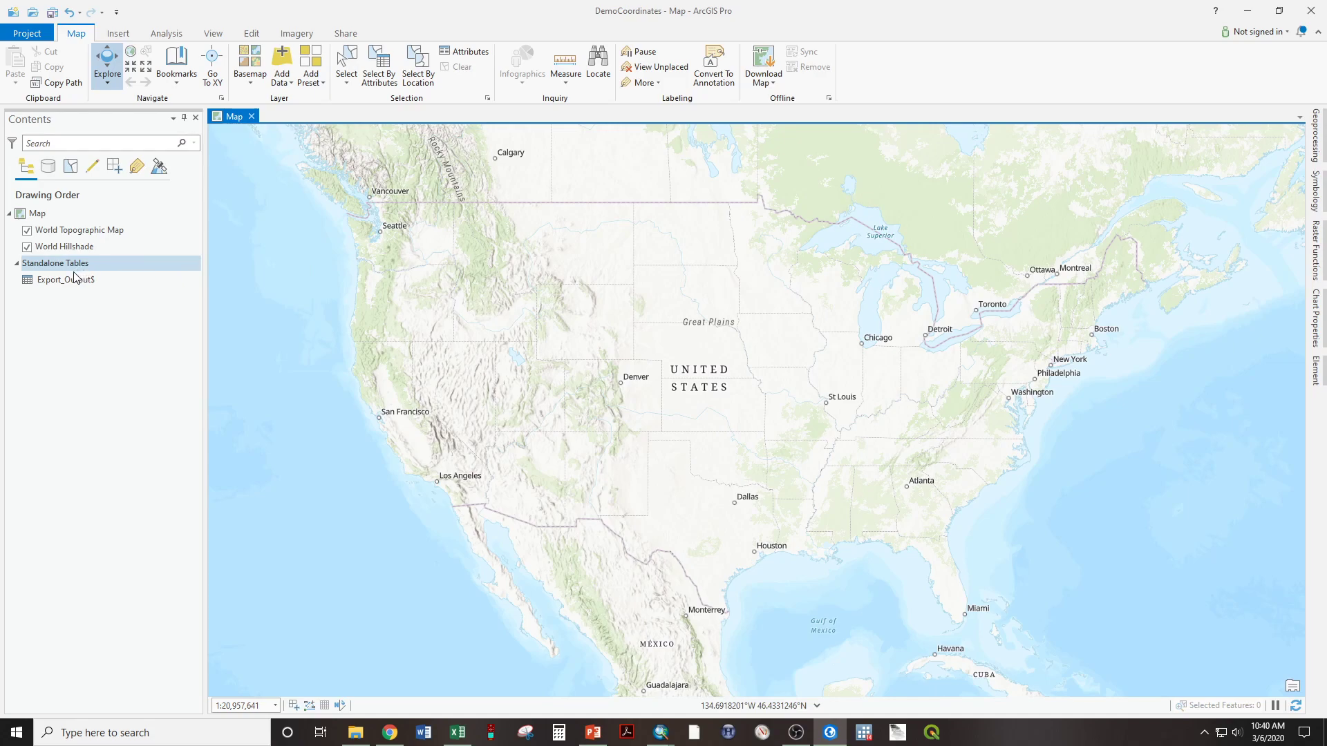
{"action": "left_click", "coordinate": [64, 279]}
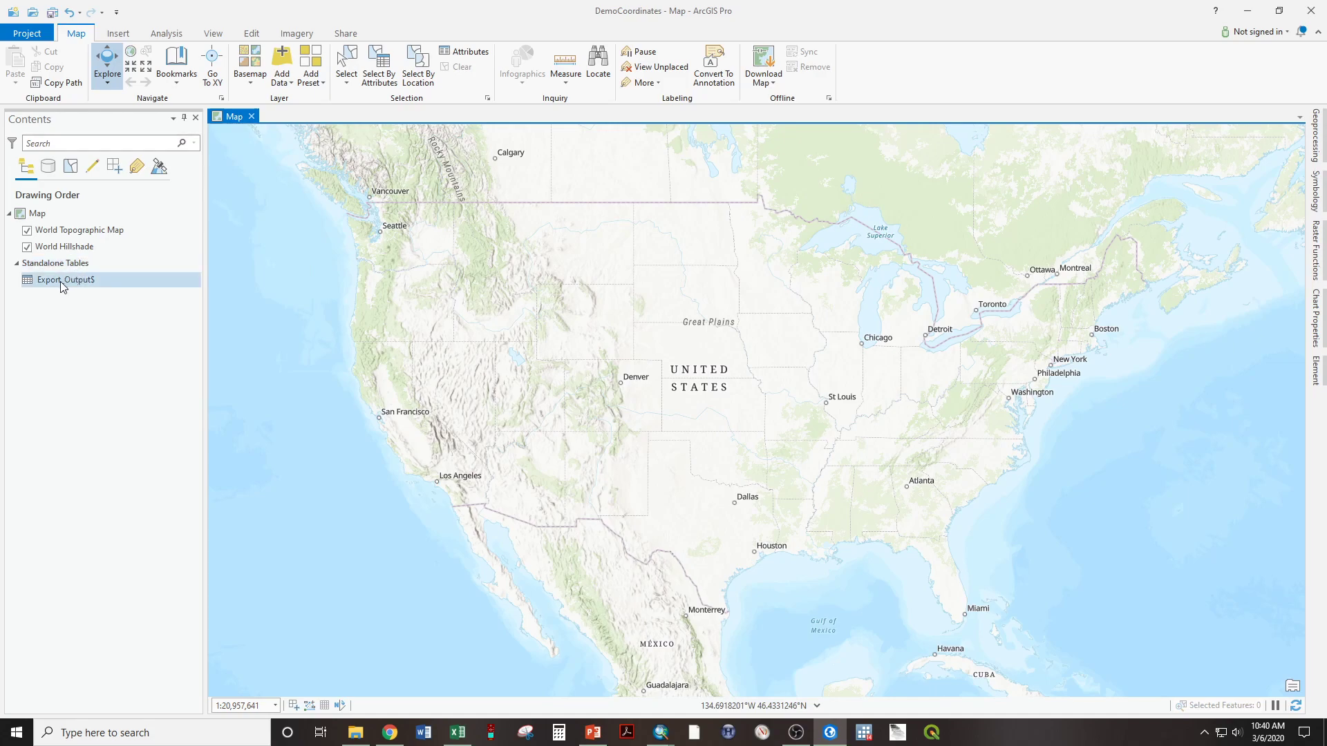
{"action": "right_click", "coordinate": [64, 280]}
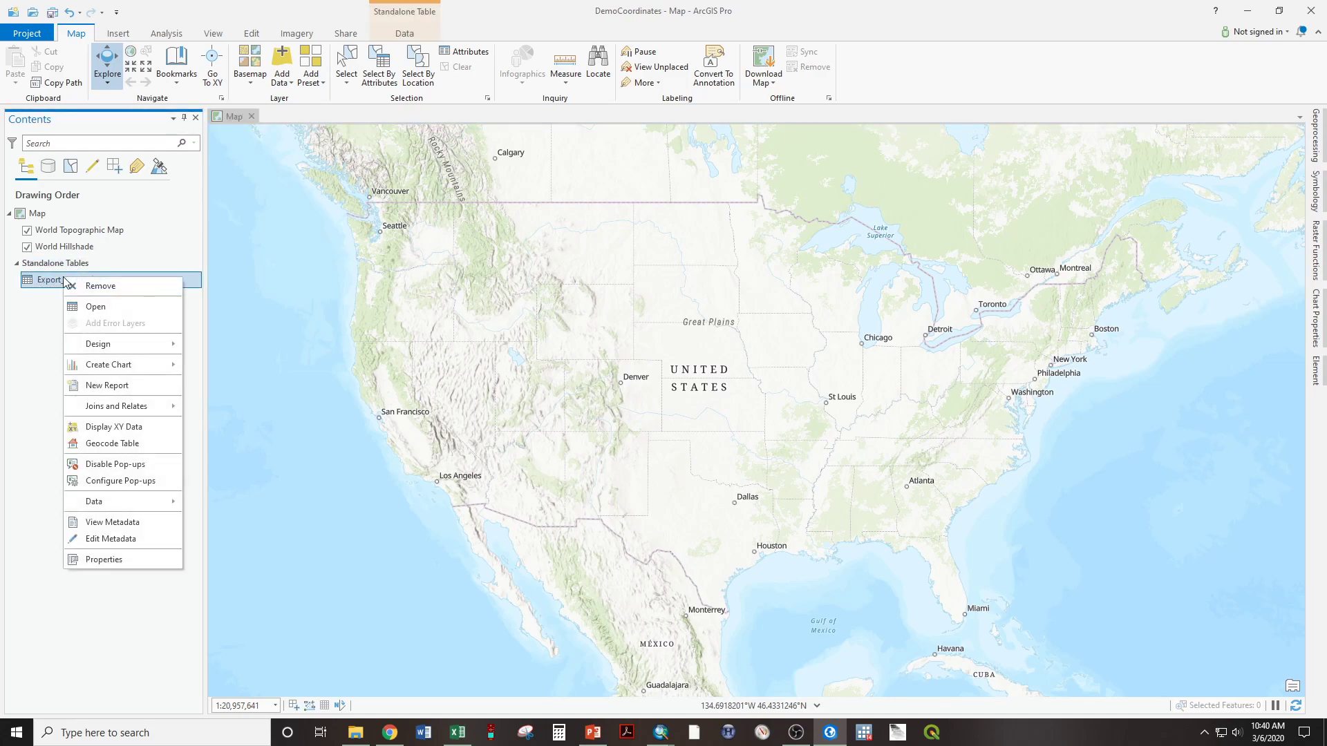
{"action": "left_click", "coordinate": [94, 307]}
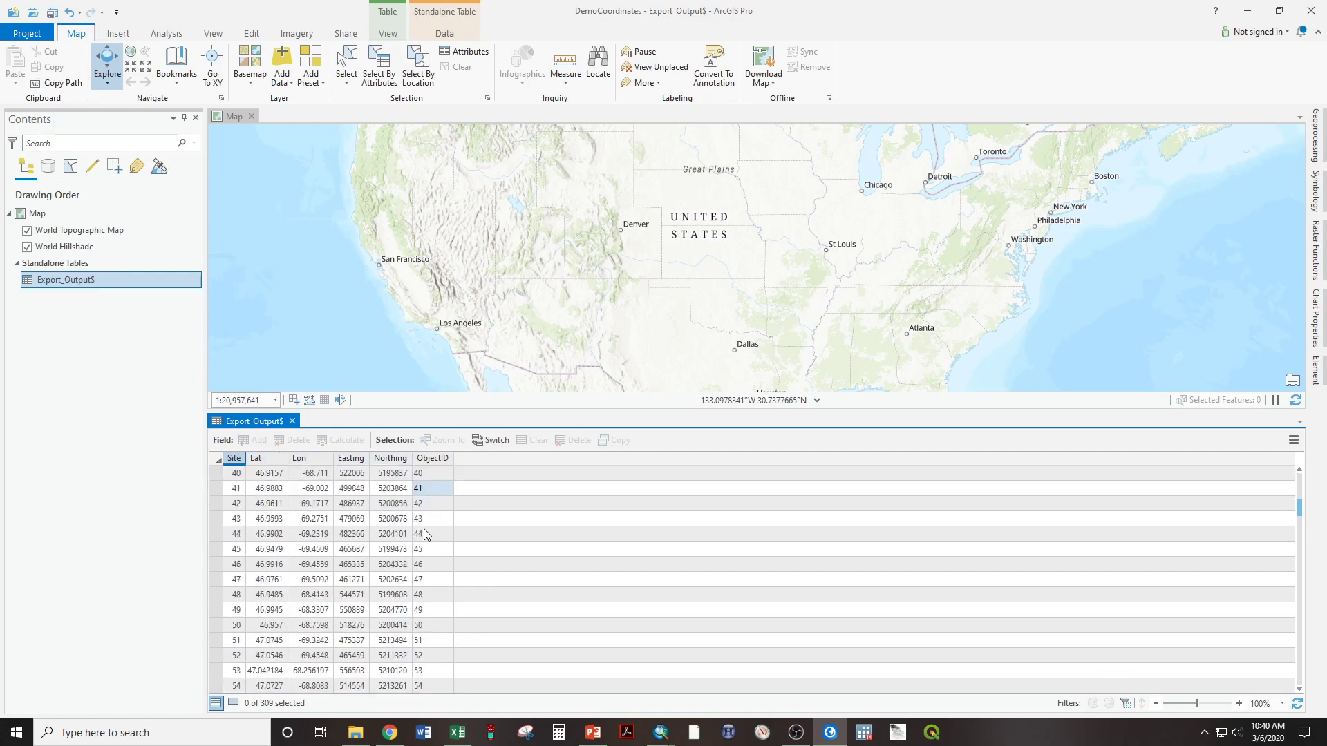
{"action": "scroll", "scroll_direction": "down", "scroll_amount": 3}
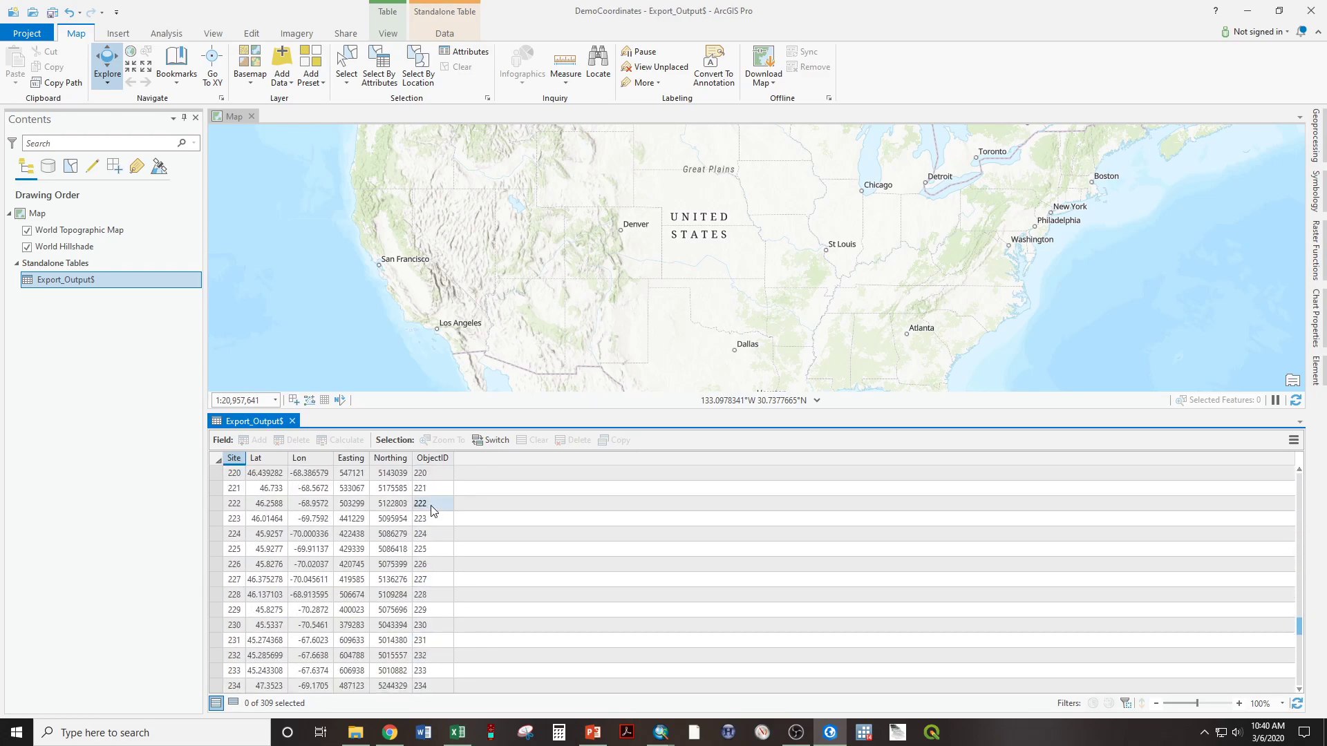
{"action": "scroll", "scroll_direction": "down", "scroll_amount": 3}
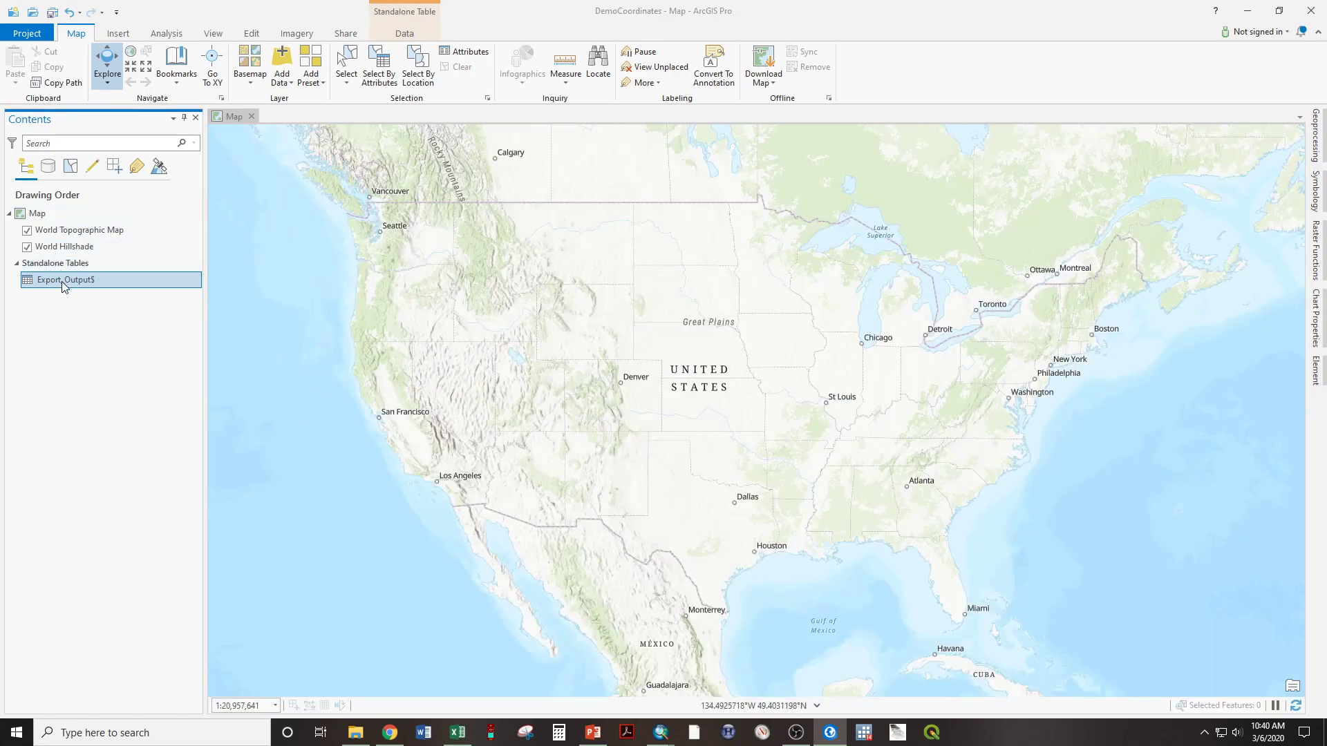
Step: Launch XY Table To Point on Export_Output$ with output named DD_Demo.shp
{"action": "right_click", "coordinate": [65, 280]}
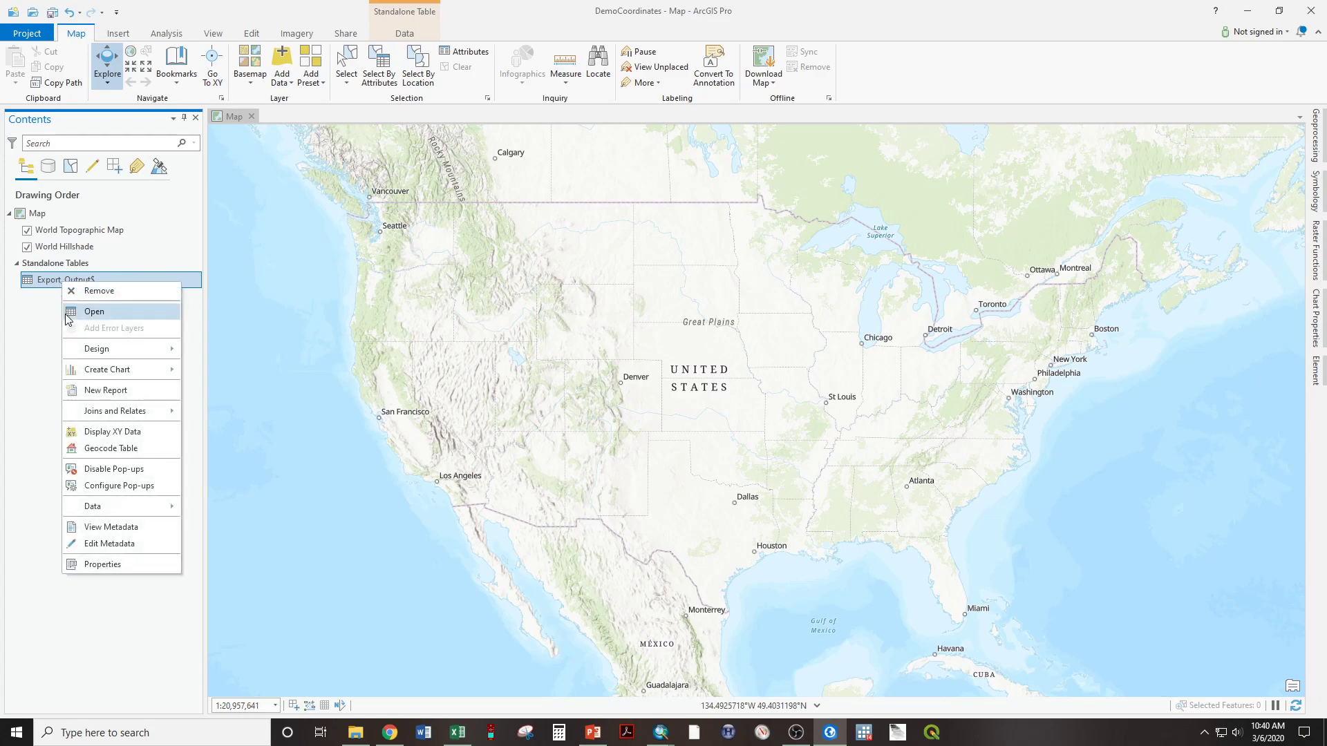
{"action": "mouse_move", "coordinate": [111, 431]}
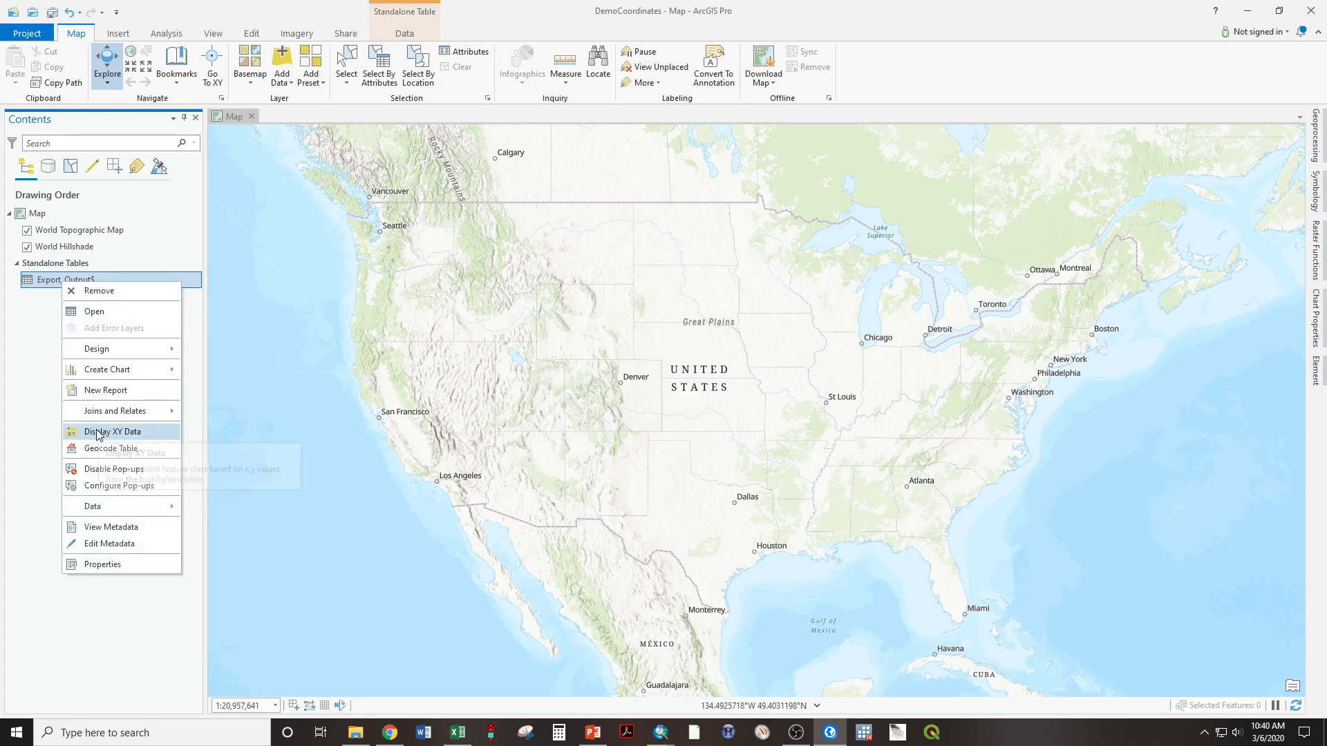
{"action": "left_click", "coordinate": [111, 431]}
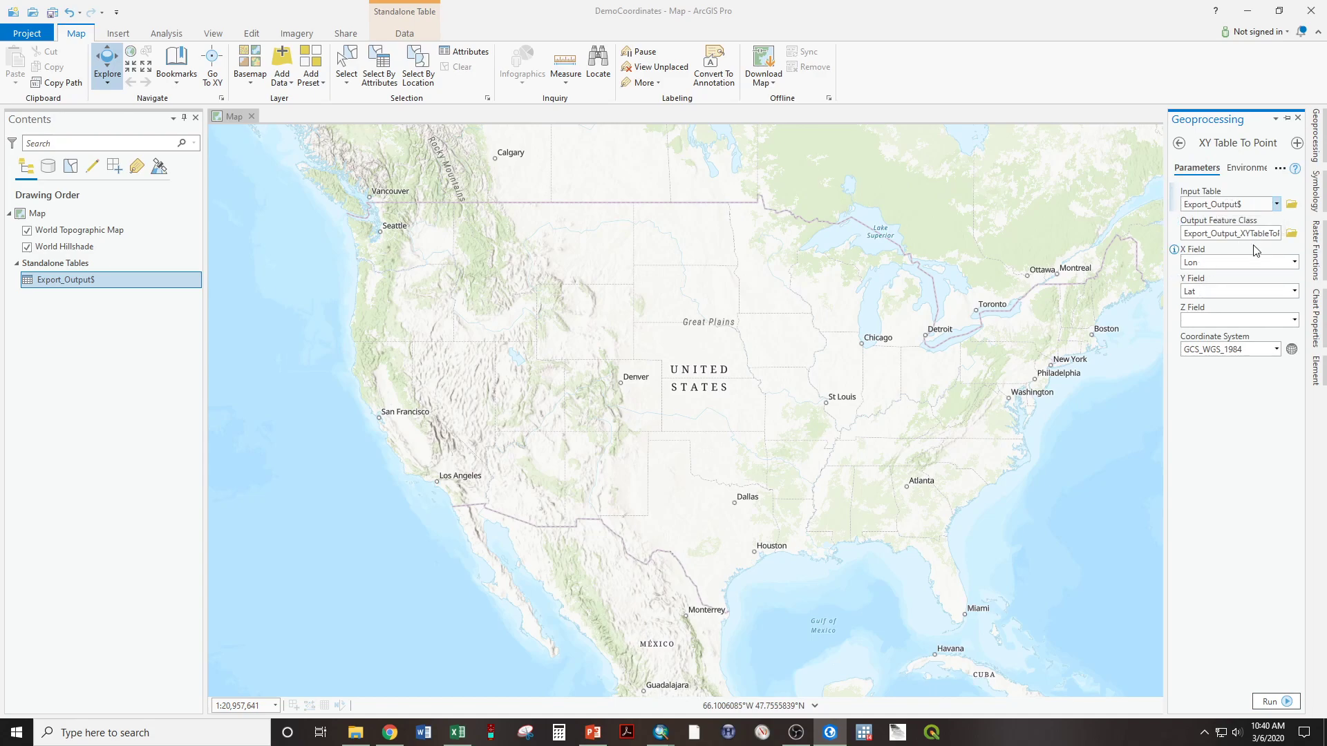
{"action": "mouse_move", "coordinate": [1290, 234]}
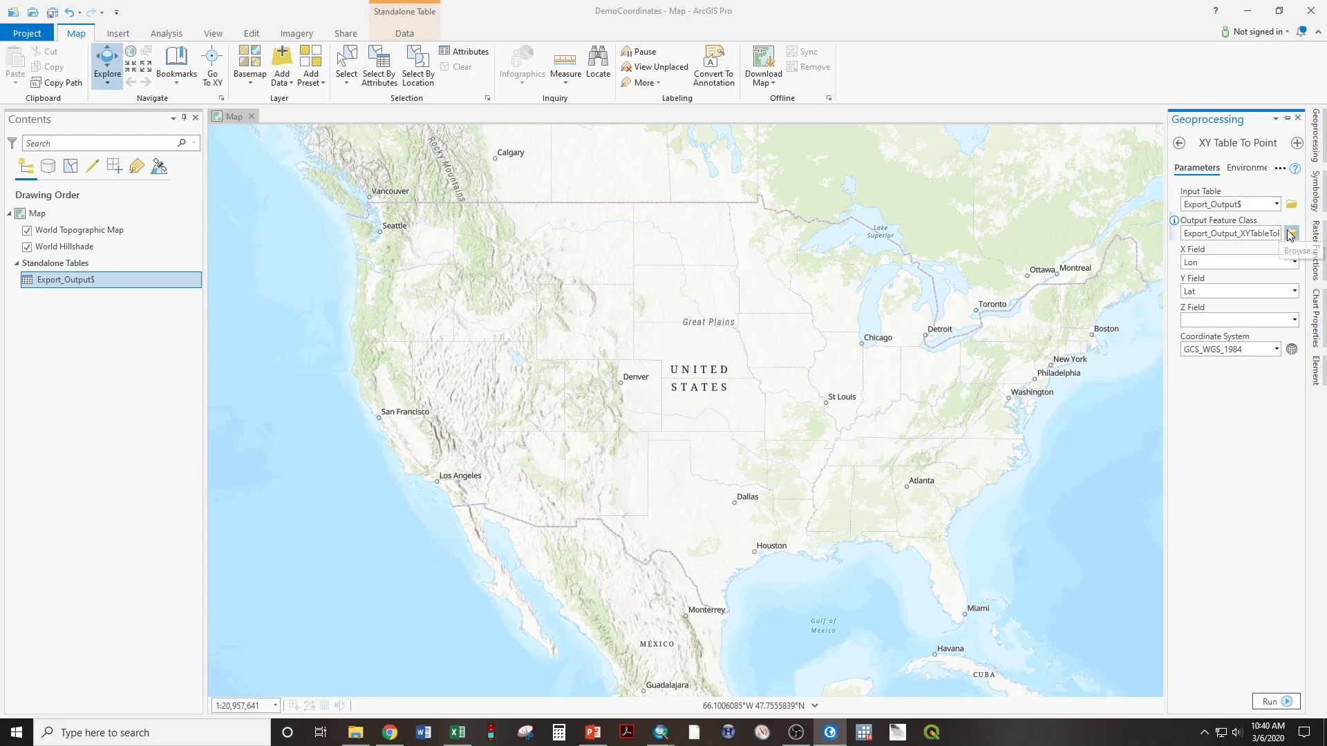
{"action": "left_click", "coordinate": [1291, 234]}
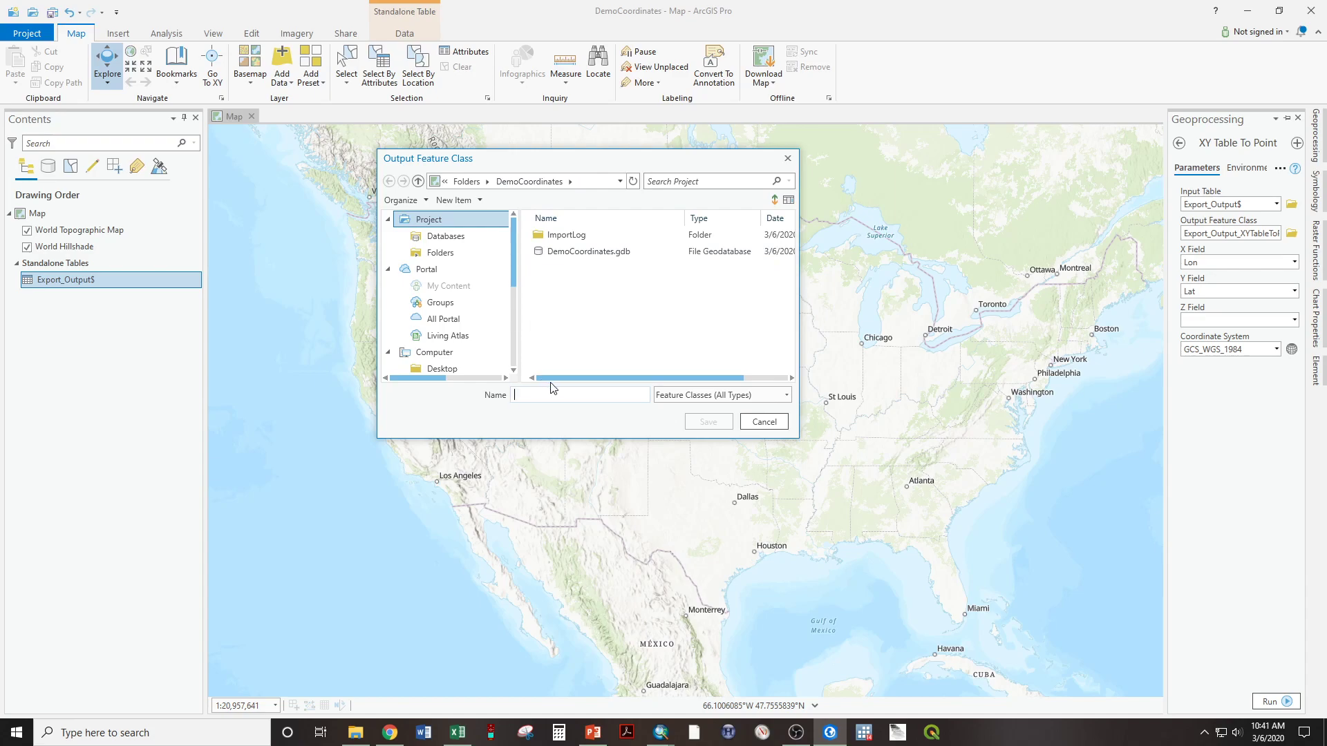
{"action": "type", "text": "DD_Demo"}
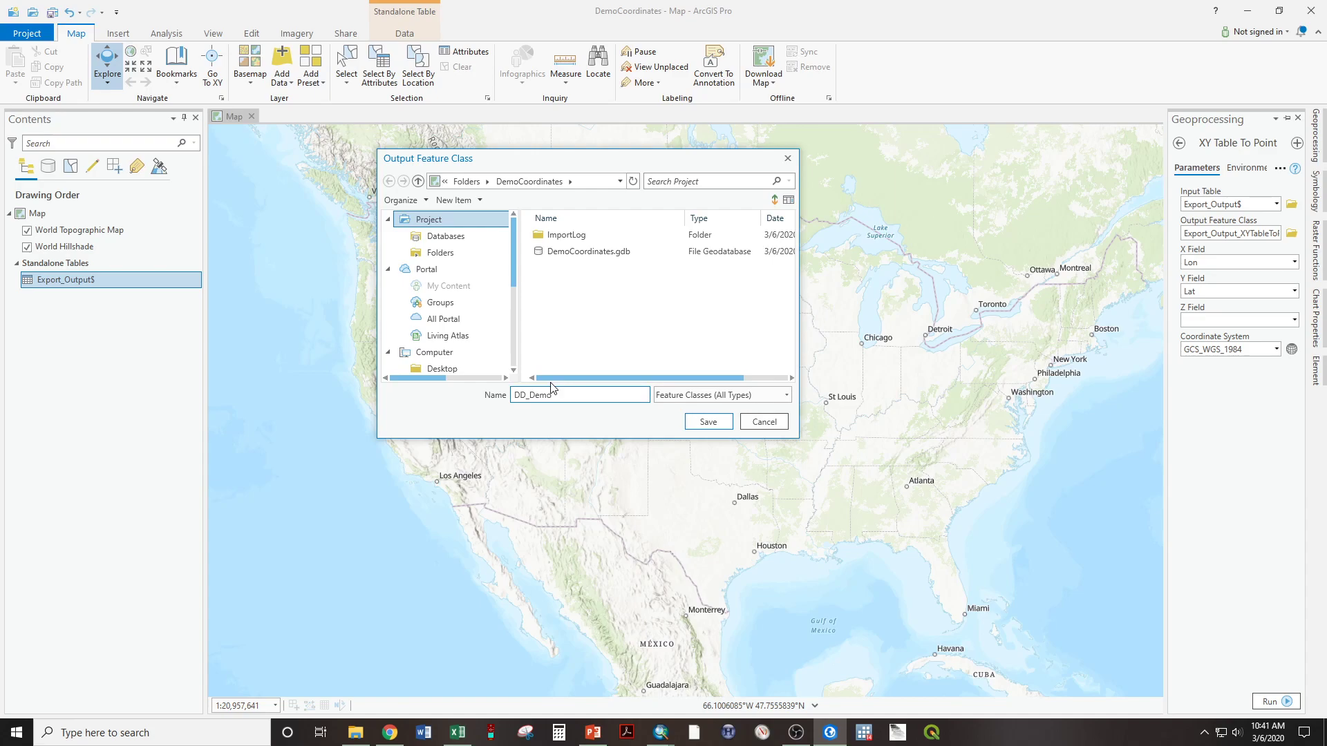
{"action": "mouse_move", "coordinate": [707, 422]}
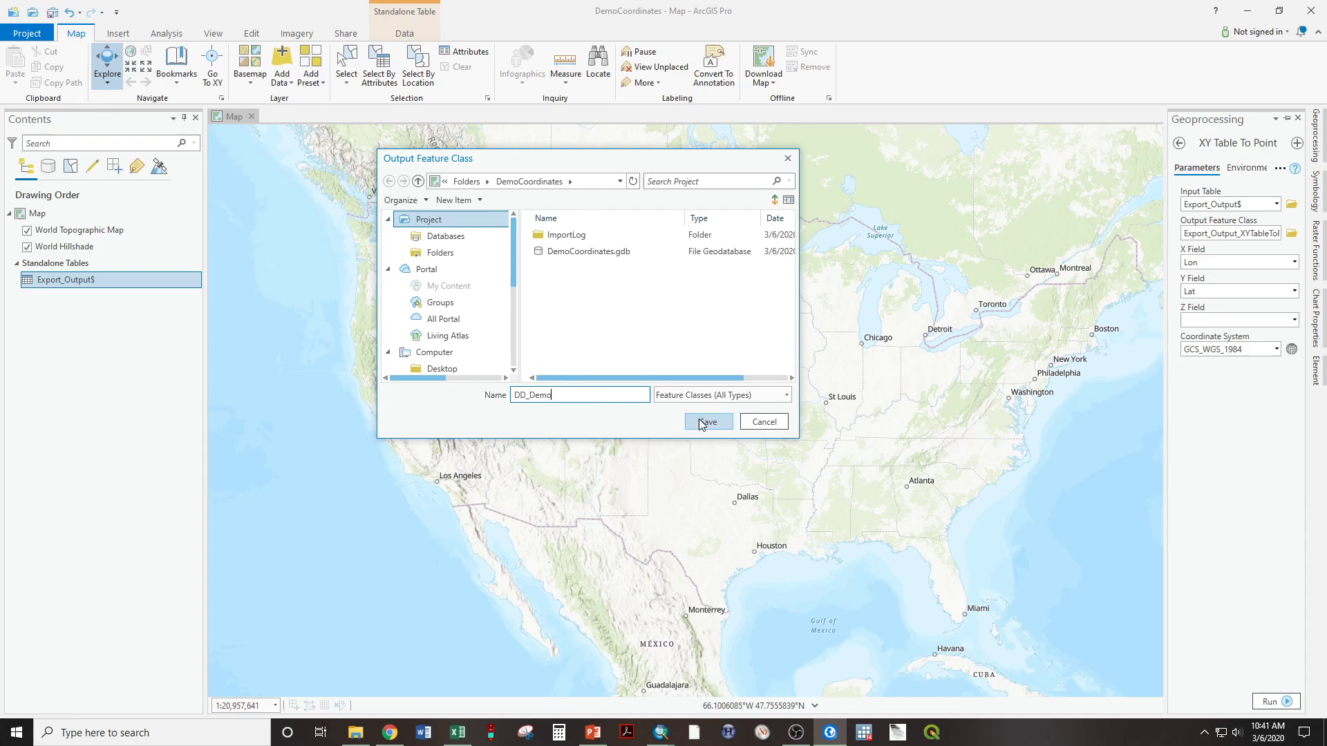
{"action": "left_click", "coordinate": [708, 422]}
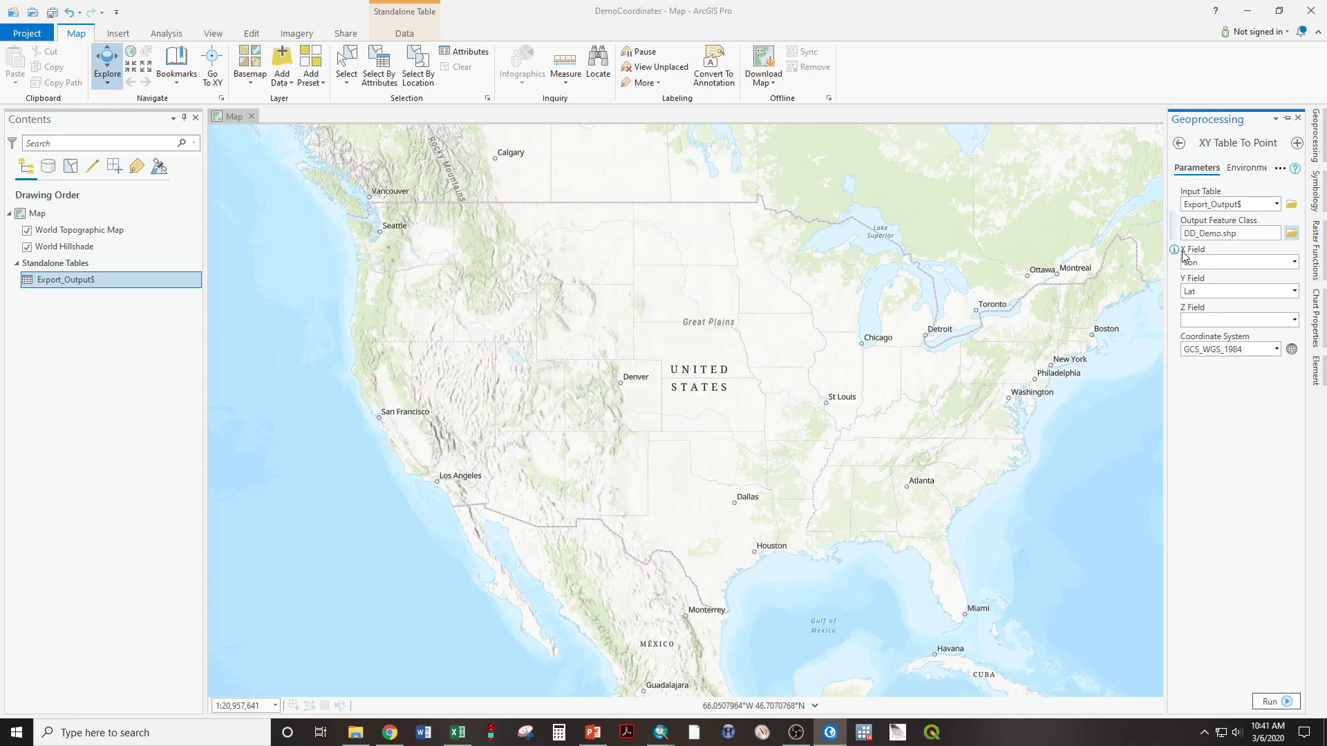
Step: Verify the X Field is Lon and the Y Field is Lat
{"action": "left_click", "coordinate": [1238, 261]}
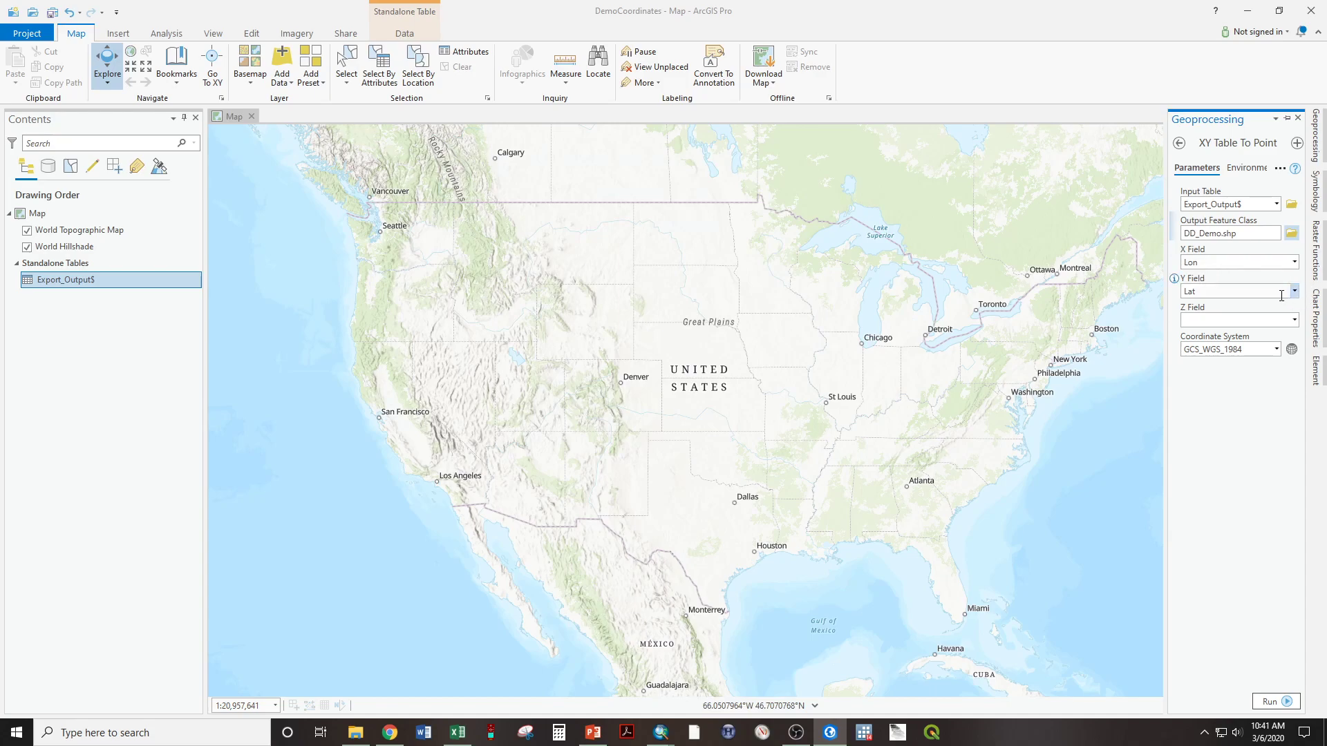
{"action": "left_click", "coordinate": [1293, 291]}
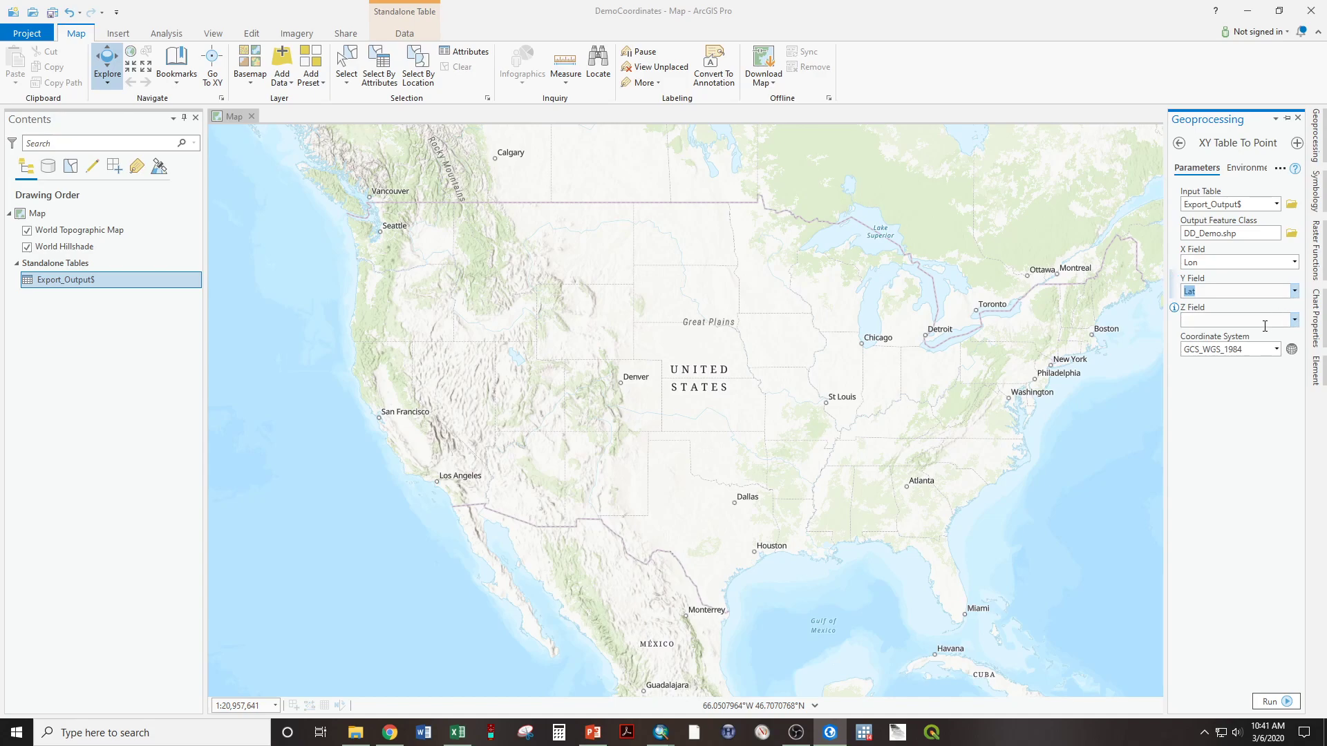
{"action": "mouse_move", "coordinate": [1229, 349]}
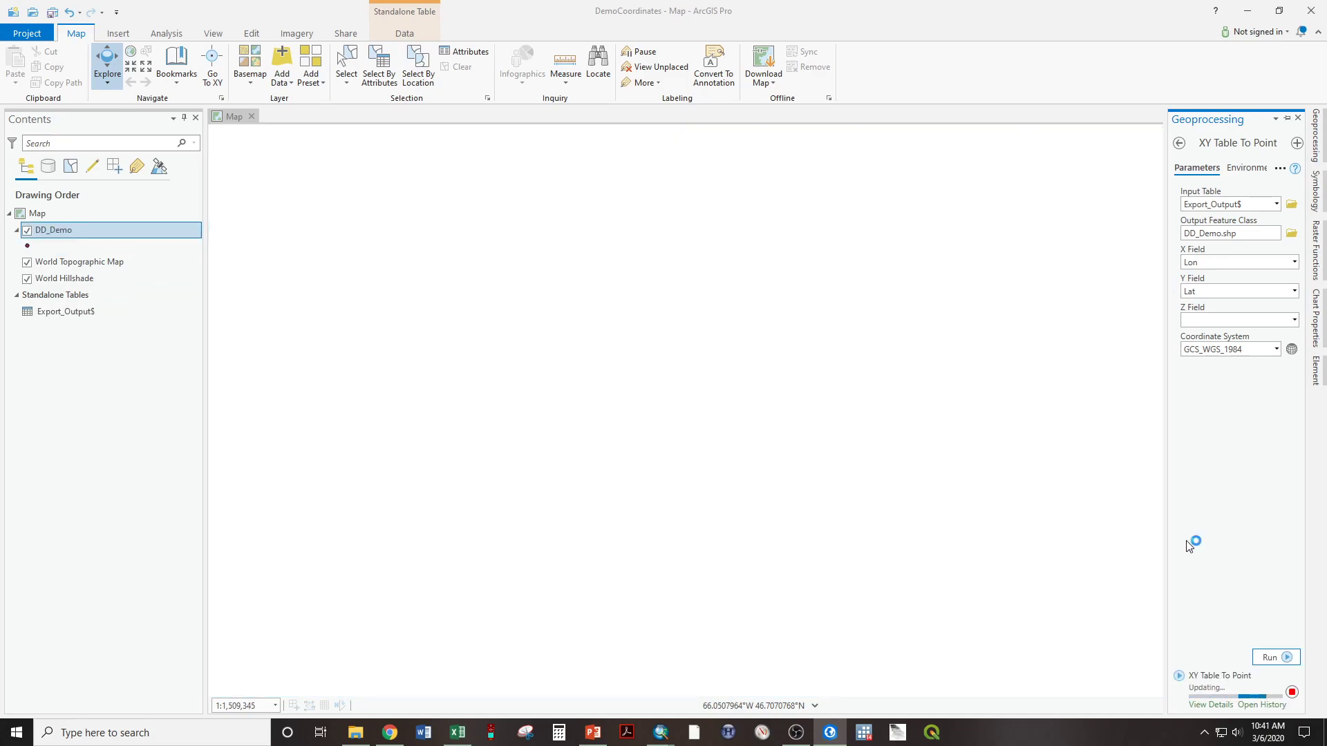
Step: Close the Geoprocessing pane and zoom in on the DD_Demo points over Maine
{"action": "left_click", "coordinate": [1270, 657]}
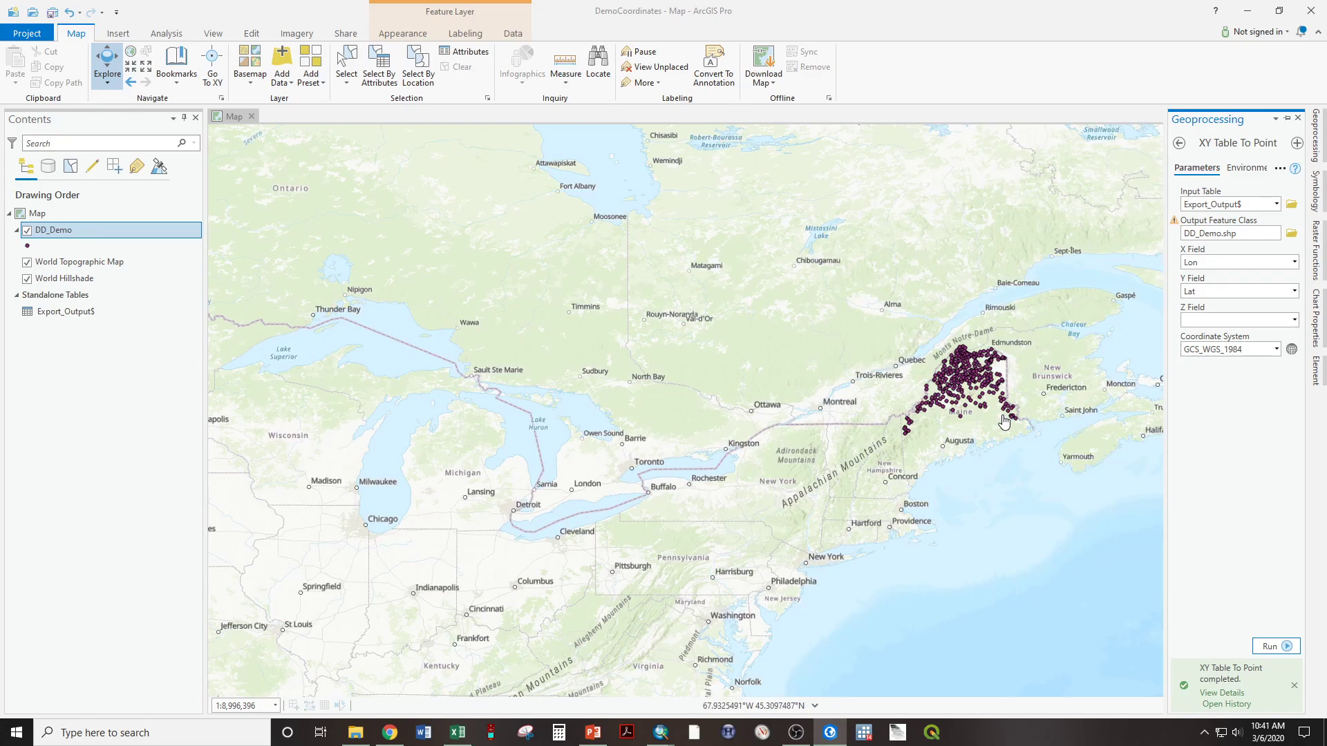
{"action": "scroll", "scroll_direction": "down", "scroll_amount": 3}
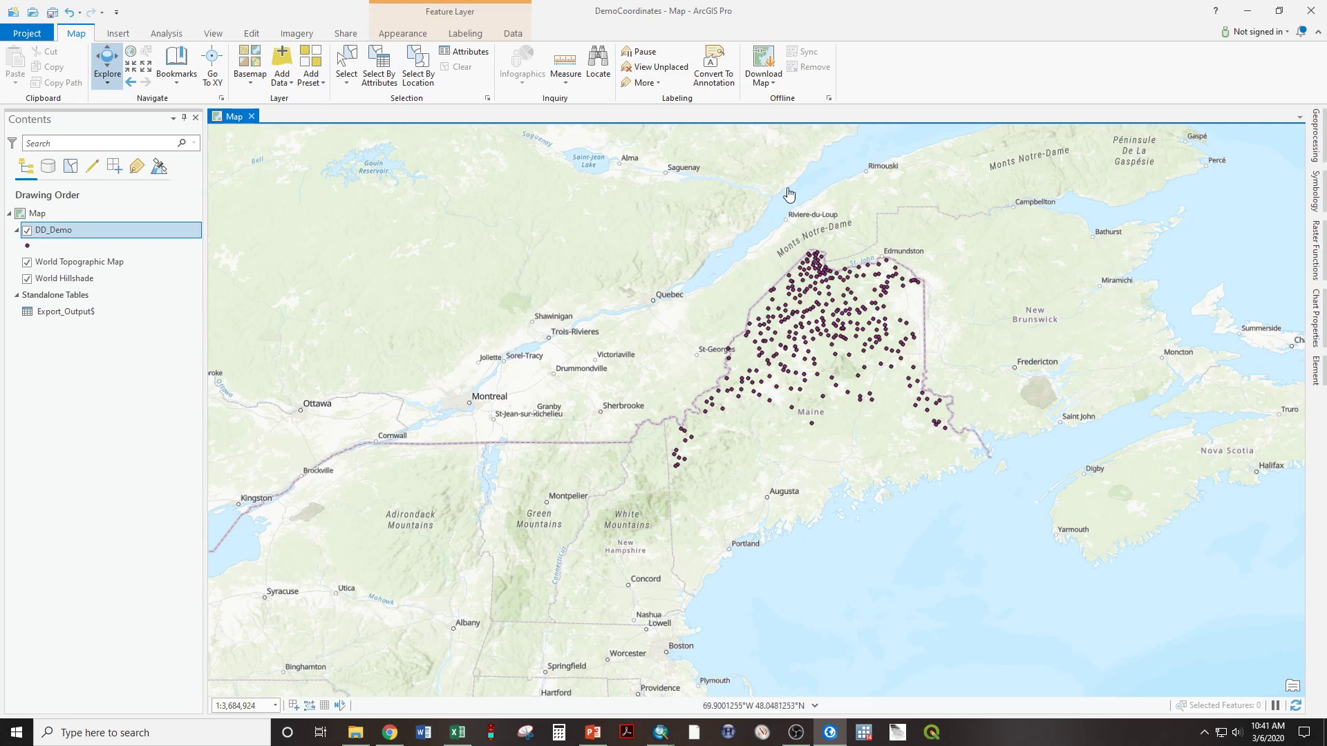
{"action": "mouse_move", "coordinate": [825, 310]}
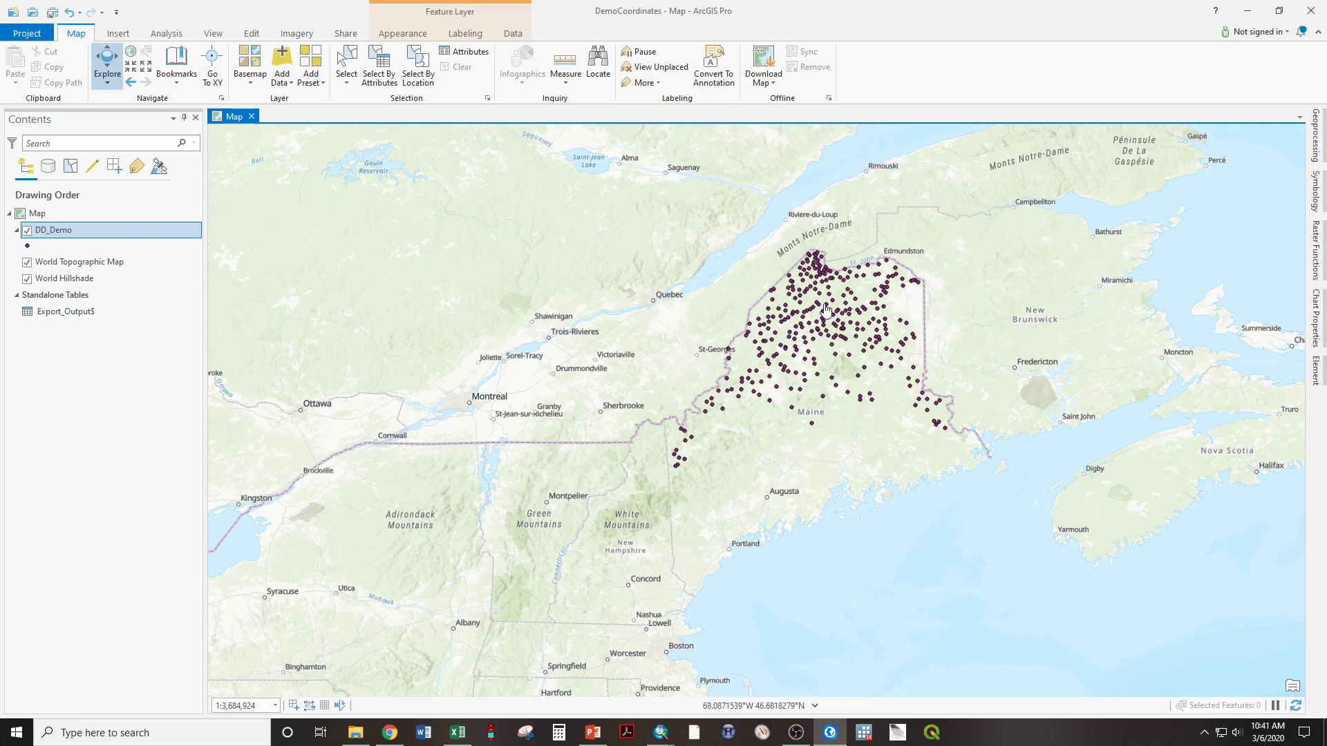
{"action": "mouse_move", "coordinate": [693, 306]}
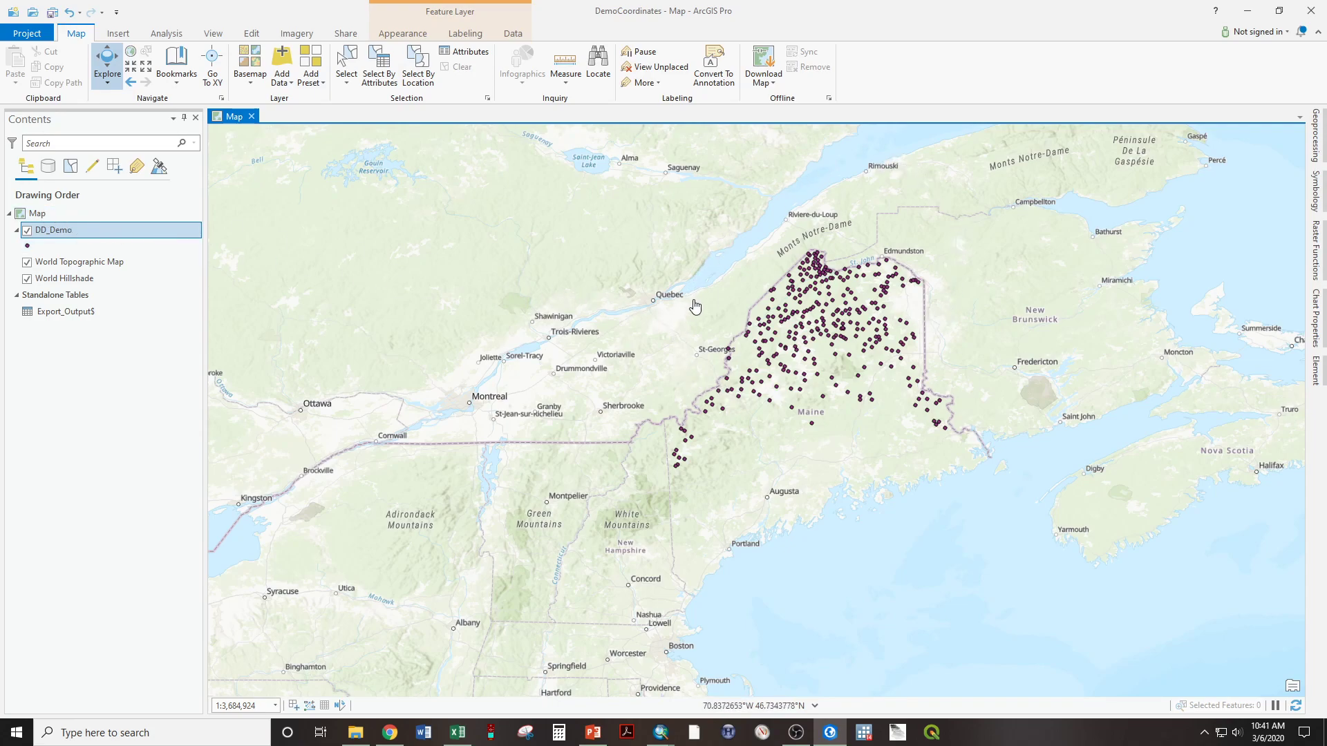
Step: In Map Properties, set the map coordinate system to NAD 1983 UTM Zone 19N
{"action": "left_click", "coordinate": [37, 212]}
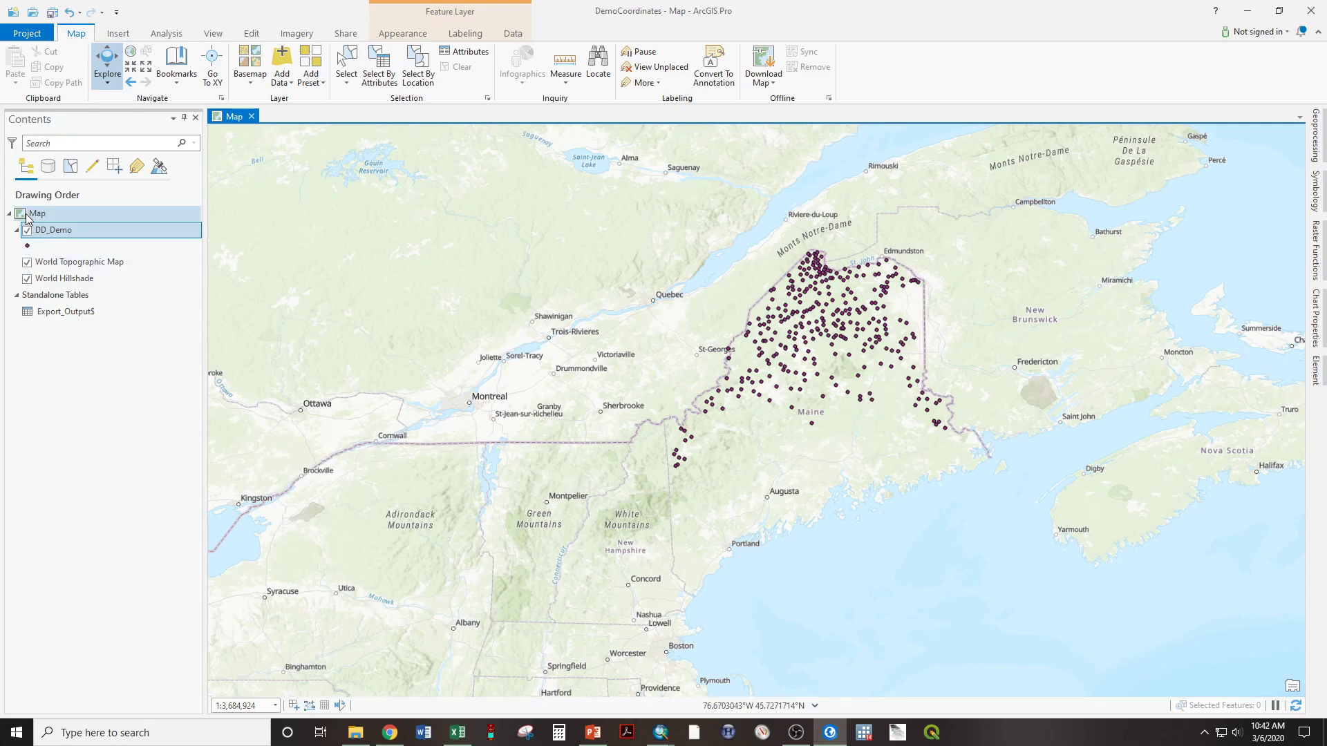
{"action": "right_click", "coordinate": [37, 213]}
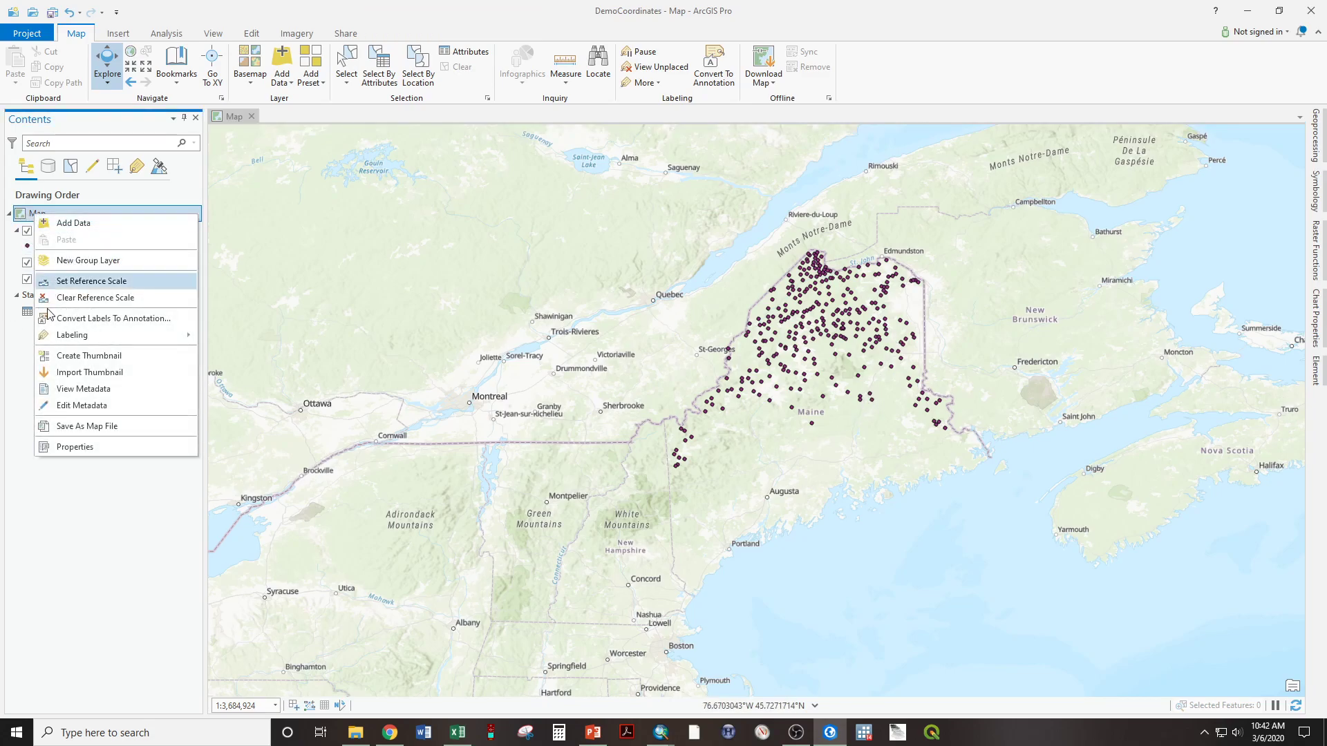
{"action": "left_click", "coordinate": [75, 447]}
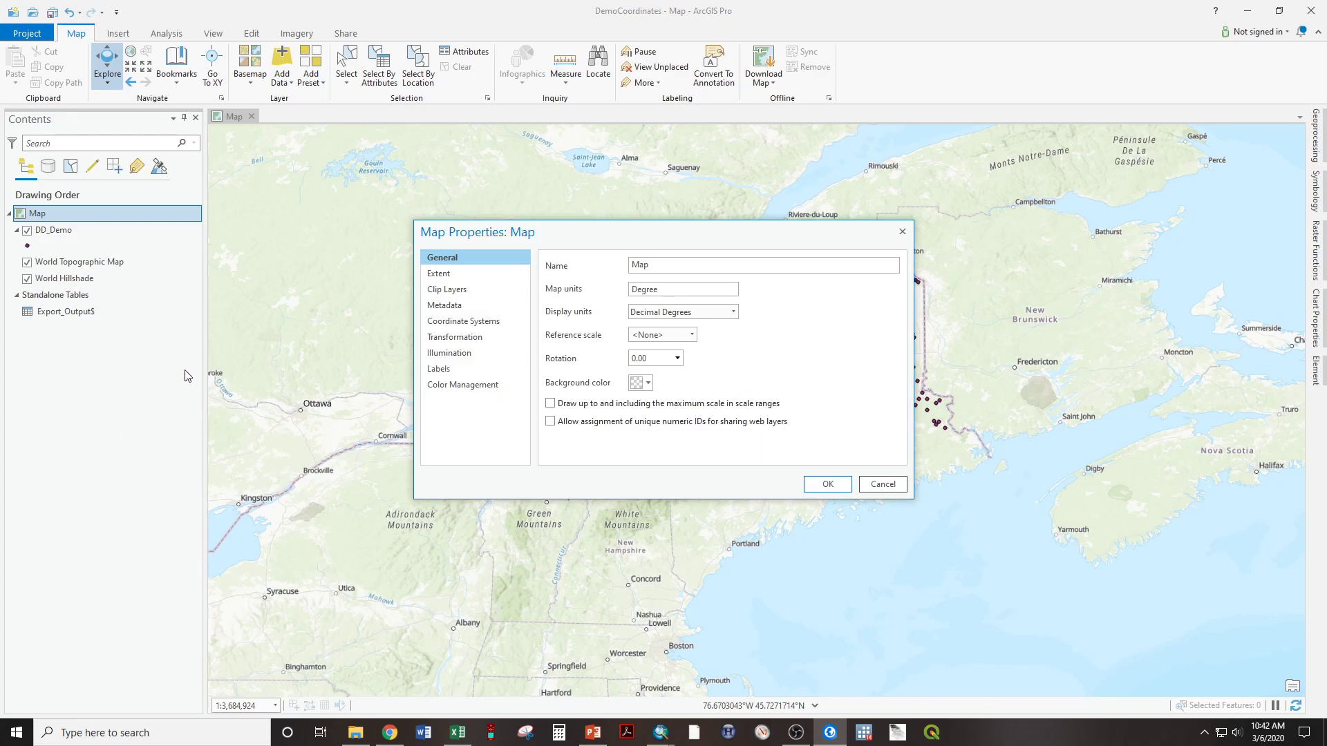
{"action": "left_click", "coordinate": [463, 321]}
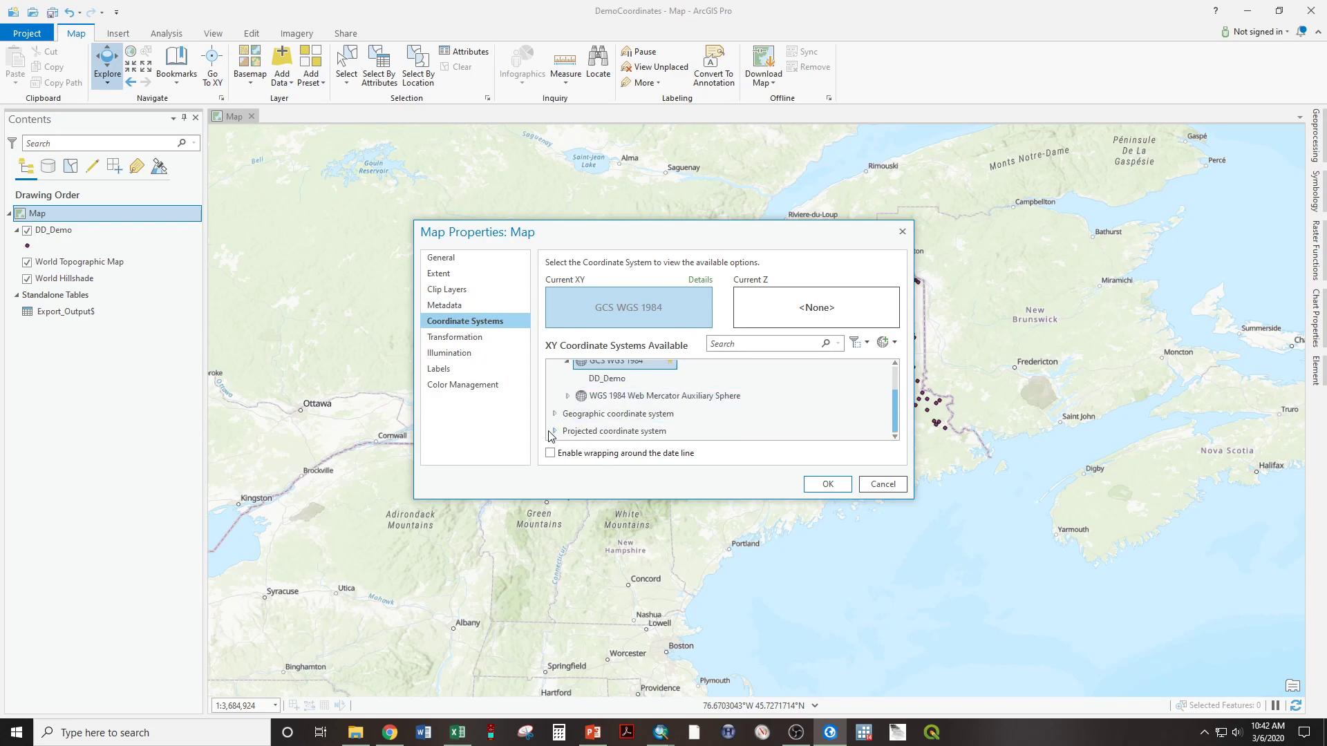
{"action": "scroll", "scroll_direction": "down", "scroll_amount": 3}
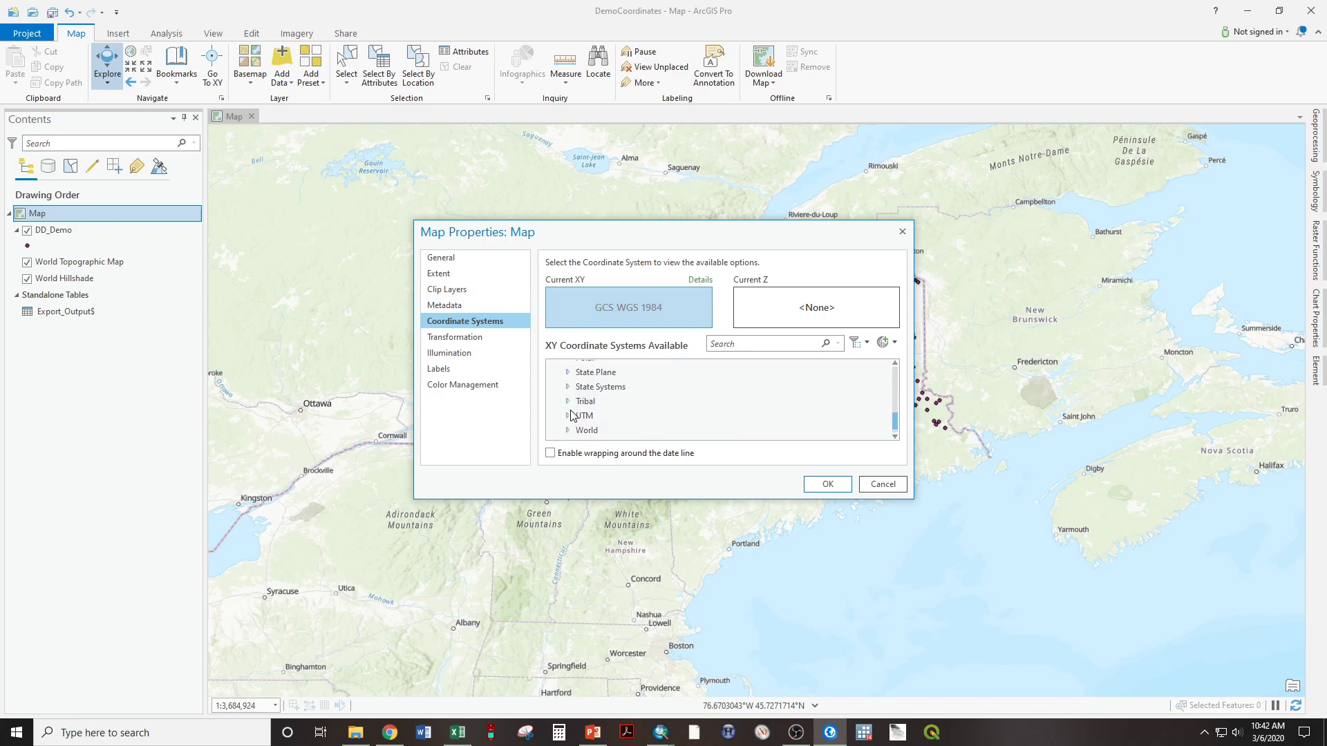
{"action": "scroll", "scroll_direction": "down", "scroll_amount": 3}
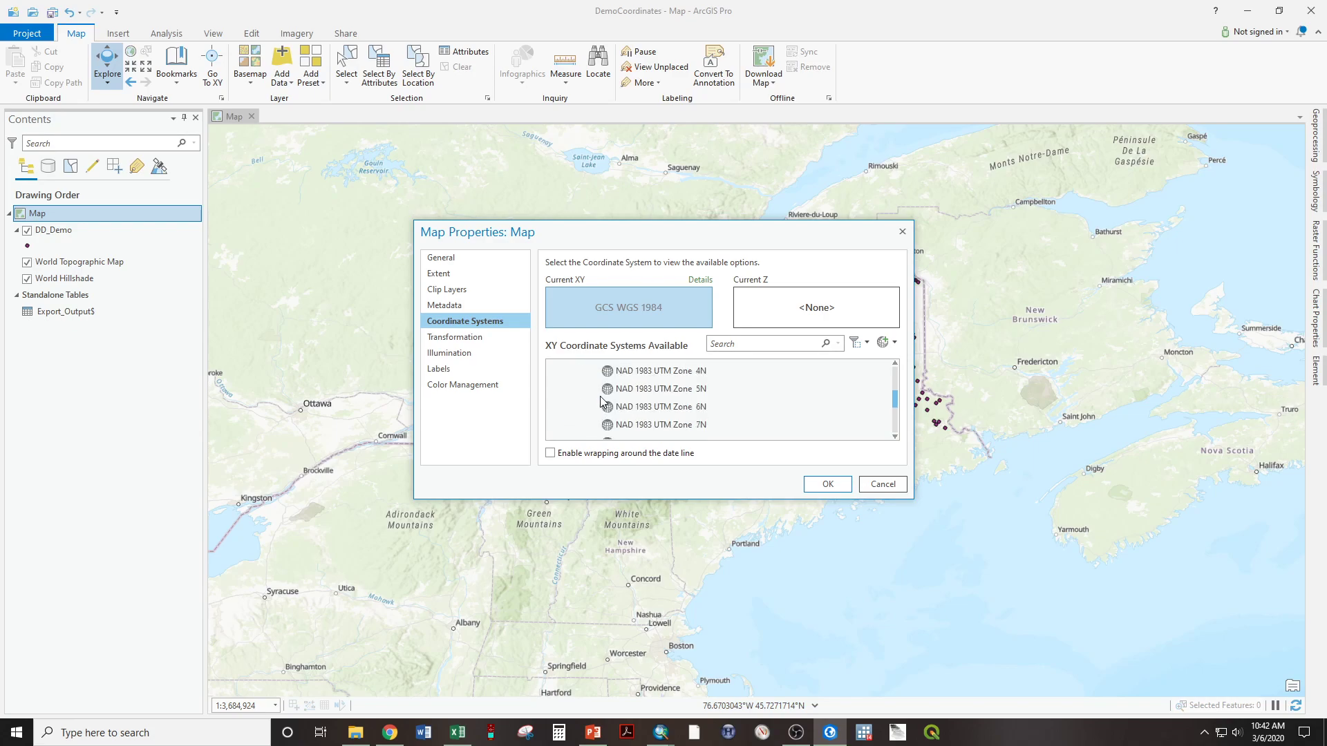
{"action": "left_click", "coordinate": [663, 408]}
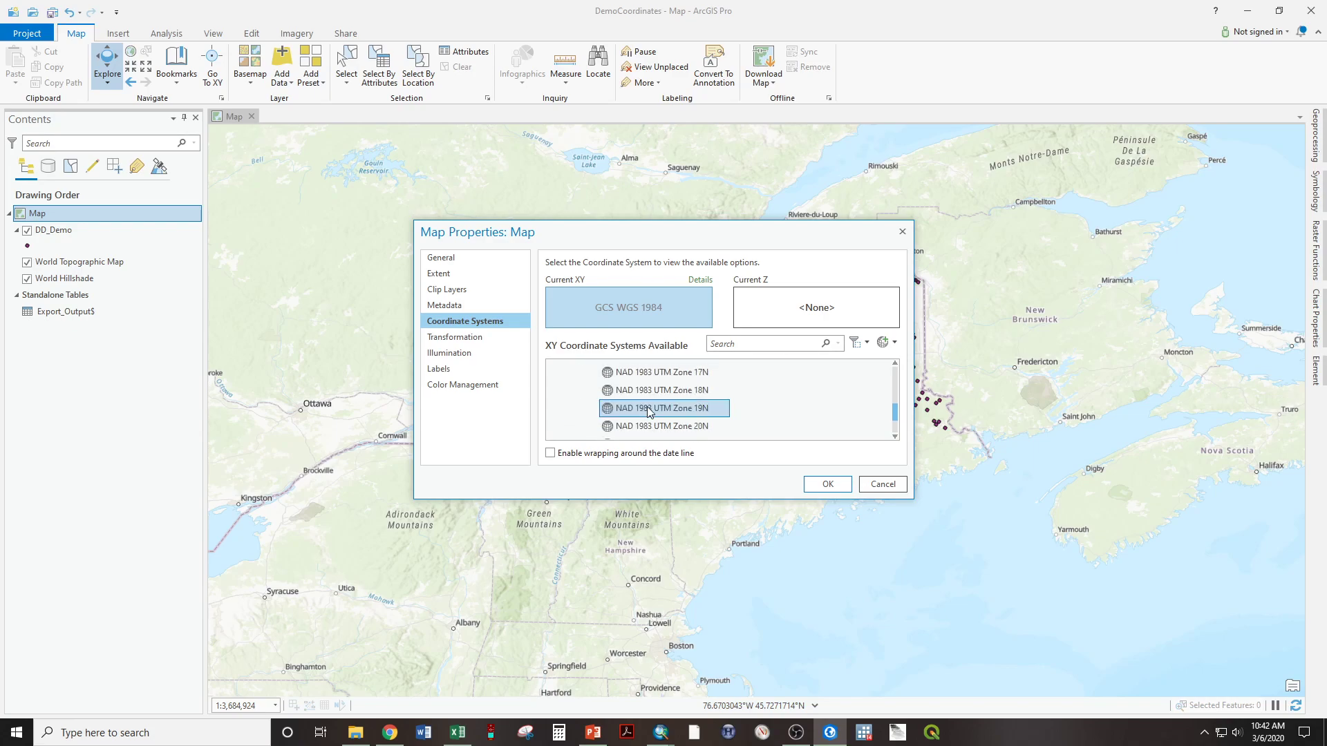
{"action": "left_click", "coordinate": [660, 408]}
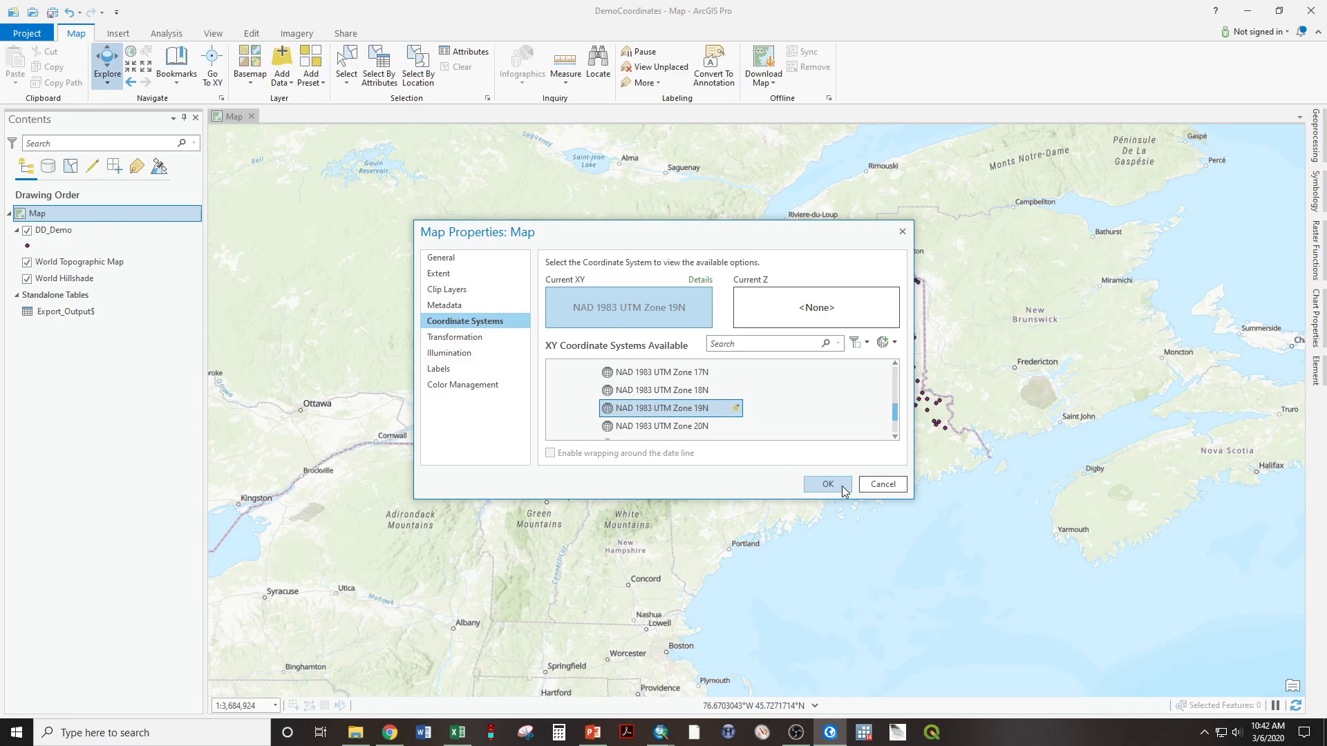
{"action": "left_click", "coordinate": [826, 484]}
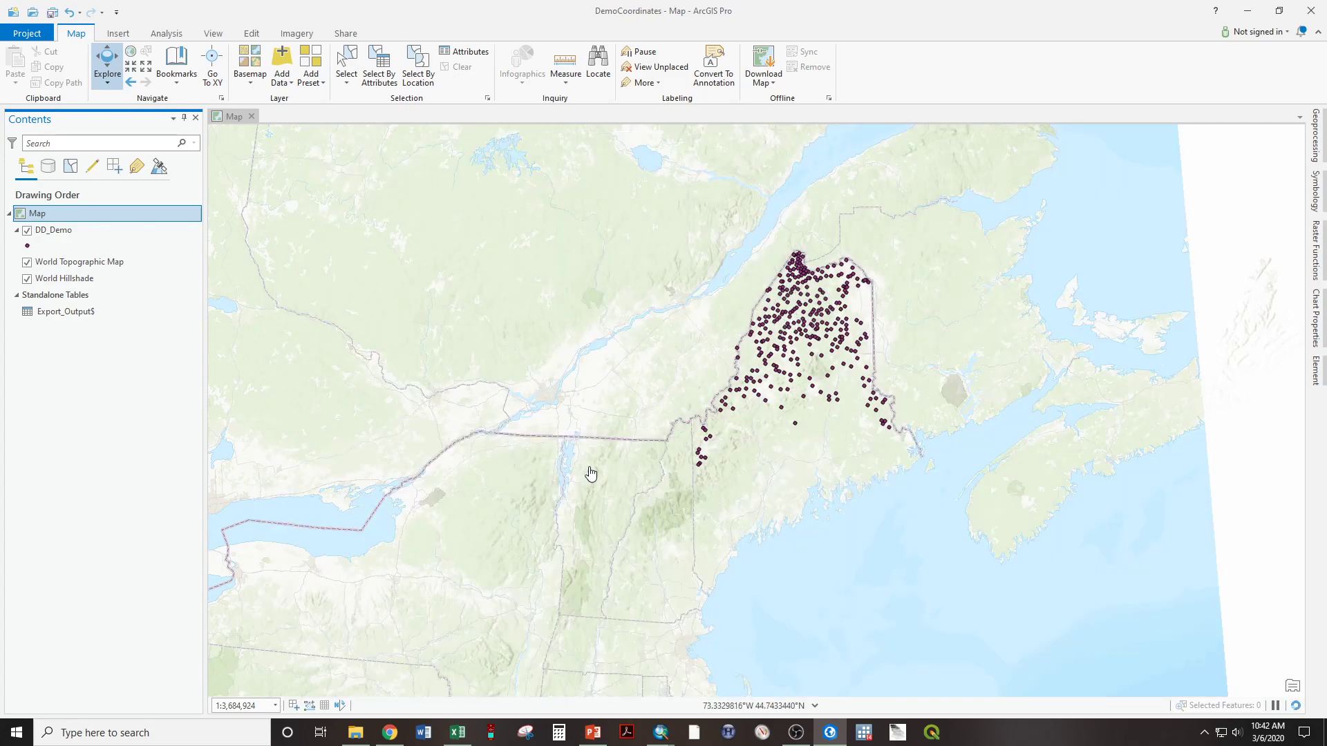
Step: Pan the map toward the DD_Demo points in northern Maine
{"action": "left_click_drag", "start_coordinate": [592, 473], "coordinate": [337, 362]}
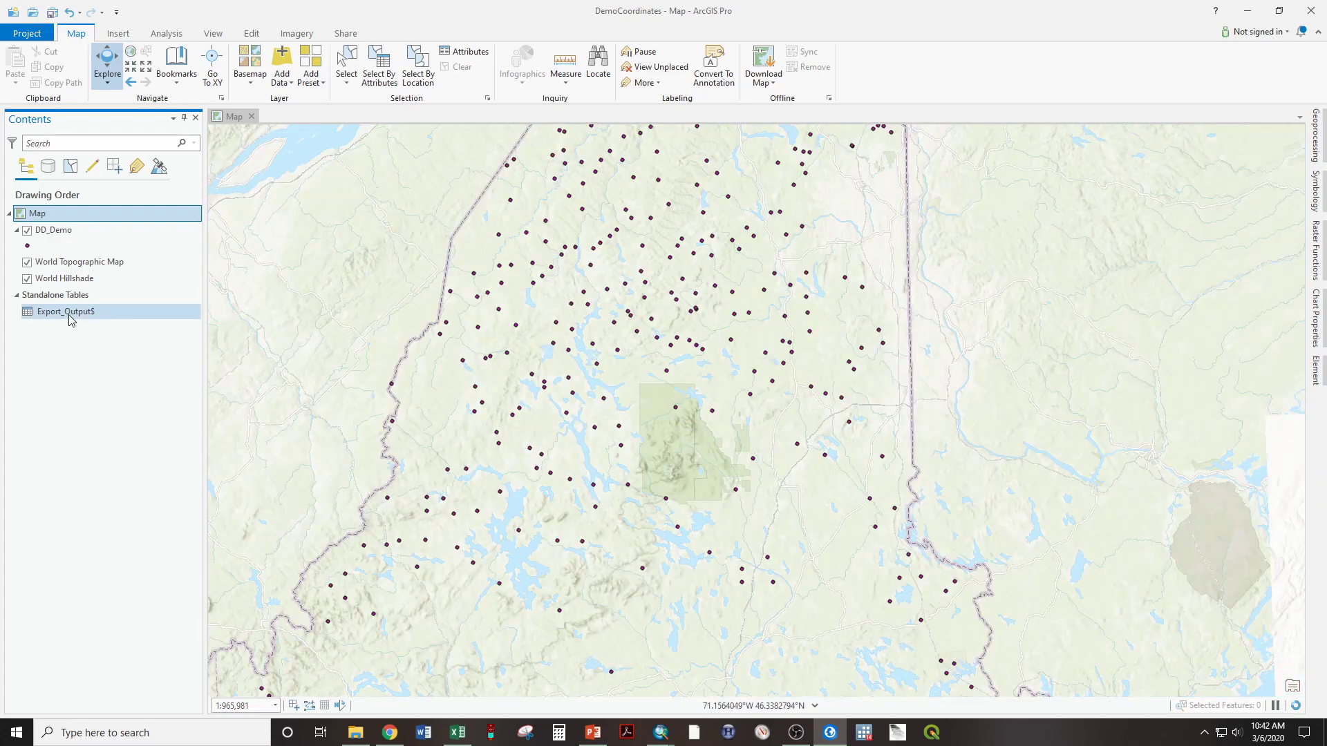
Step: Reopen XY Table To Point for Export_Output$, naming the output UTM_Demo.shp
{"action": "right_click", "coordinate": [64, 312]}
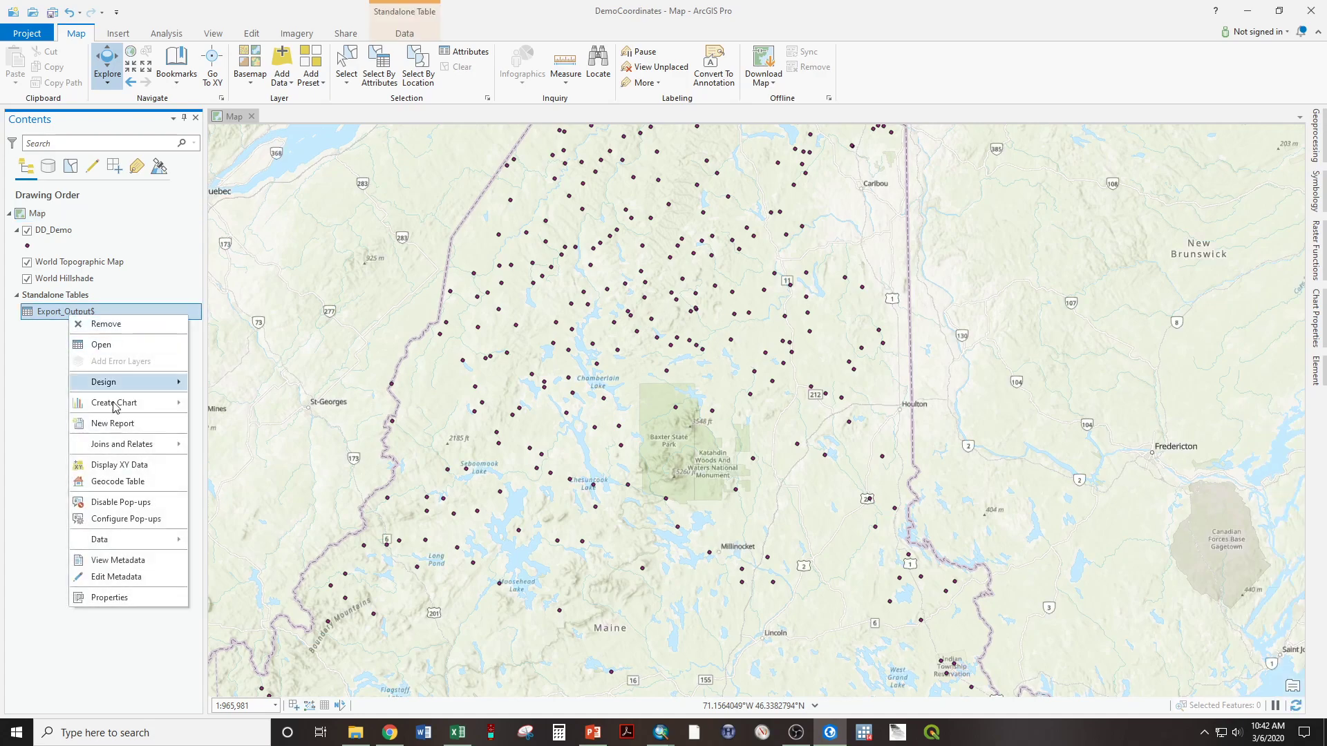
{"action": "mouse_move", "coordinate": [118, 464]}
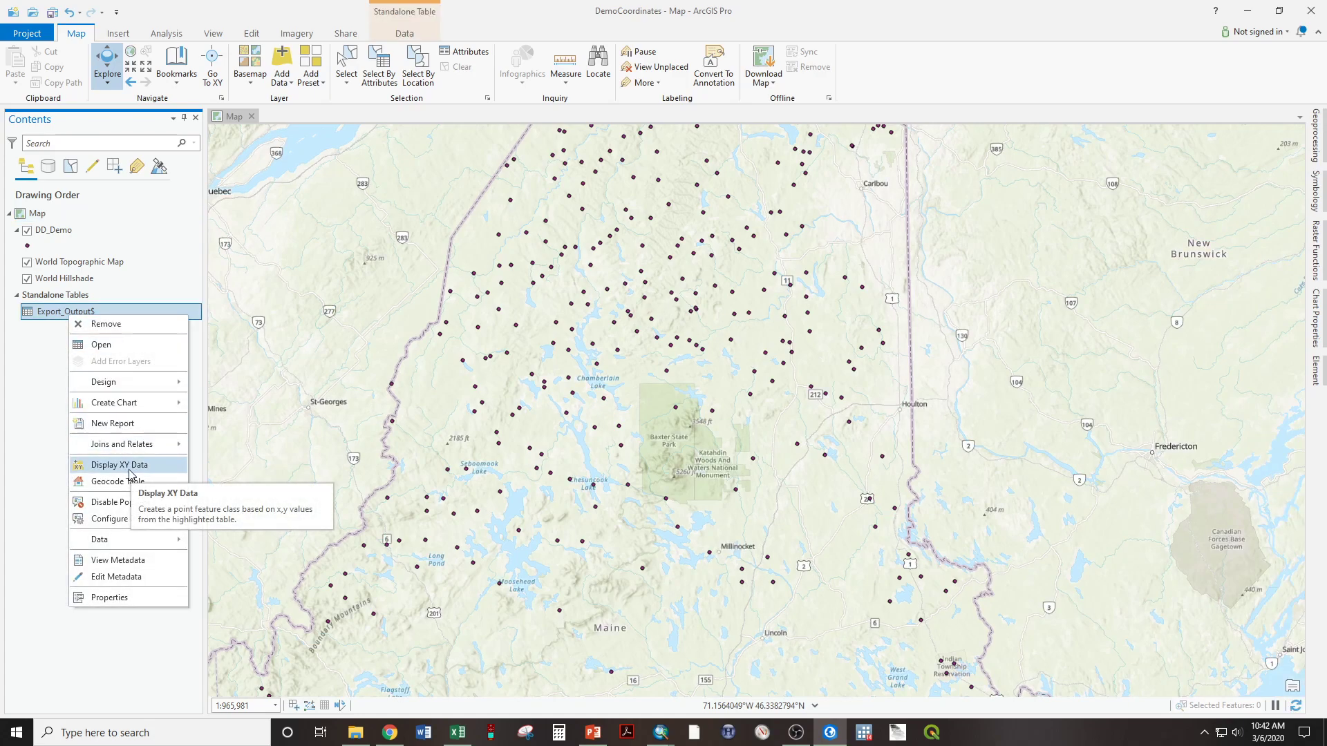
{"action": "left_click", "coordinate": [117, 464]}
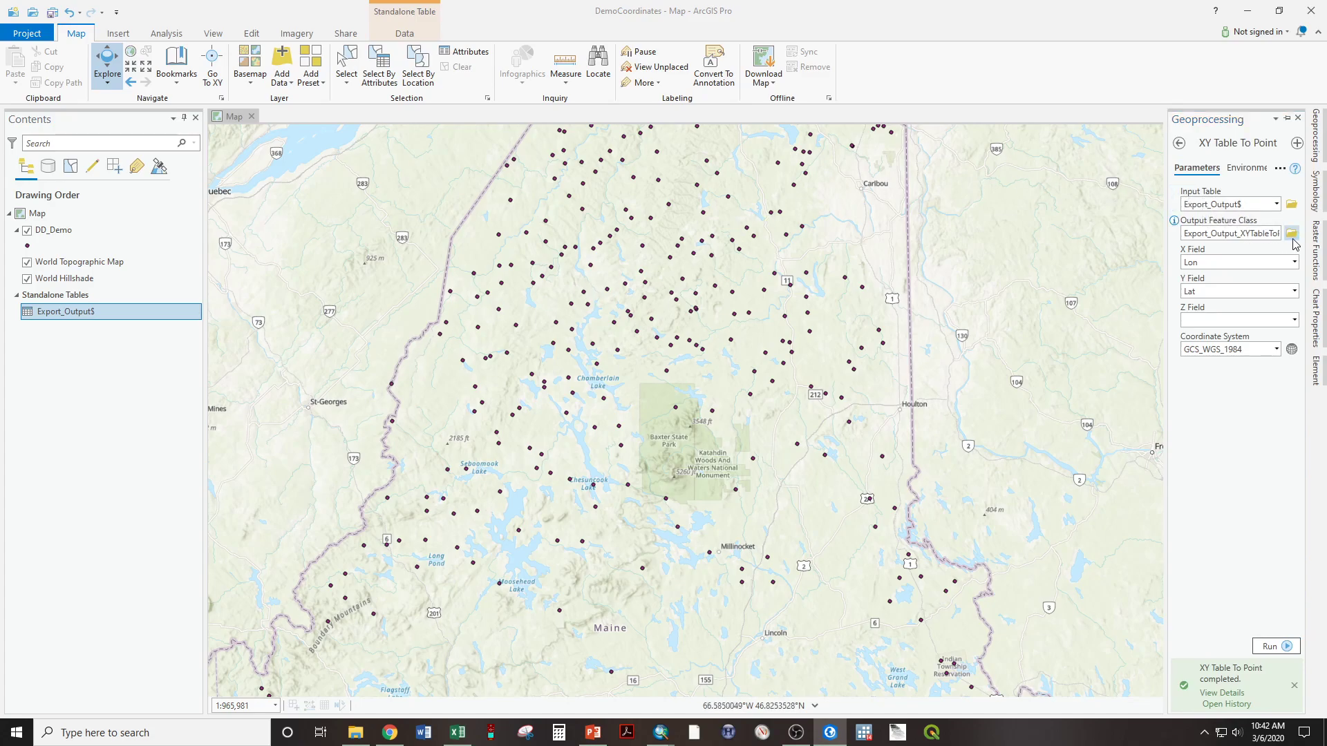
{"action": "left_click", "coordinate": [1292, 234]}
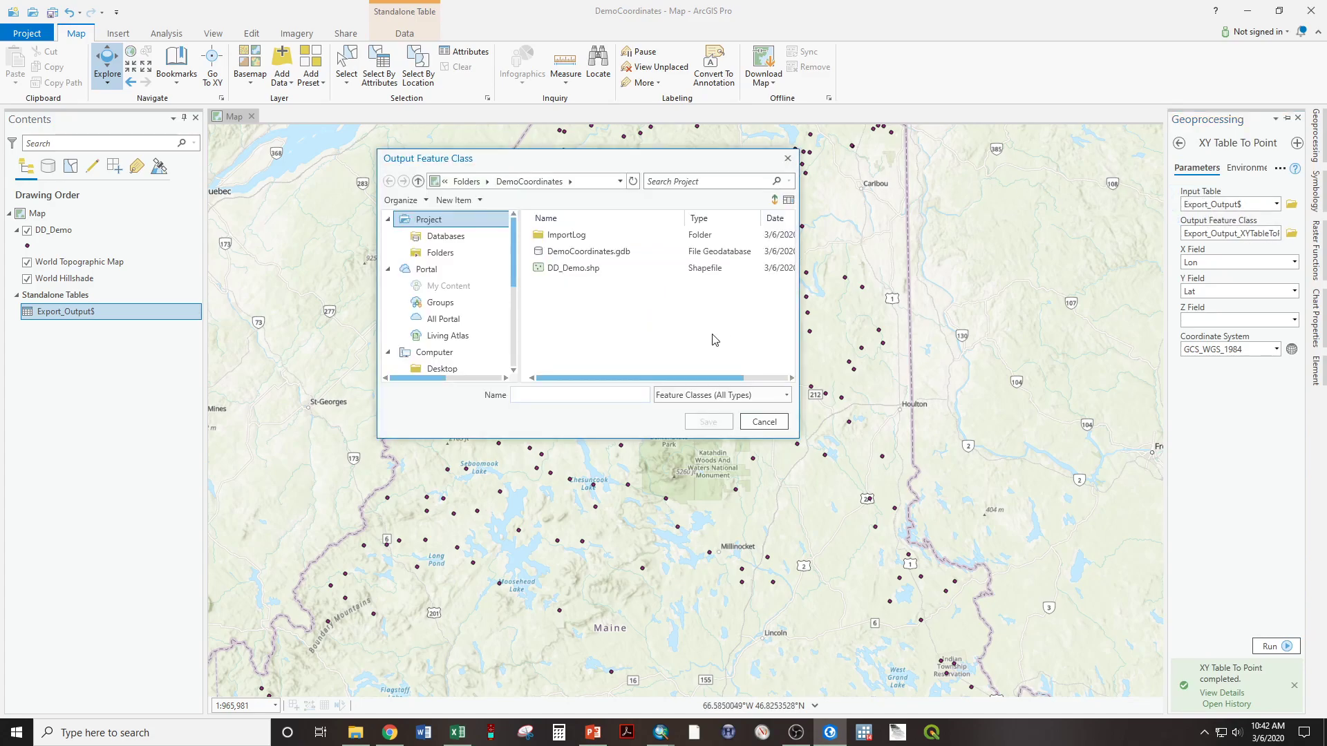
{"action": "type", "text": "UTM_Demo"}
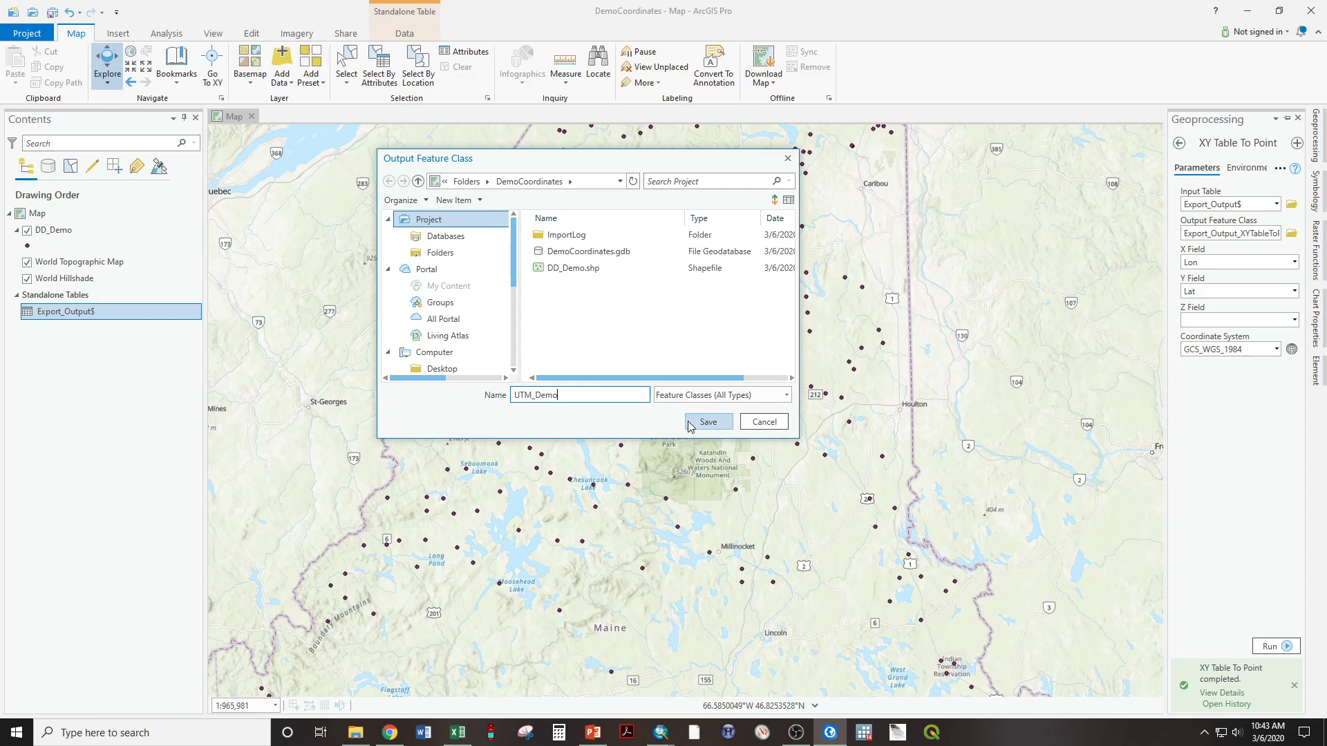
{"action": "left_click", "coordinate": [709, 421]}
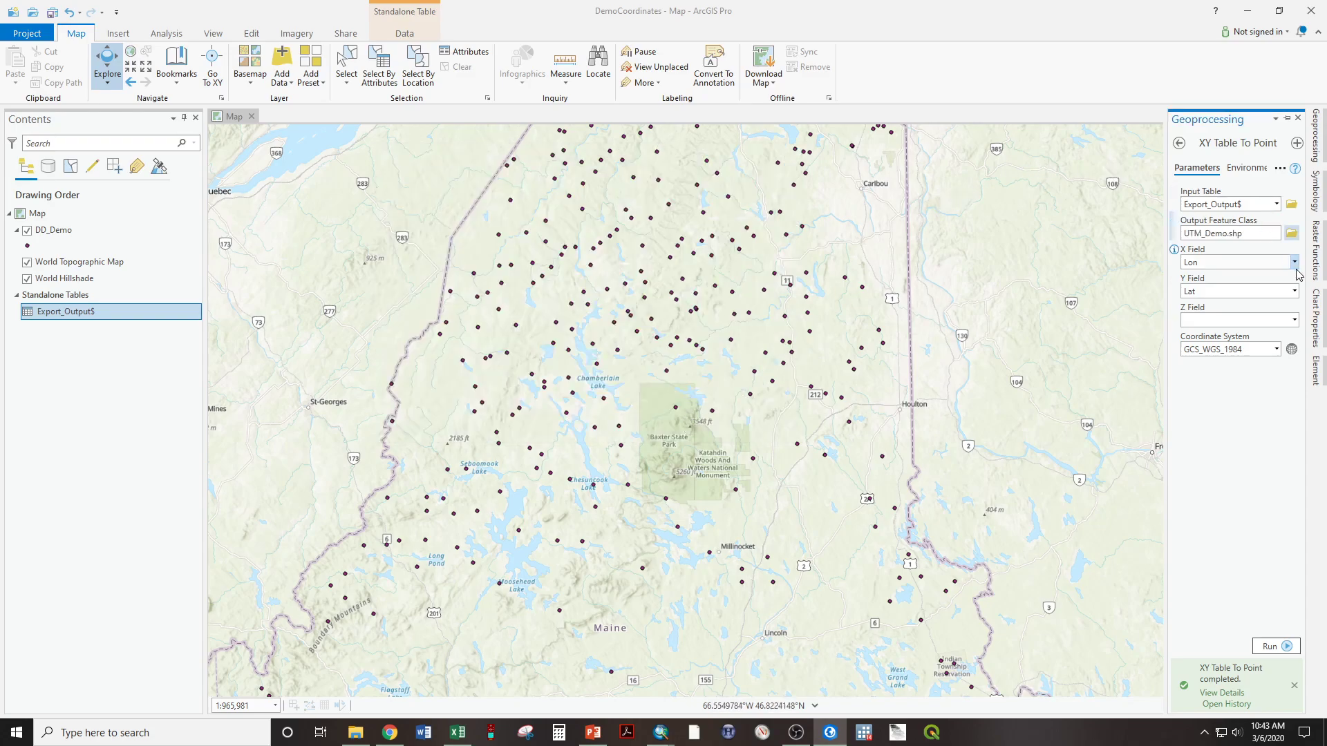
Step: Set X Field to Easting and Y Field to Northing, then open the coordinate system chooser
{"action": "left_click", "coordinate": [1235, 261]}
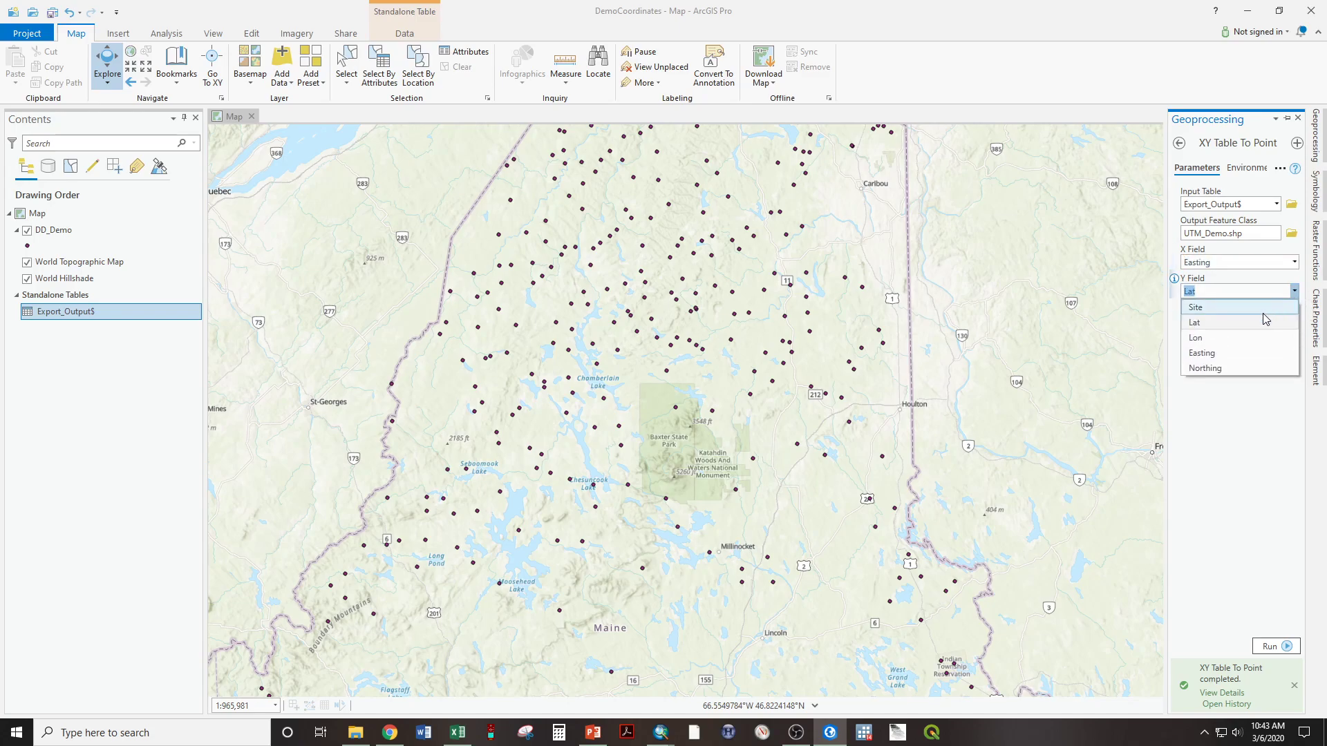
{"action": "left_click", "coordinate": [1205, 367]}
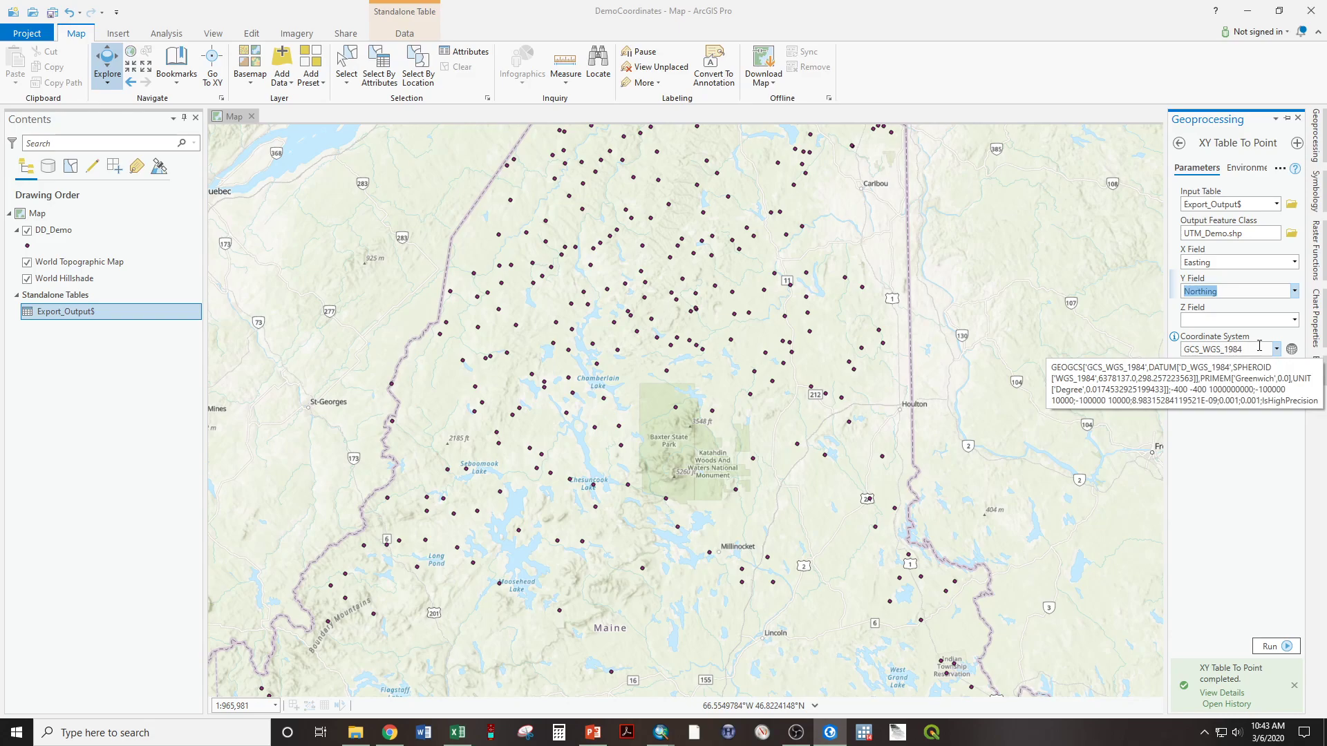
{"action": "mouse_move", "coordinate": [1290, 348]}
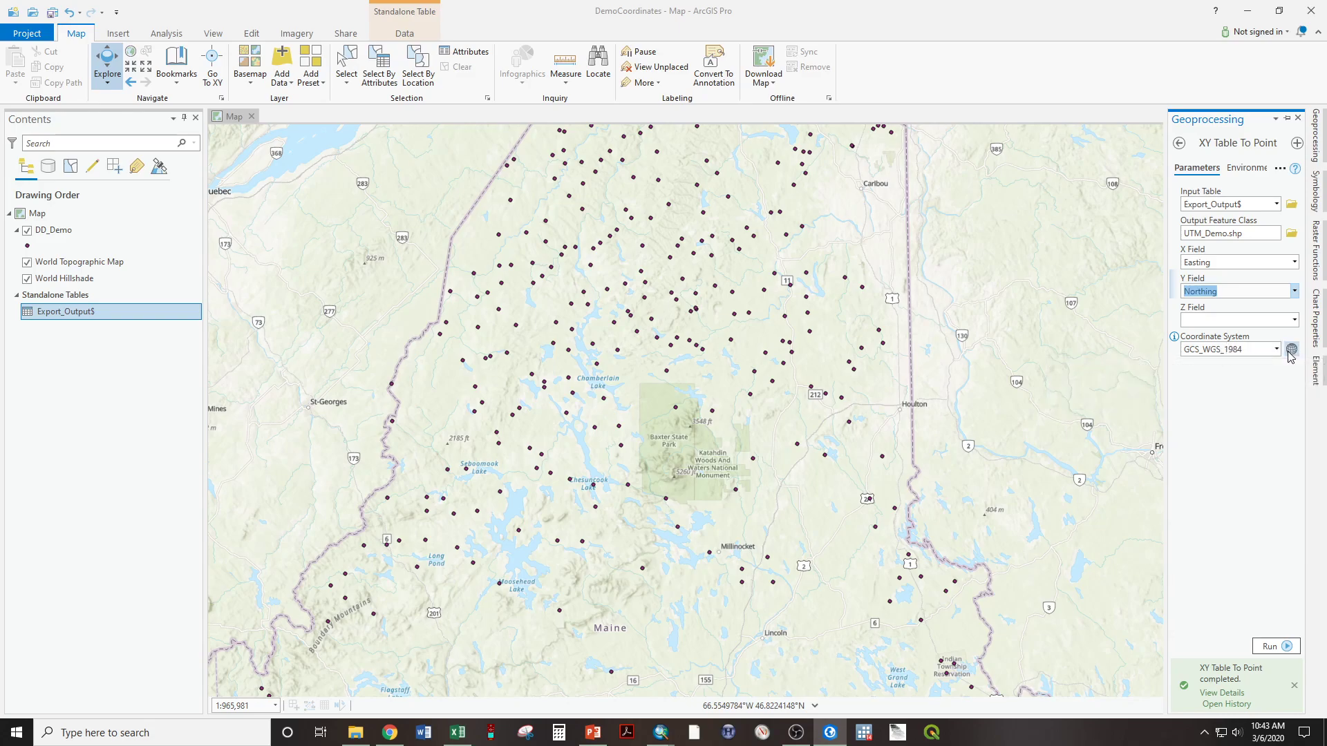
{"action": "left_click", "coordinate": [1291, 349]}
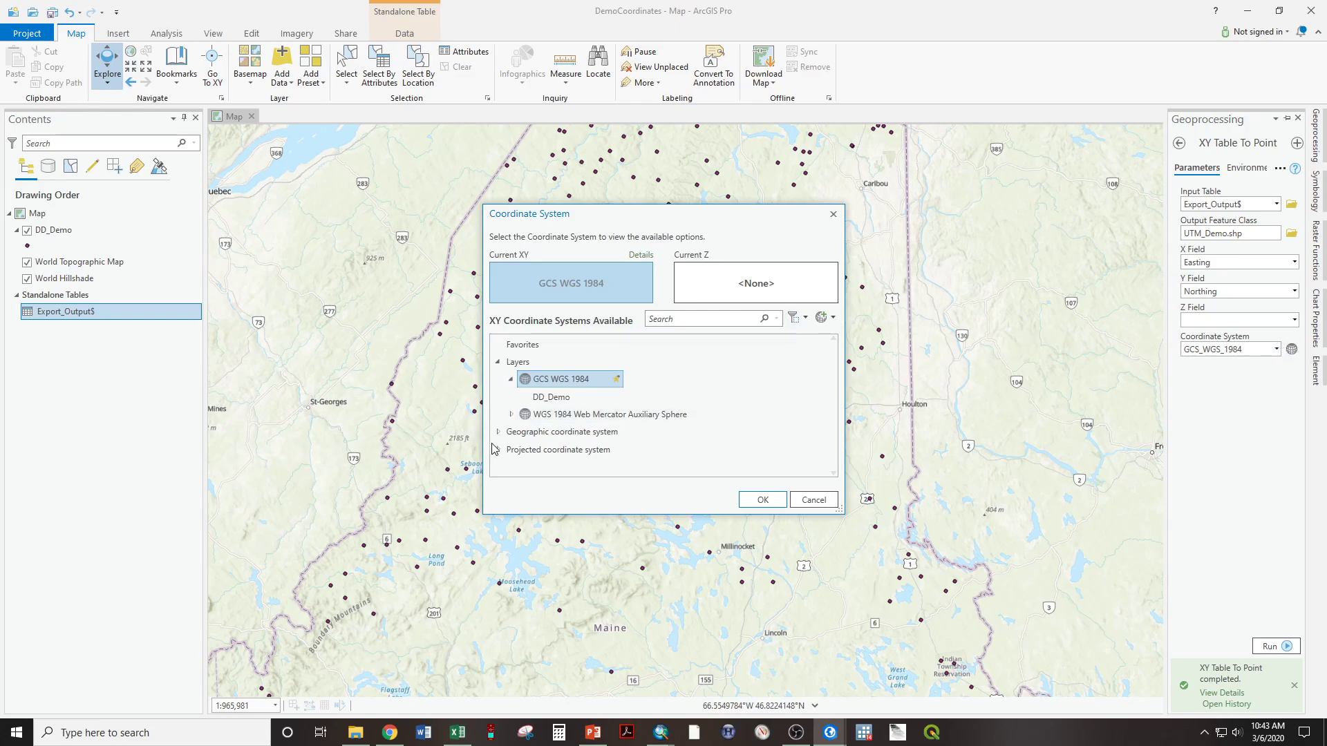
Step: Choose NAD 1983 UTM Zone 19N under Projected > UTM as the output coordinate system
{"action": "left_click", "coordinate": [498, 449]}
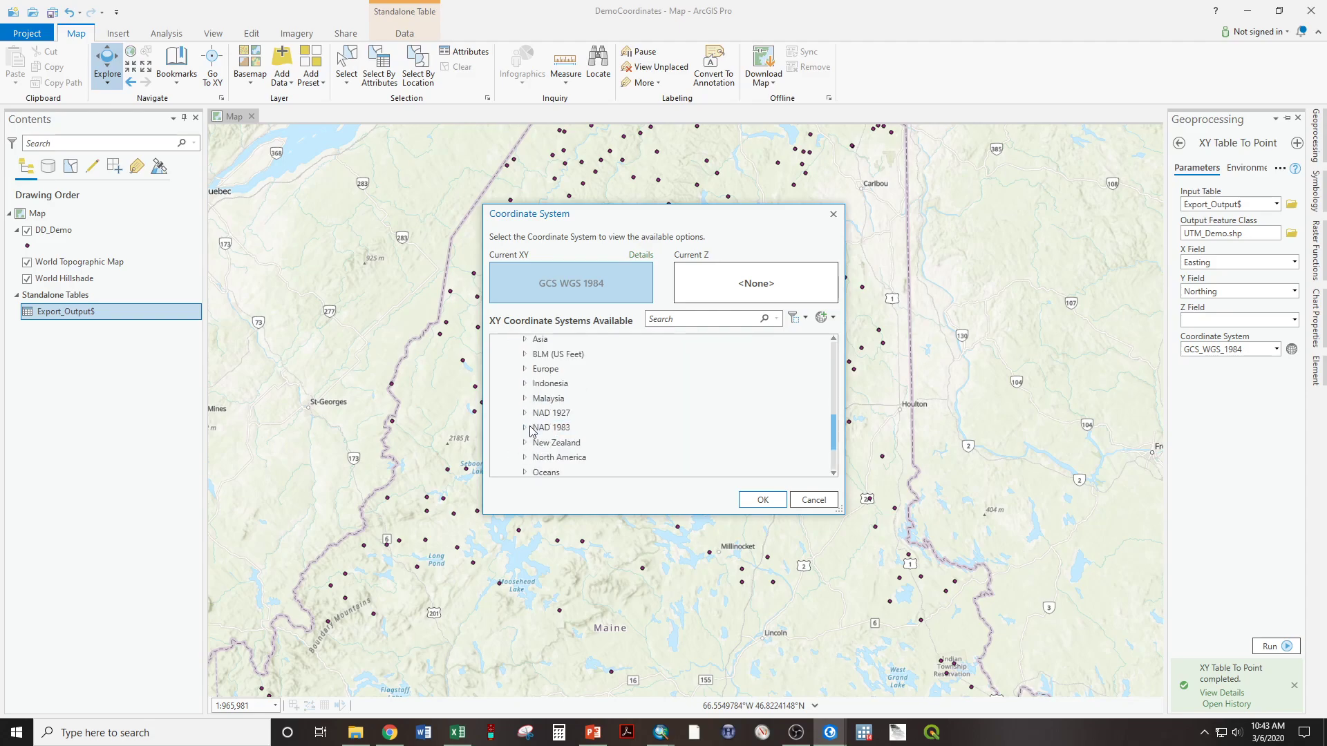
{"action": "left_click", "coordinate": [606, 425]}
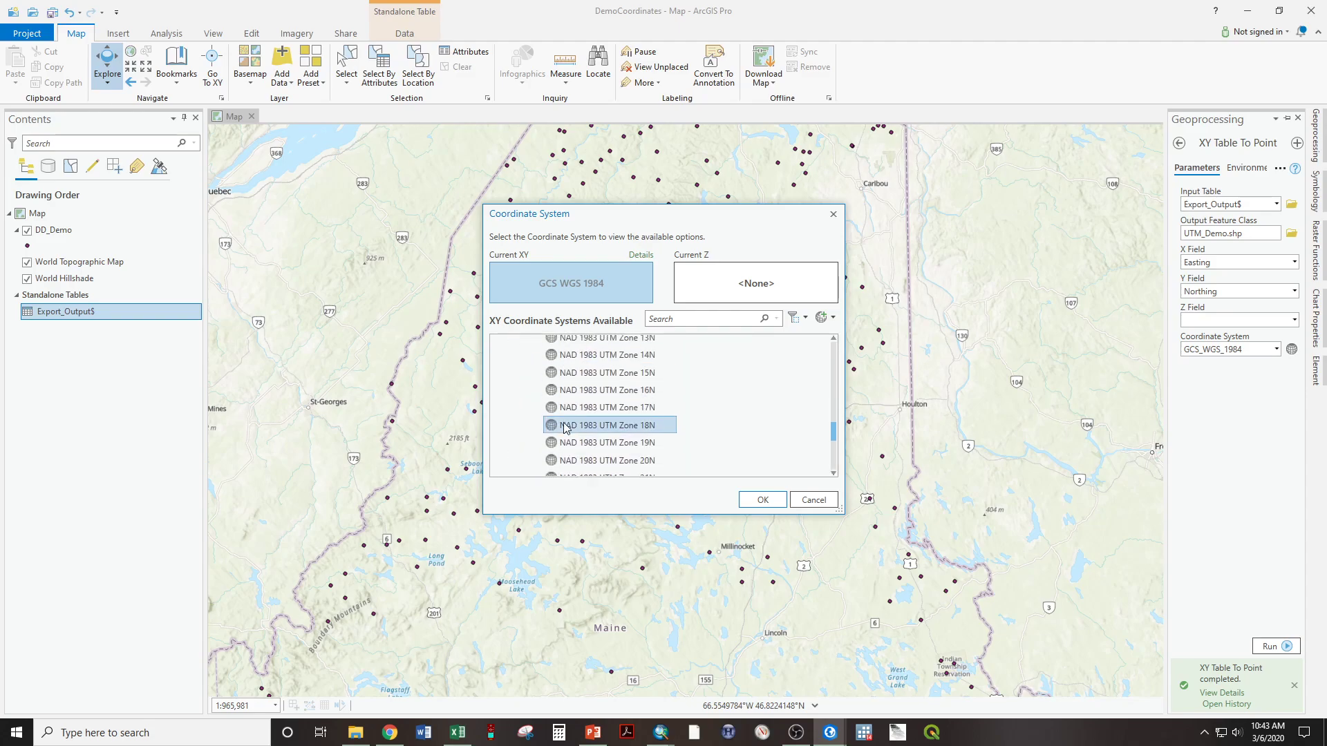
{"action": "left_click", "coordinate": [606, 442]}
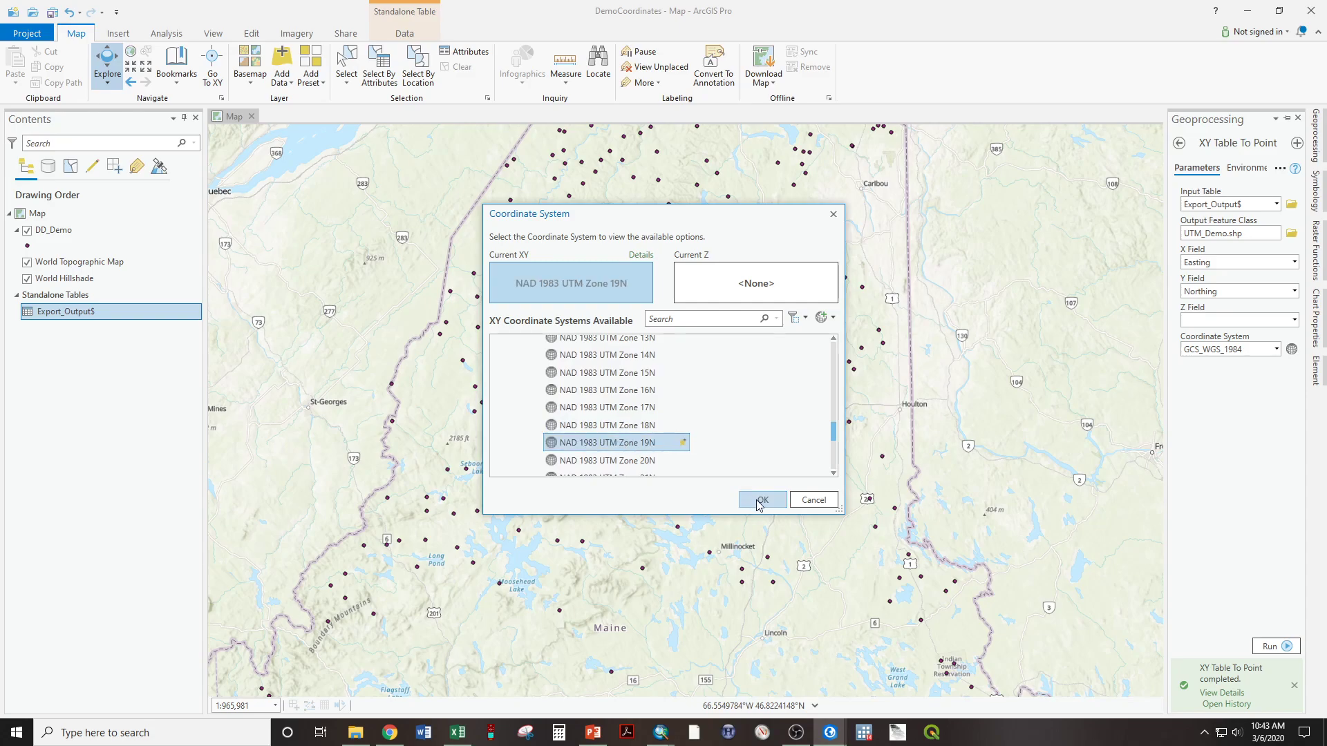
{"action": "left_click", "coordinate": [762, 498]}
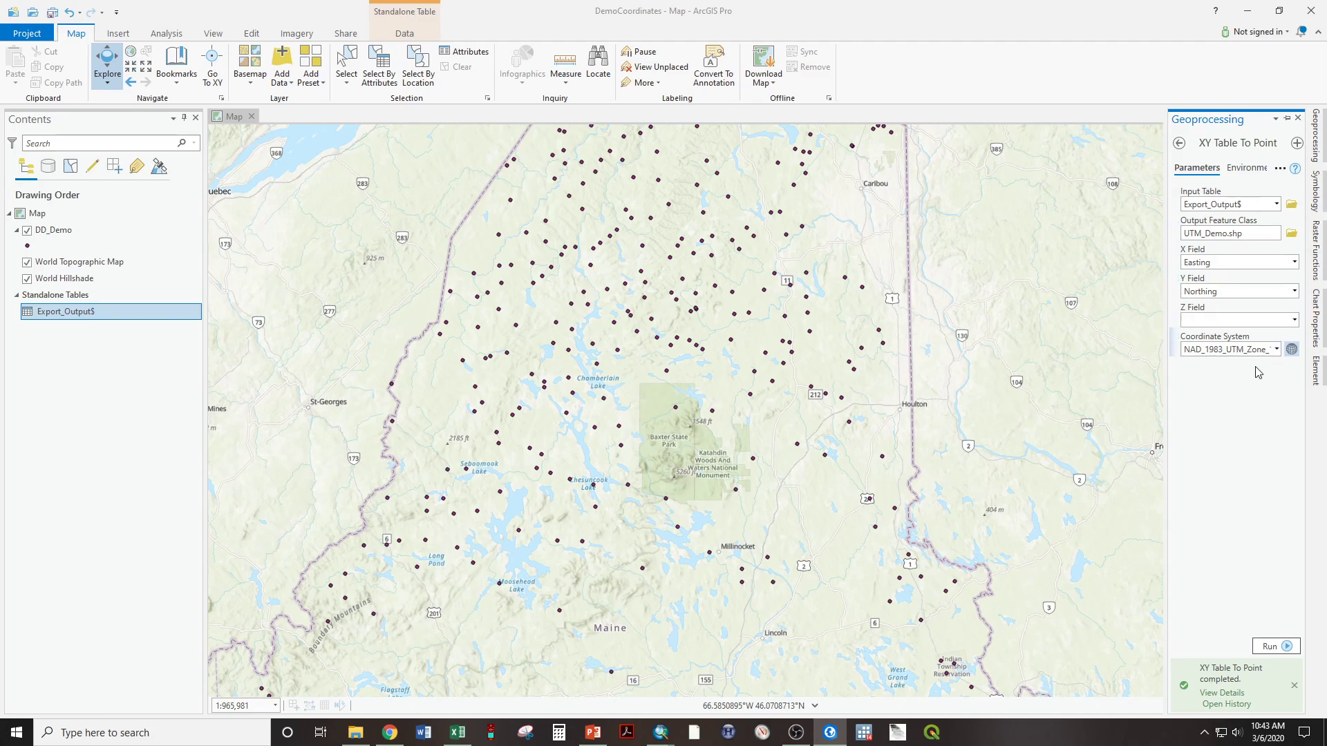
{"action": "mouse_move", "coordinate": [1272, 647]}
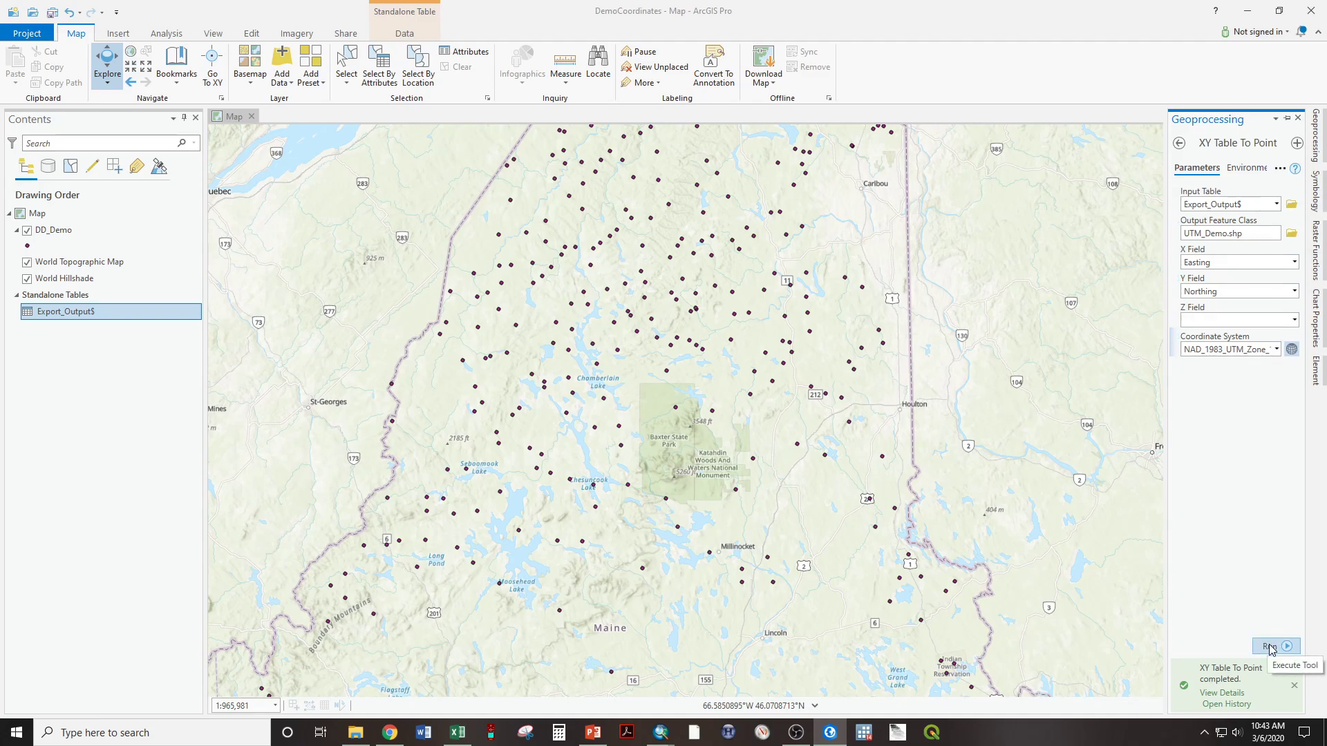
Step: Run XY Table To Point to build UTM_Demo.shp from the Easting and Northing fields
{"action": "left_click", "coordinate": [1270, 646]}
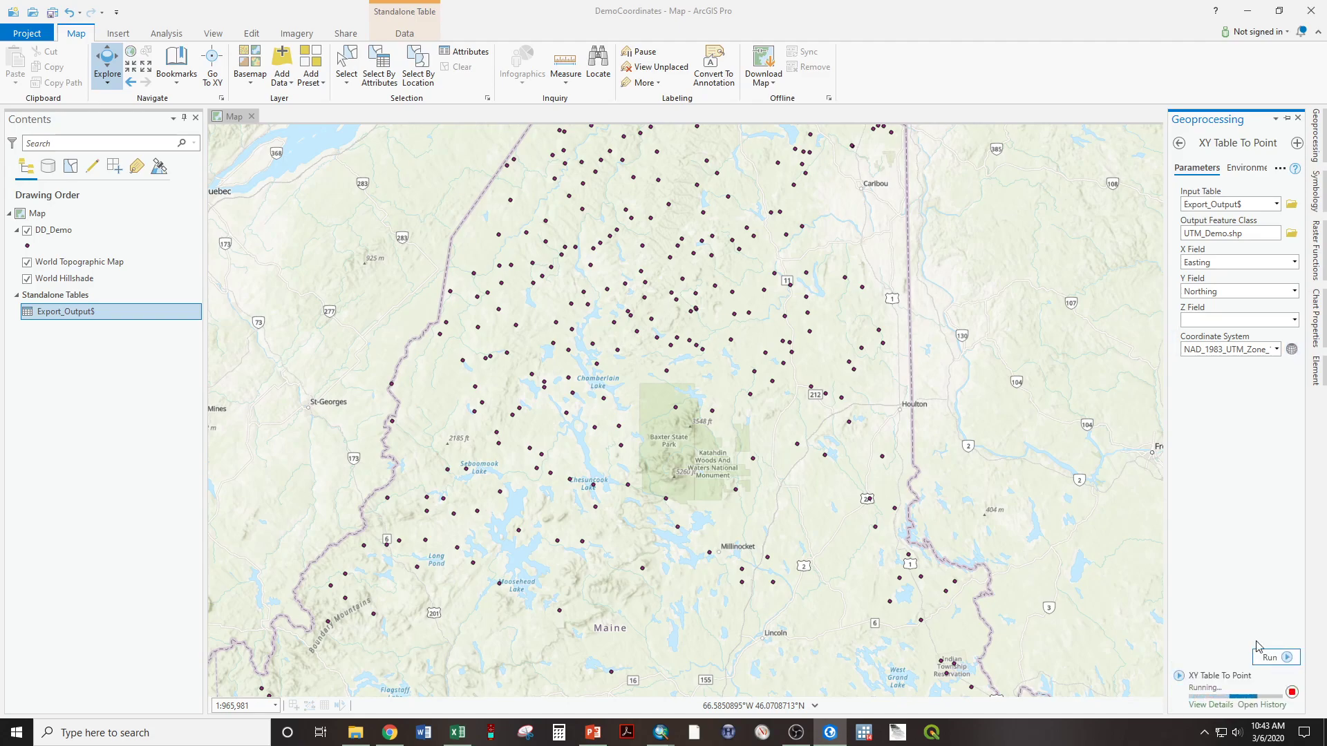